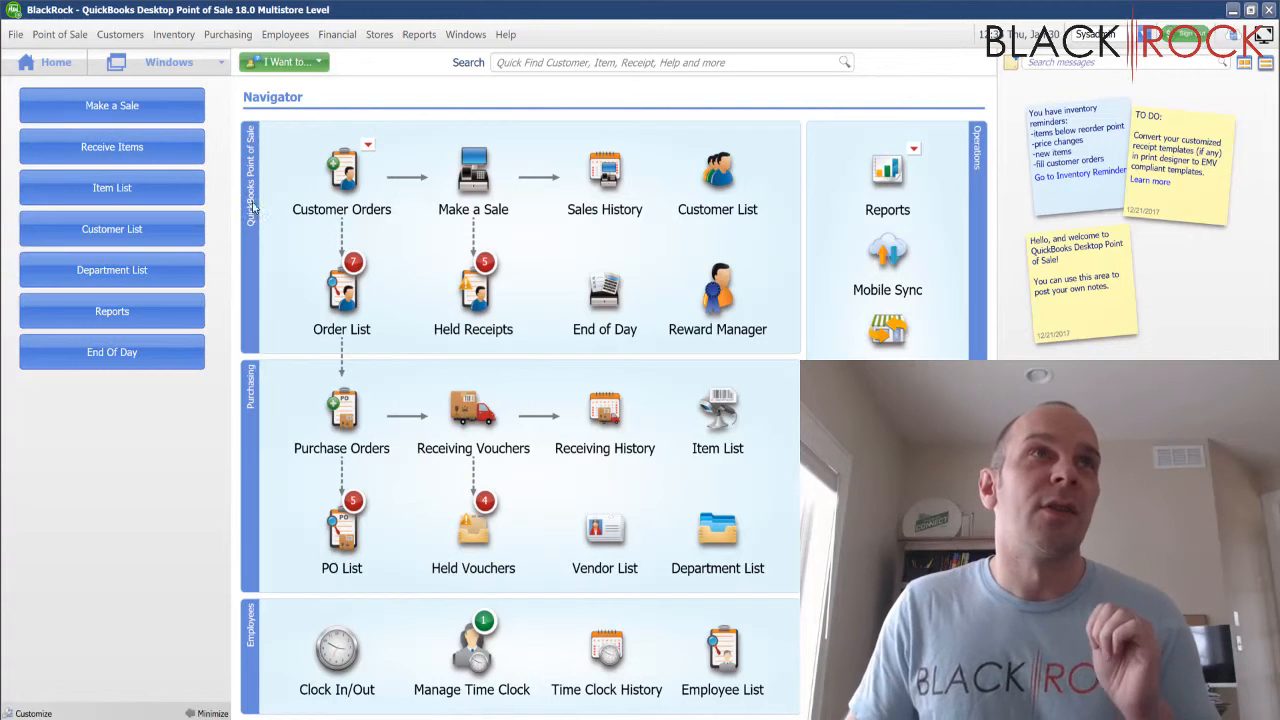
mouse_move(264, 218)
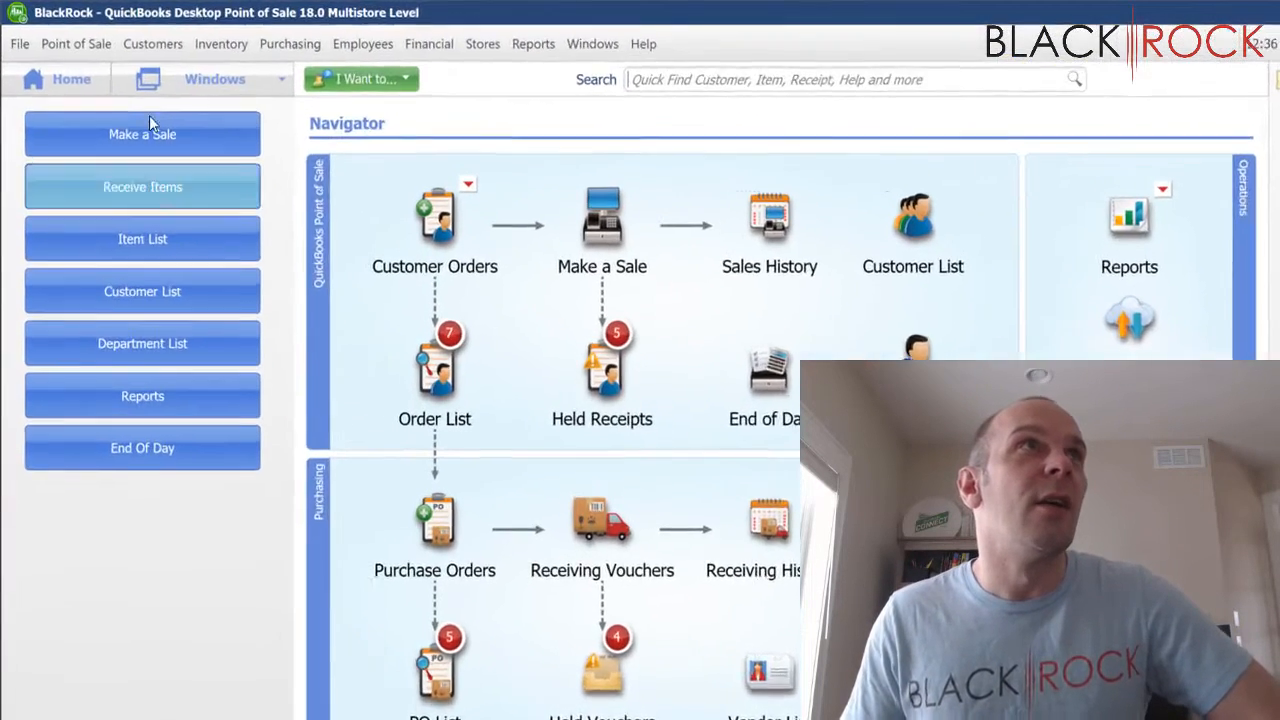
Step: Review the receipt setup and store info preferences, then close them unchanged
left_click(20, 44)
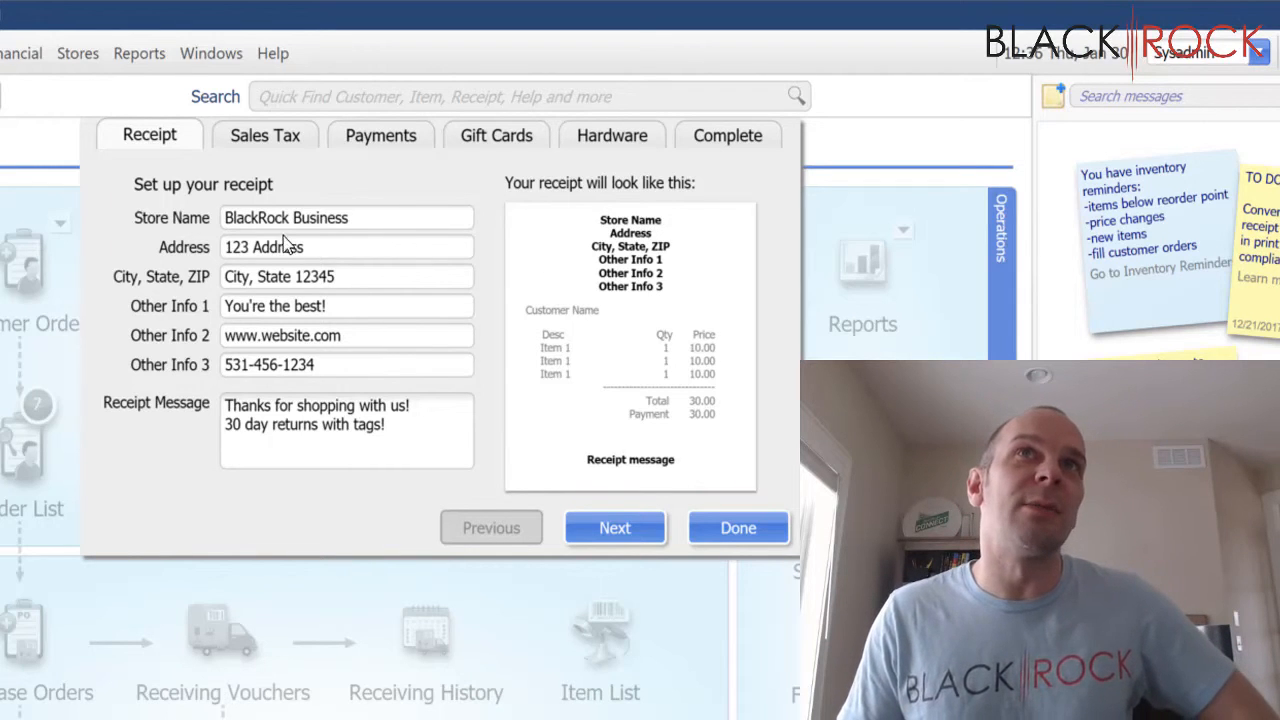
mouse_move(364, 332)
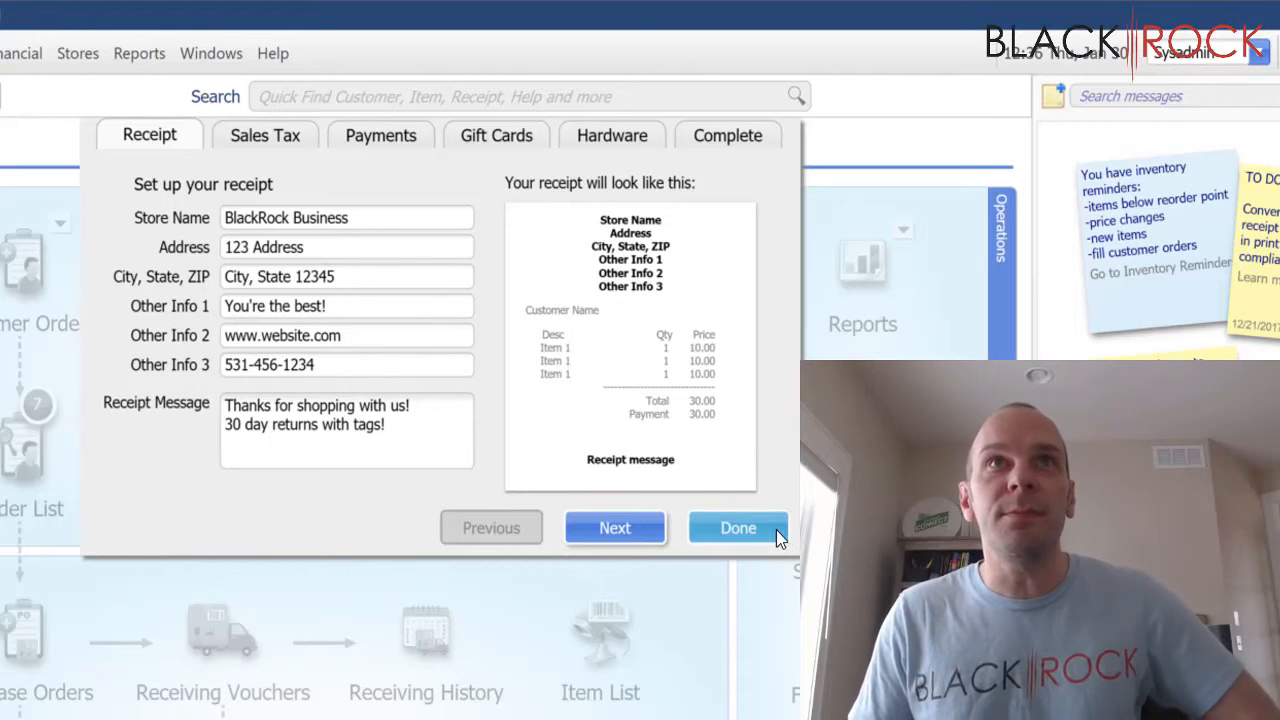
left_click(736, 528)
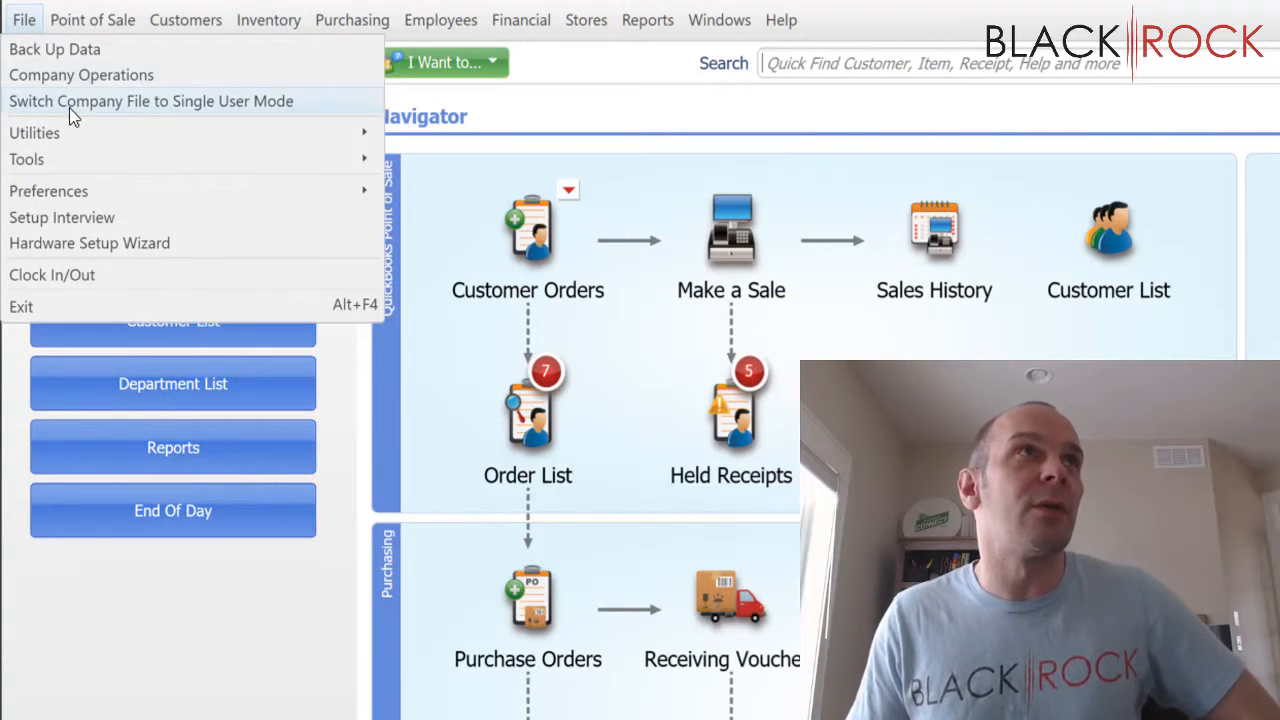
mouse_move(26, 160)
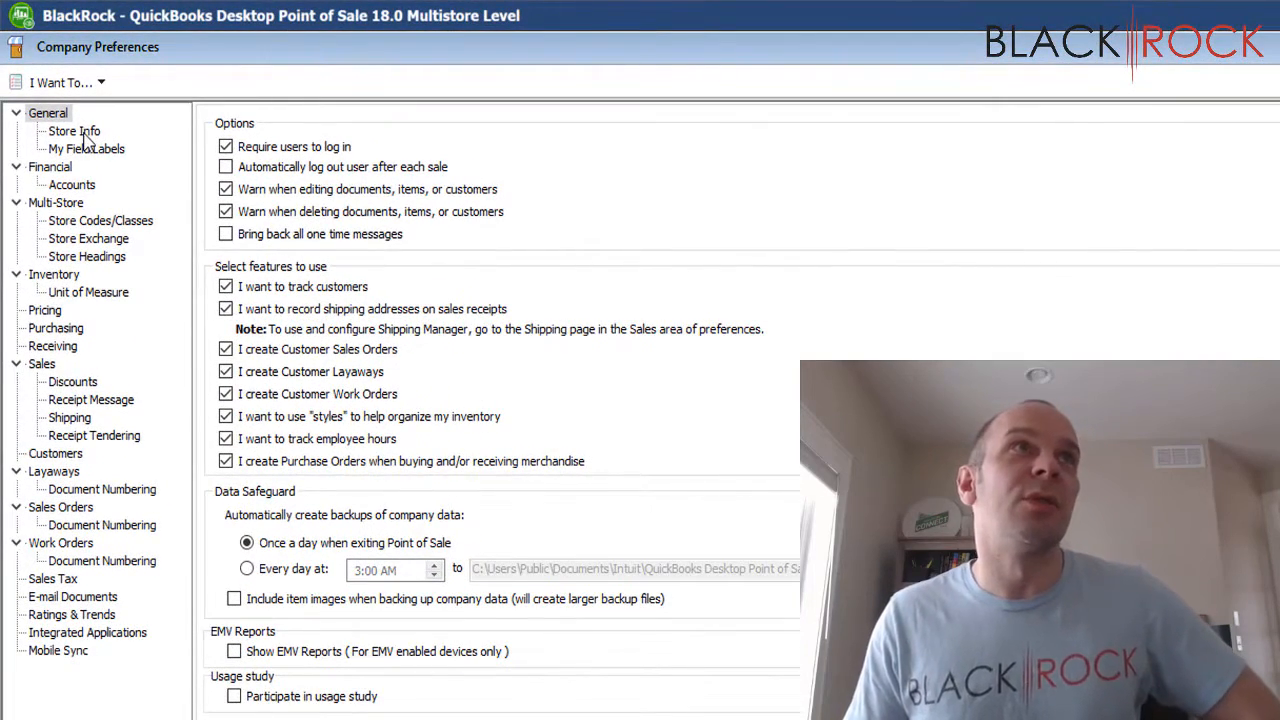
left_click(74, 132)
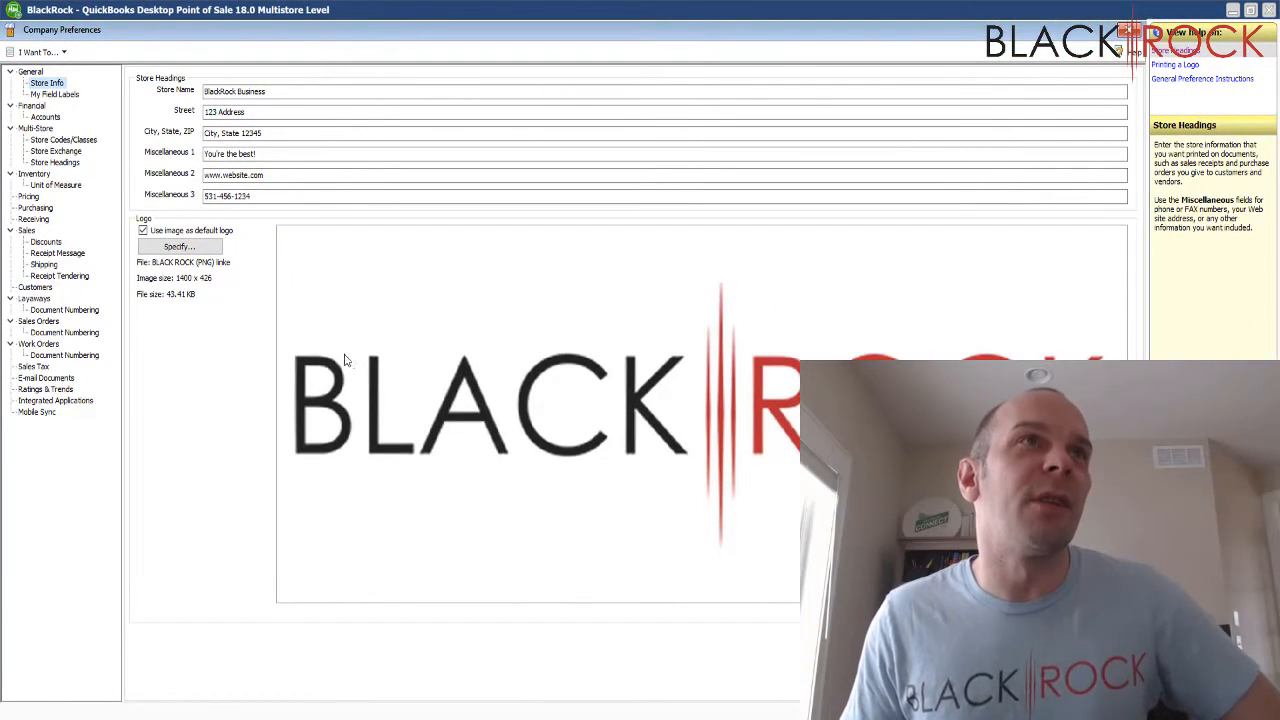
left_click(180, 248)
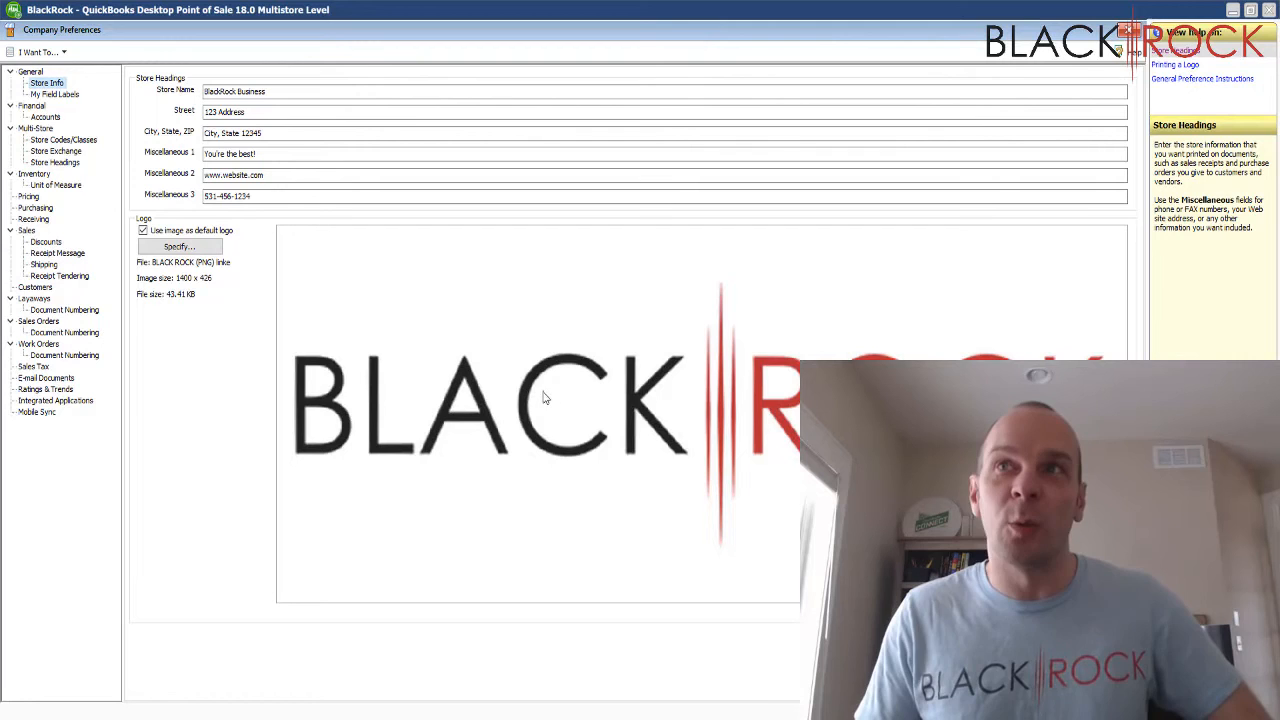
mouse_move(510, 470)
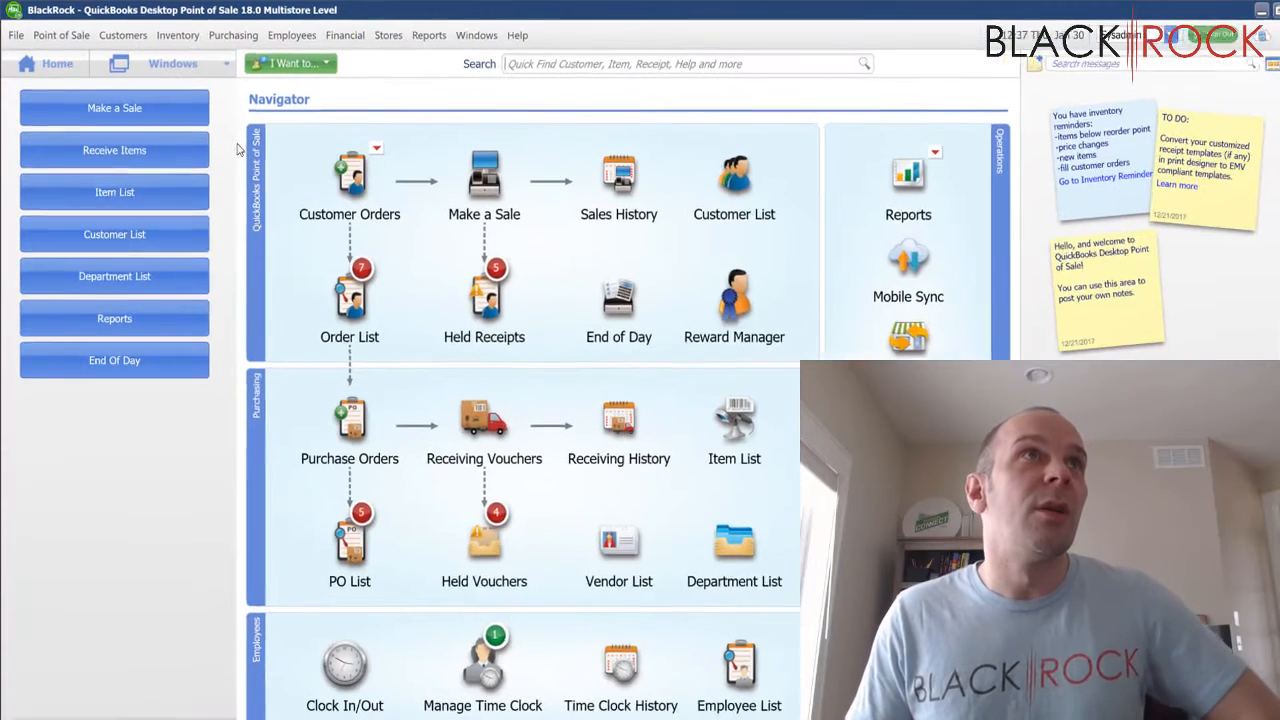
Step: Launch Print Designer for Sales Receipt documents and preview the Letter template
left_click(16, 36)
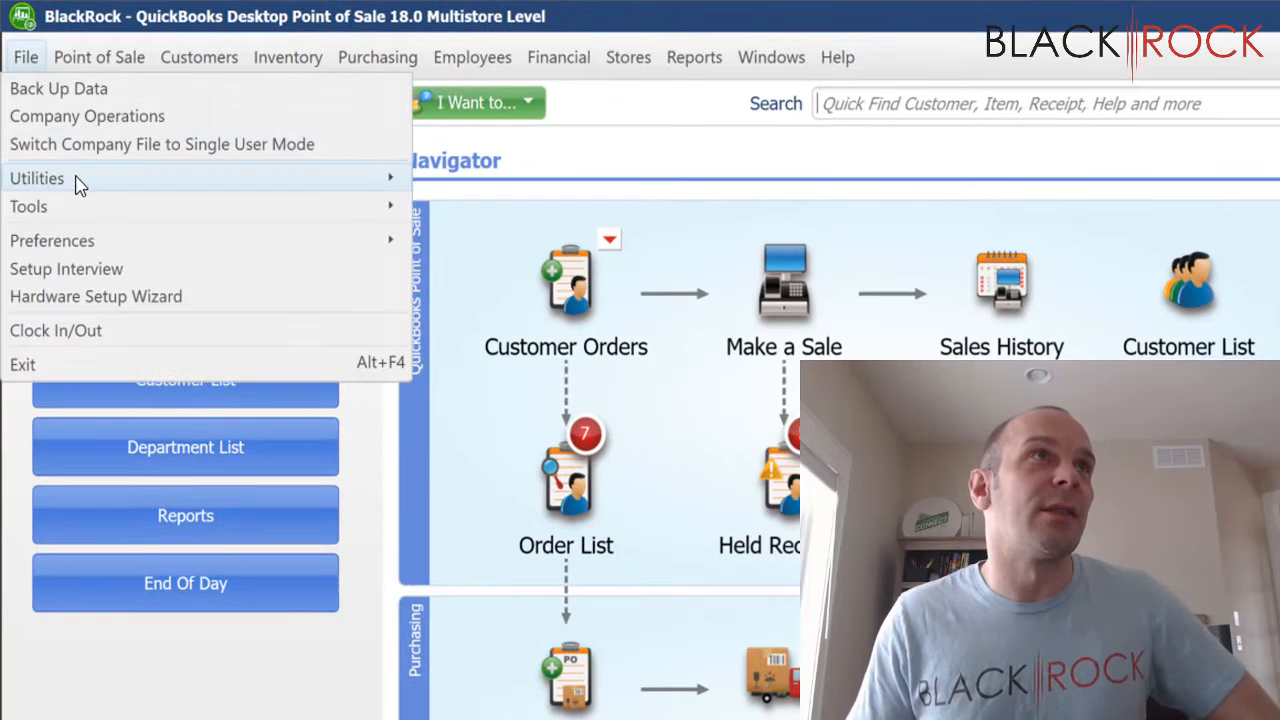
mouse_move(28, 206)
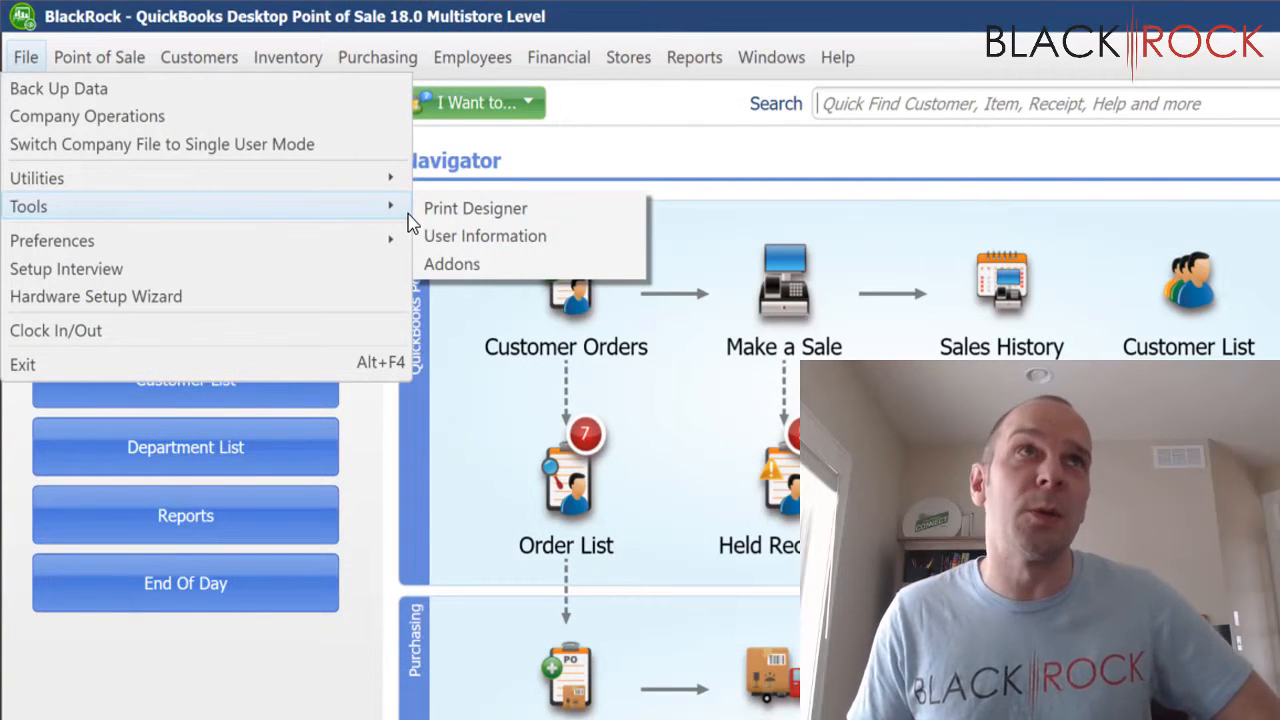
left_click(476, 208)
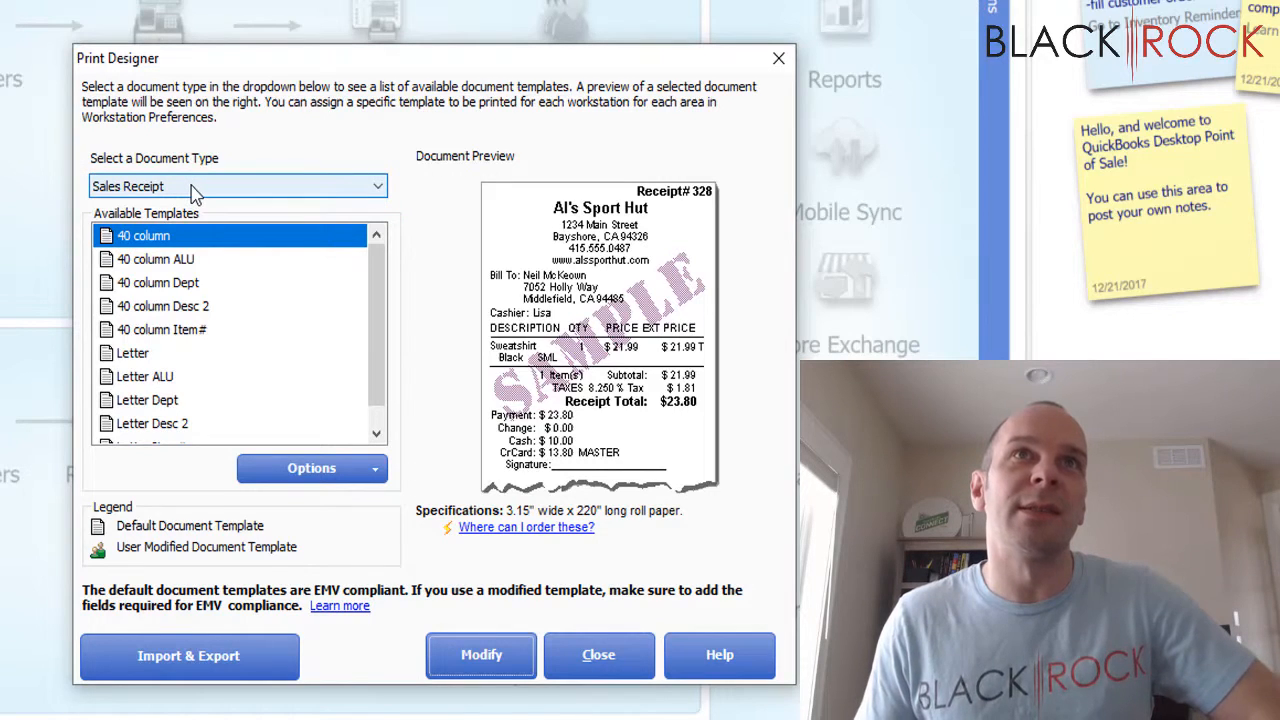
mouse_move(412, 350)
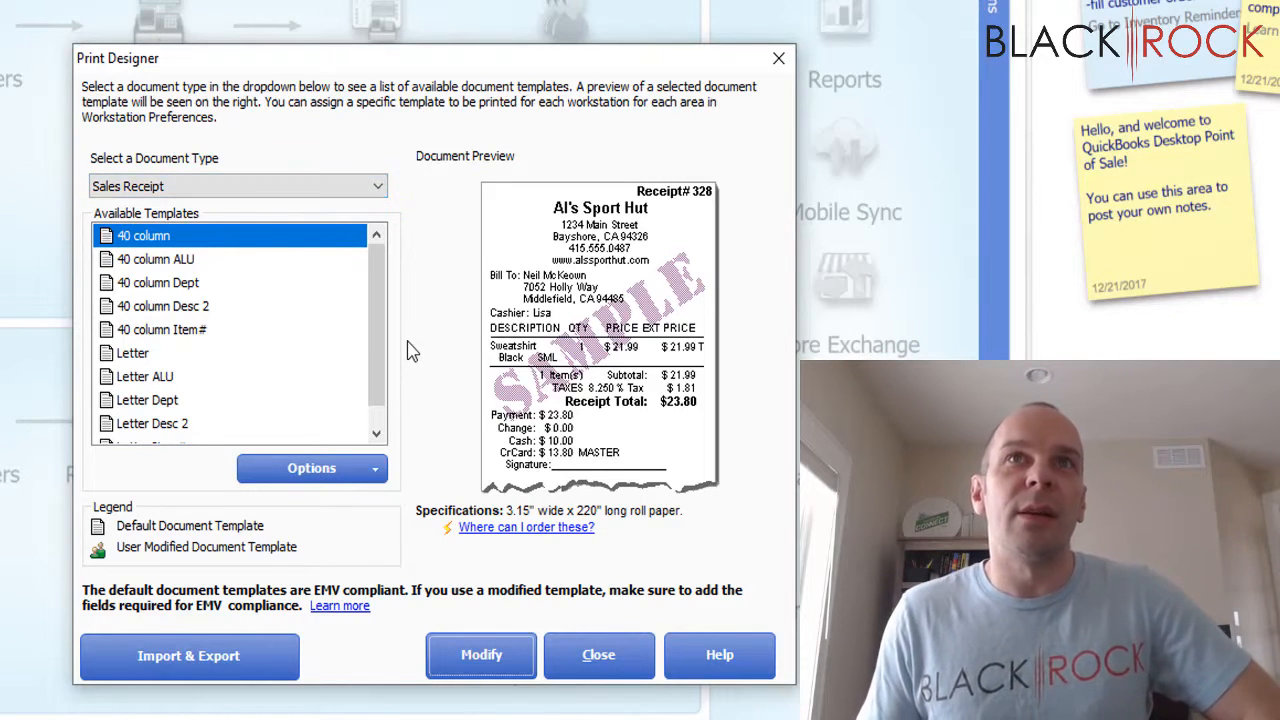
mouse_move(156, 256)
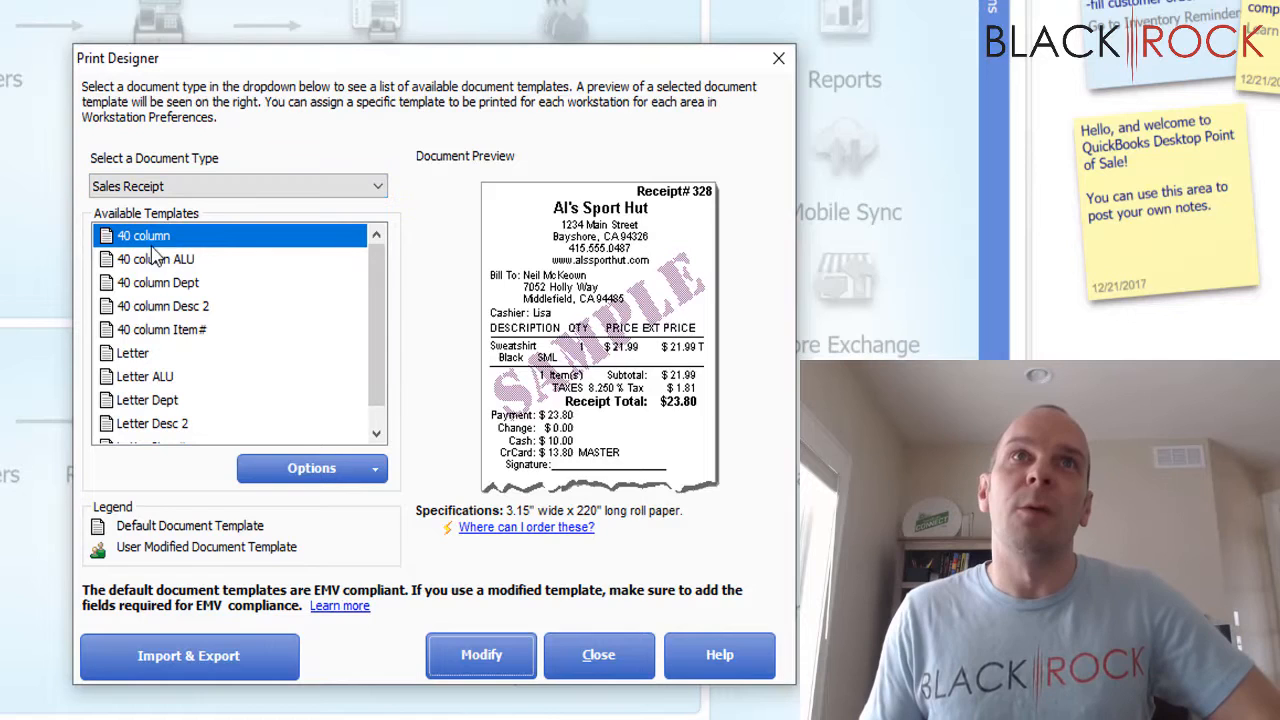
mouse_move(144, 324)
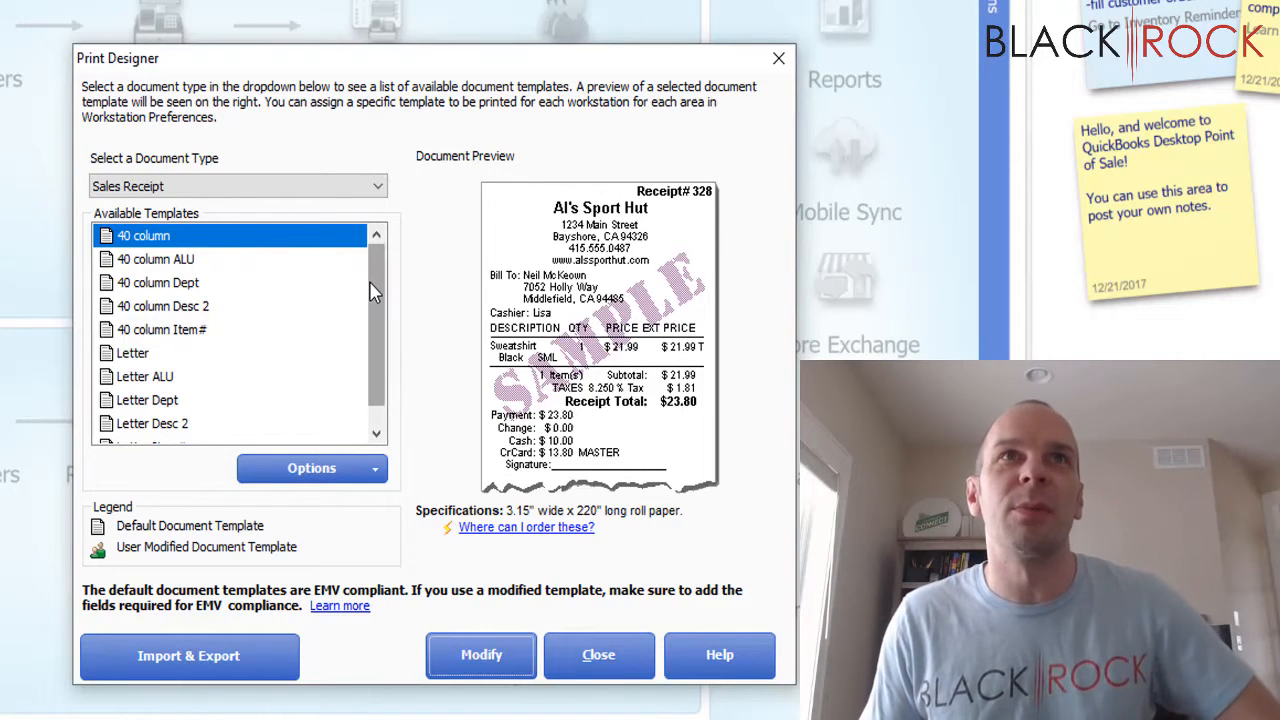
left_click(132, 352)
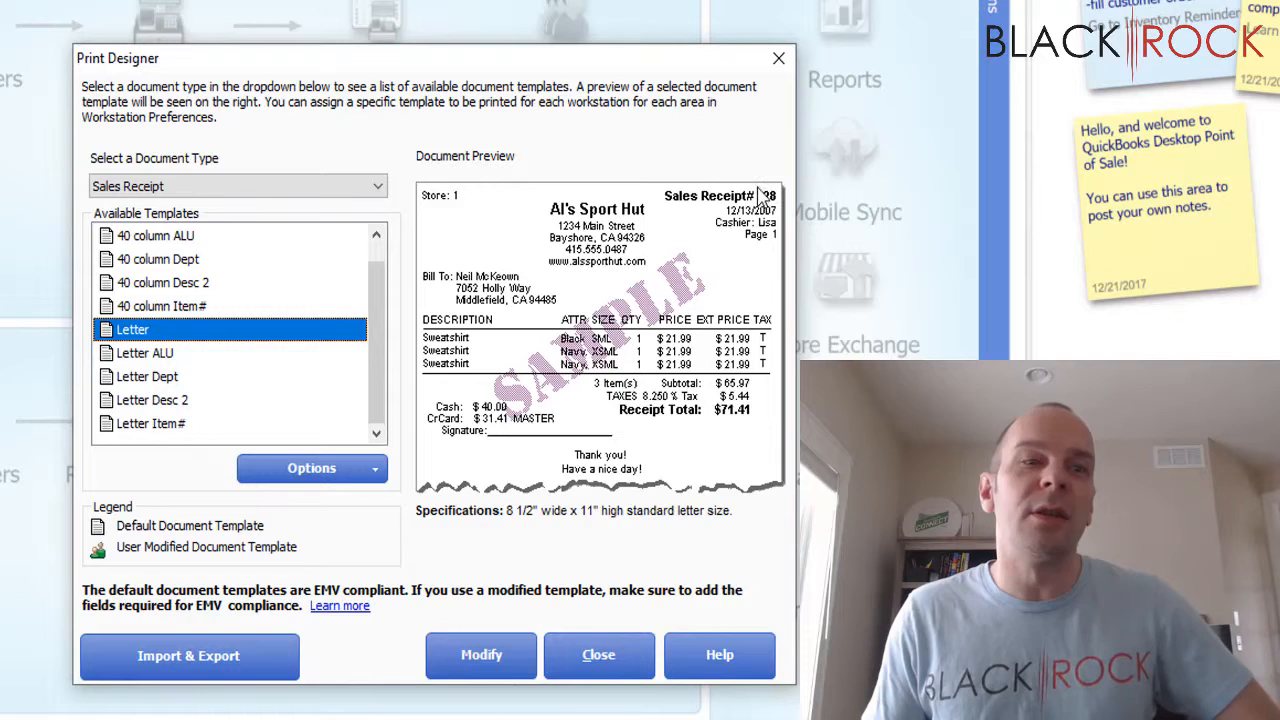
mouse_move(620, 292)
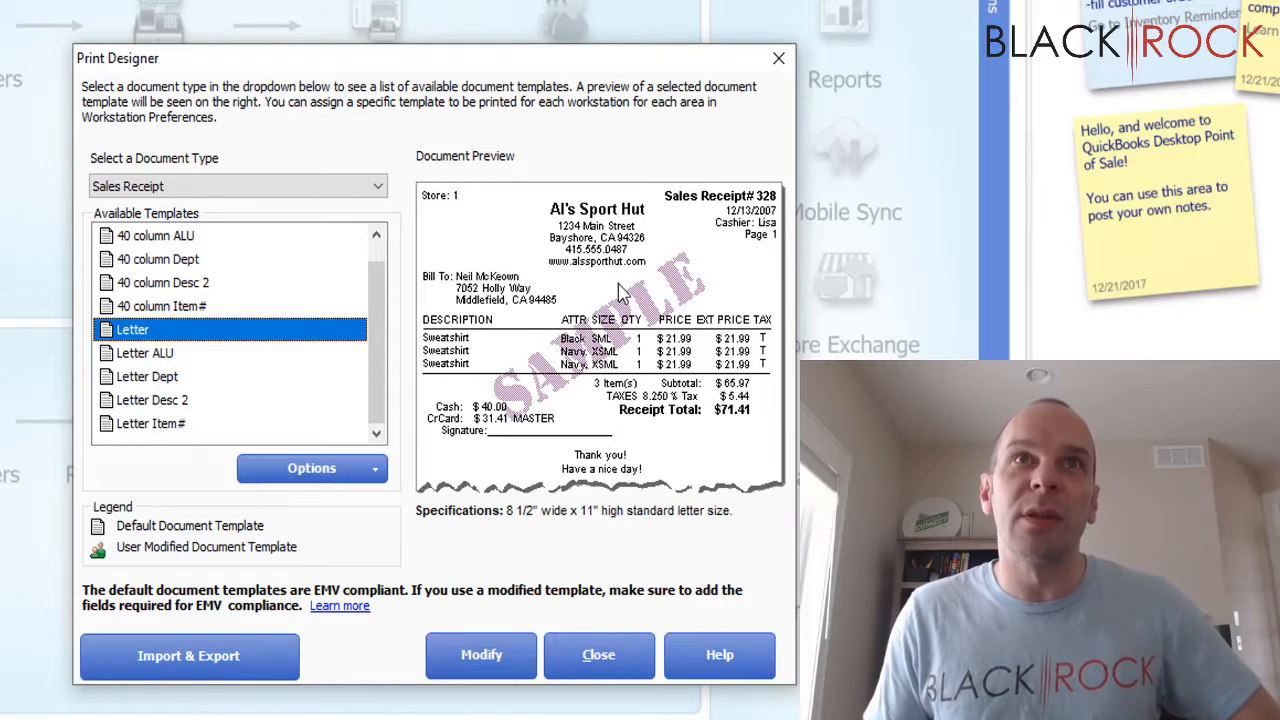
mouse_move(488, 370)
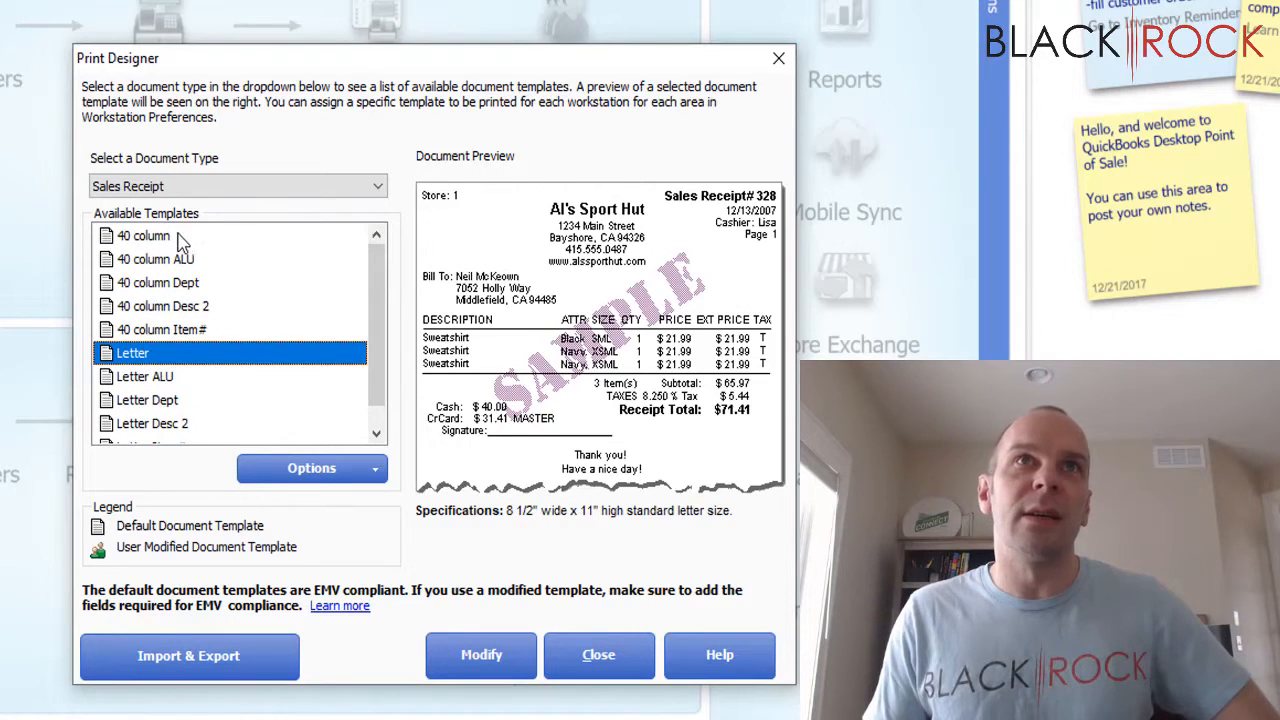
Step: Preview the 40 column, Dept, Item# and ALU sales receipt templates
left_click(144, 236)
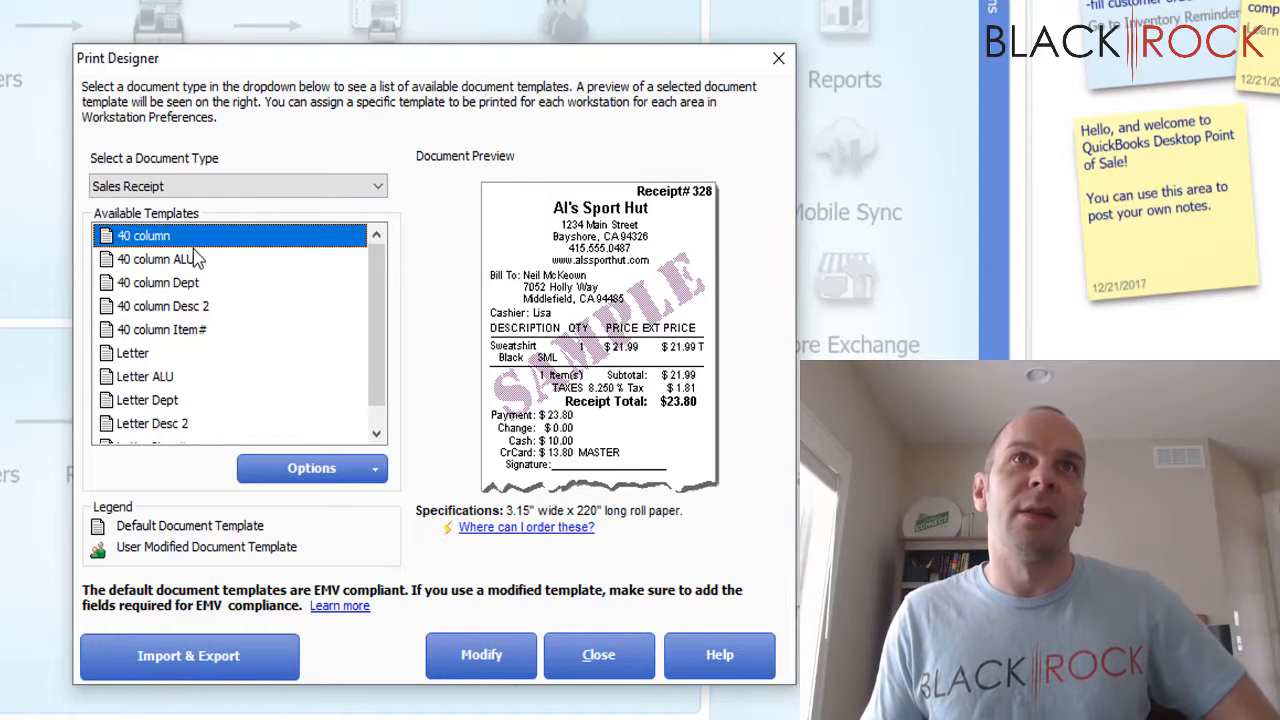
left_click(156, 282)
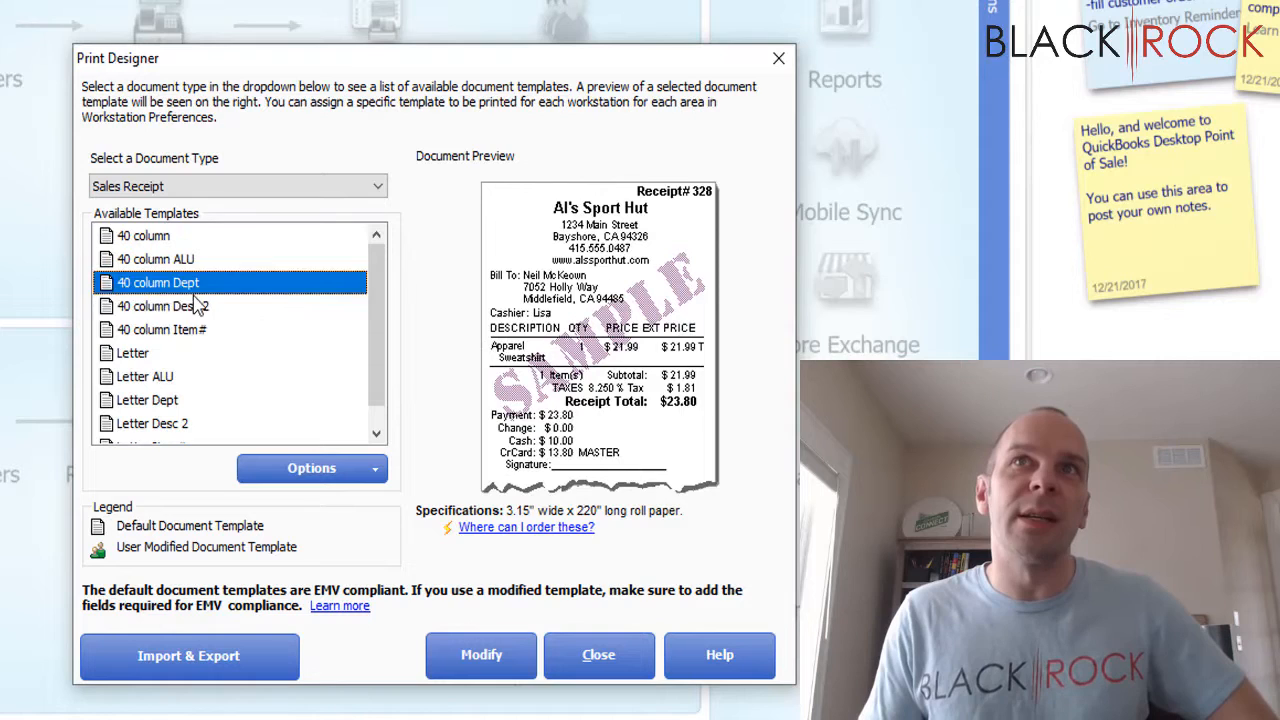
left_click(162, 328)
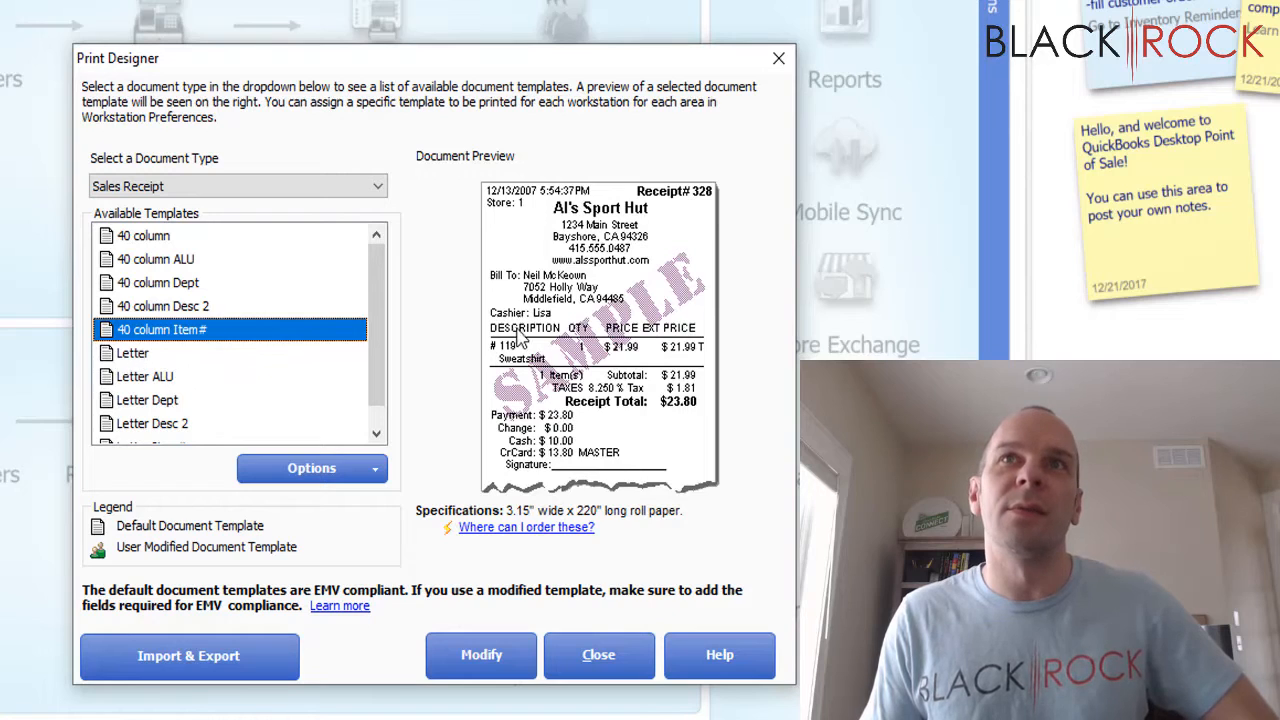
left_click(144, 236)
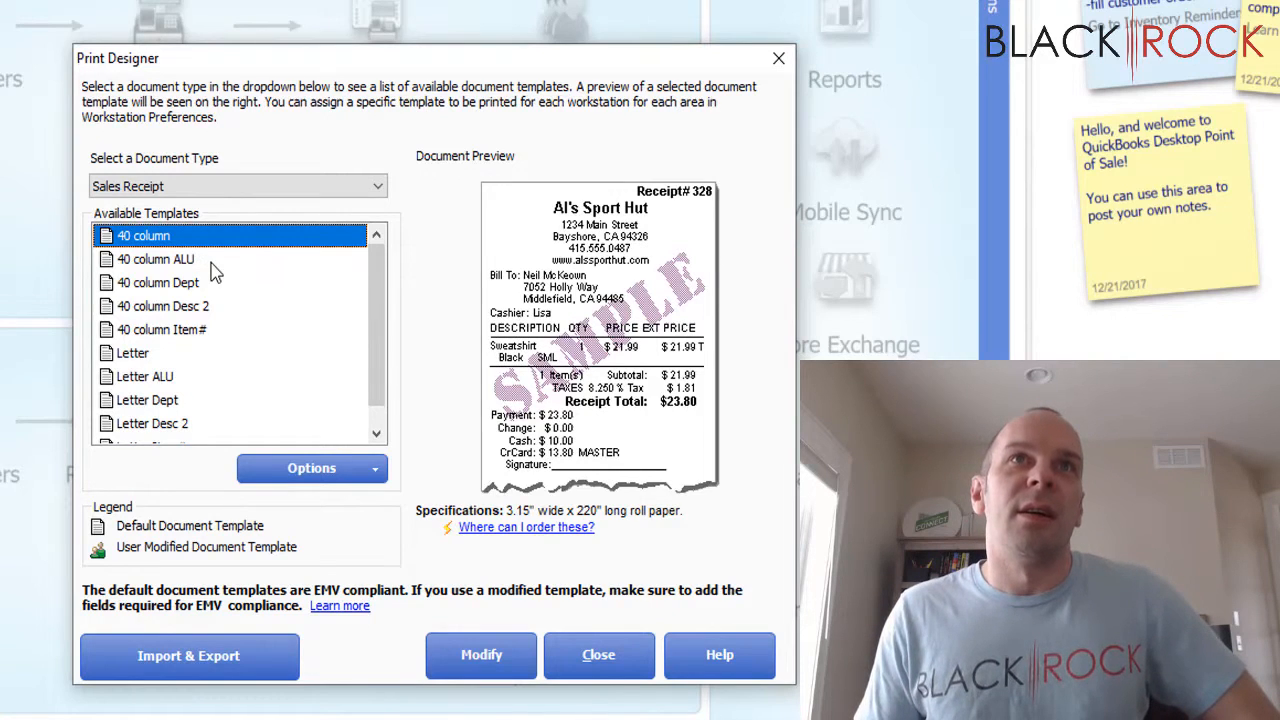
left_click(156, 260)
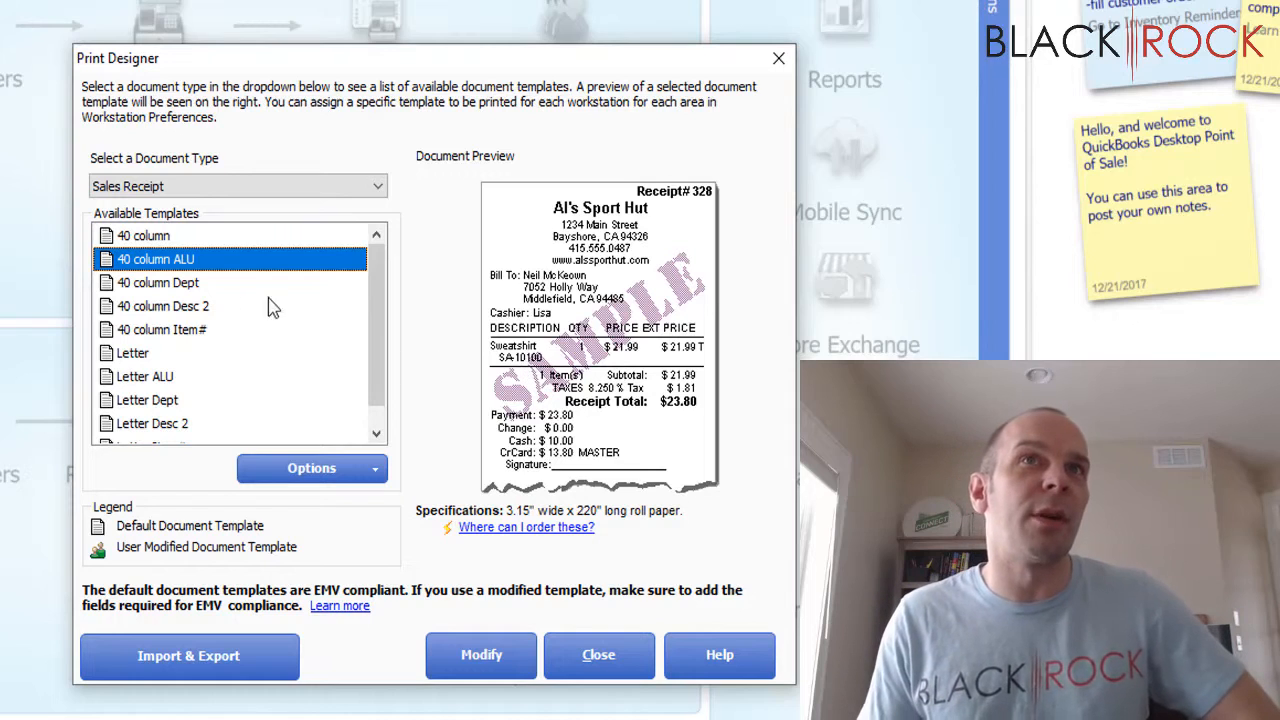
Step: Preview Dept, Desc 2 and Item# variants, then select 40 column and show its Options list
left_click(156, 282)
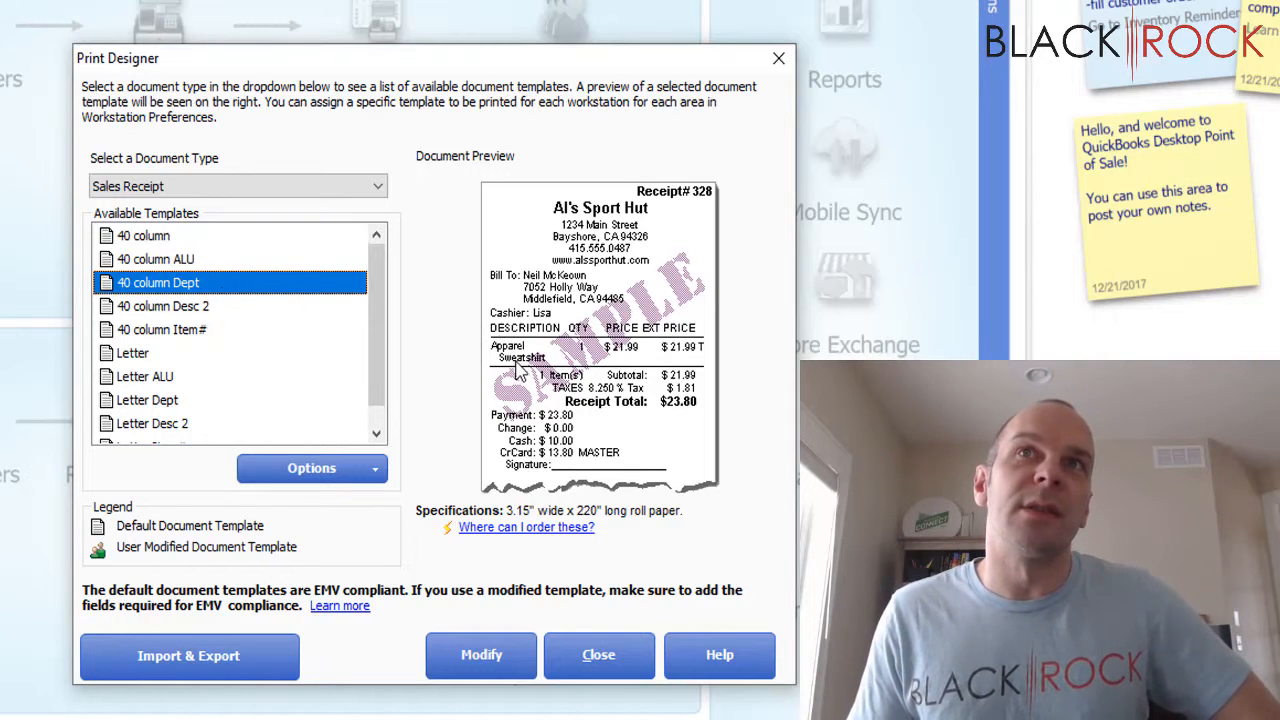
mouse_move(476, 368)
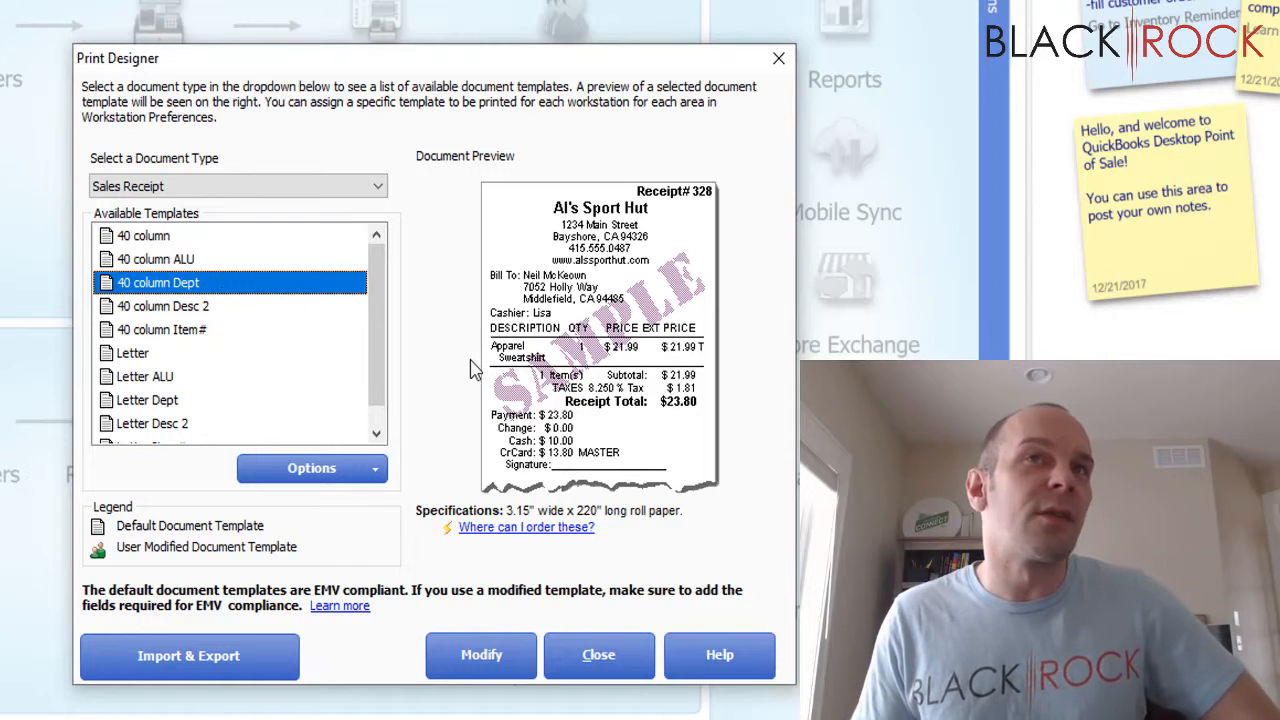
left_click(162, 304)
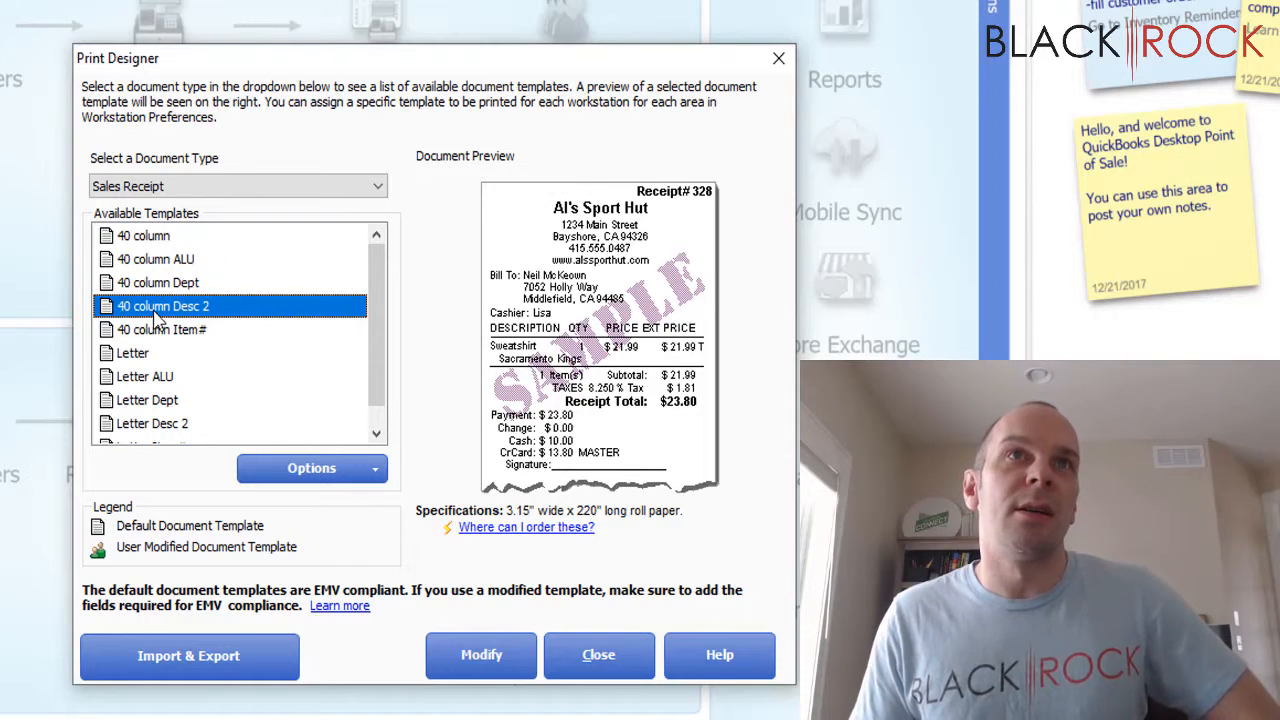
mouse_move(210, 328)
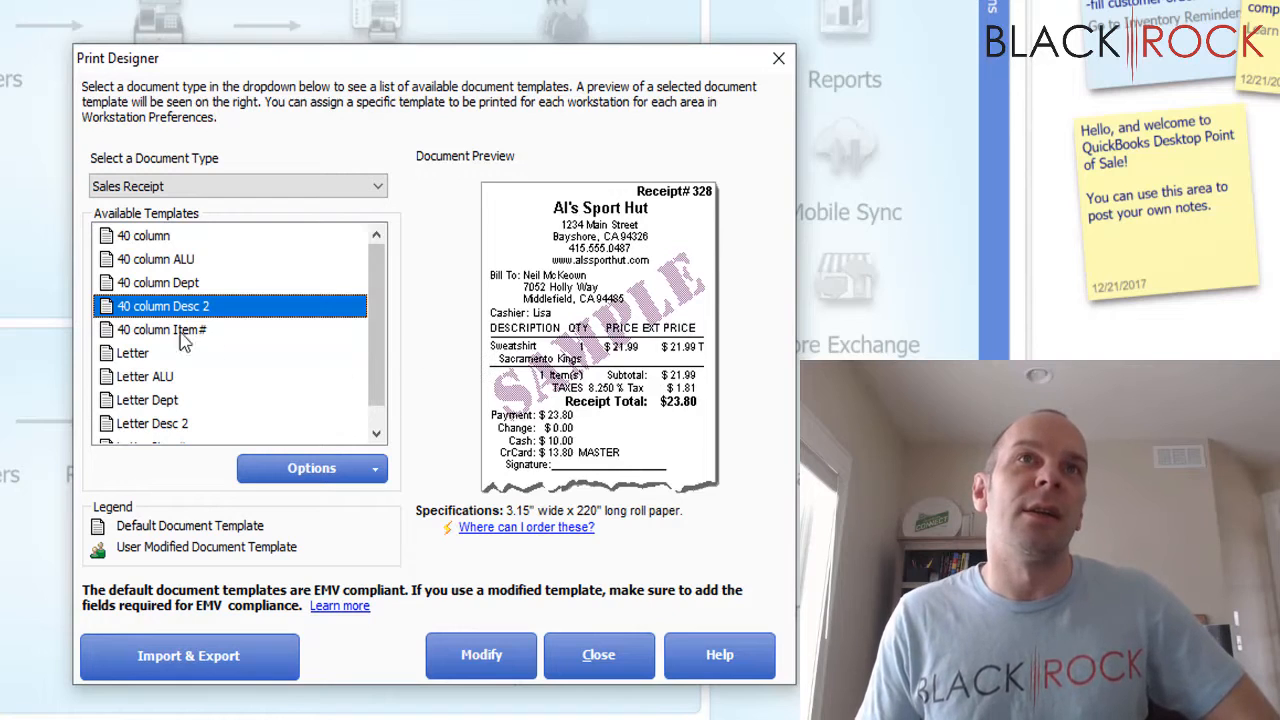
left_click(162, 328)
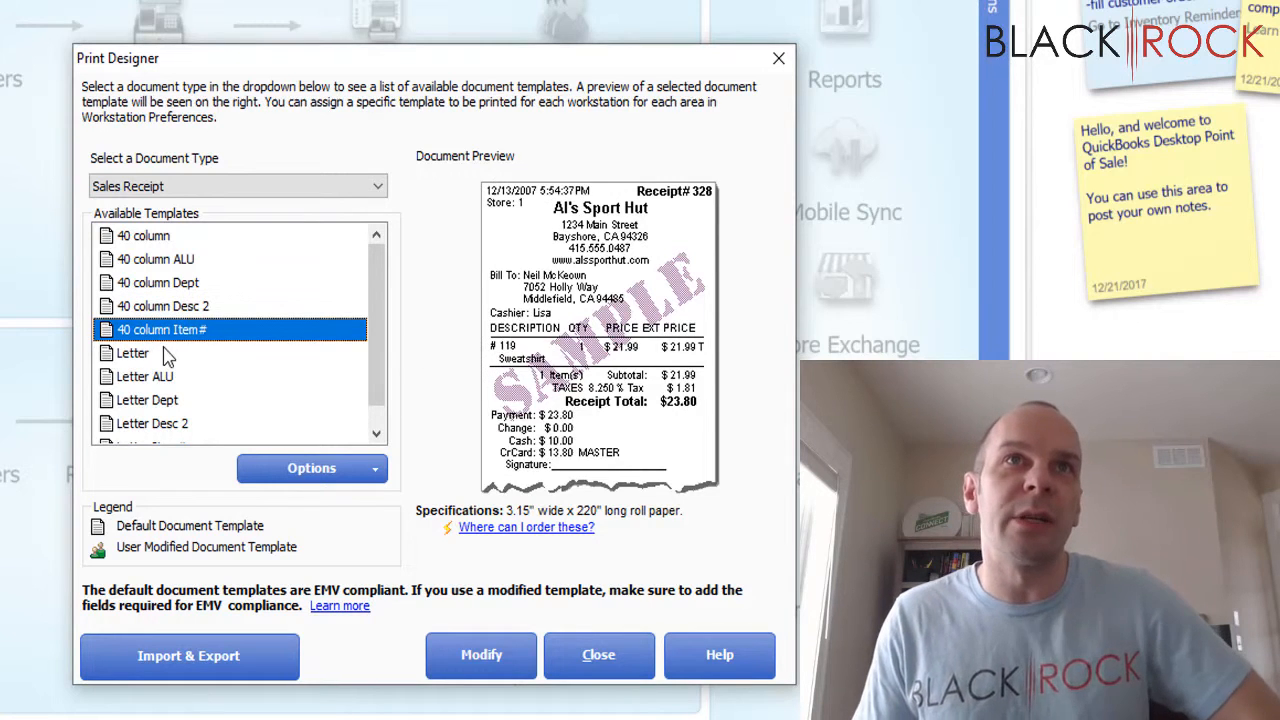
mouse_move(460, 360)
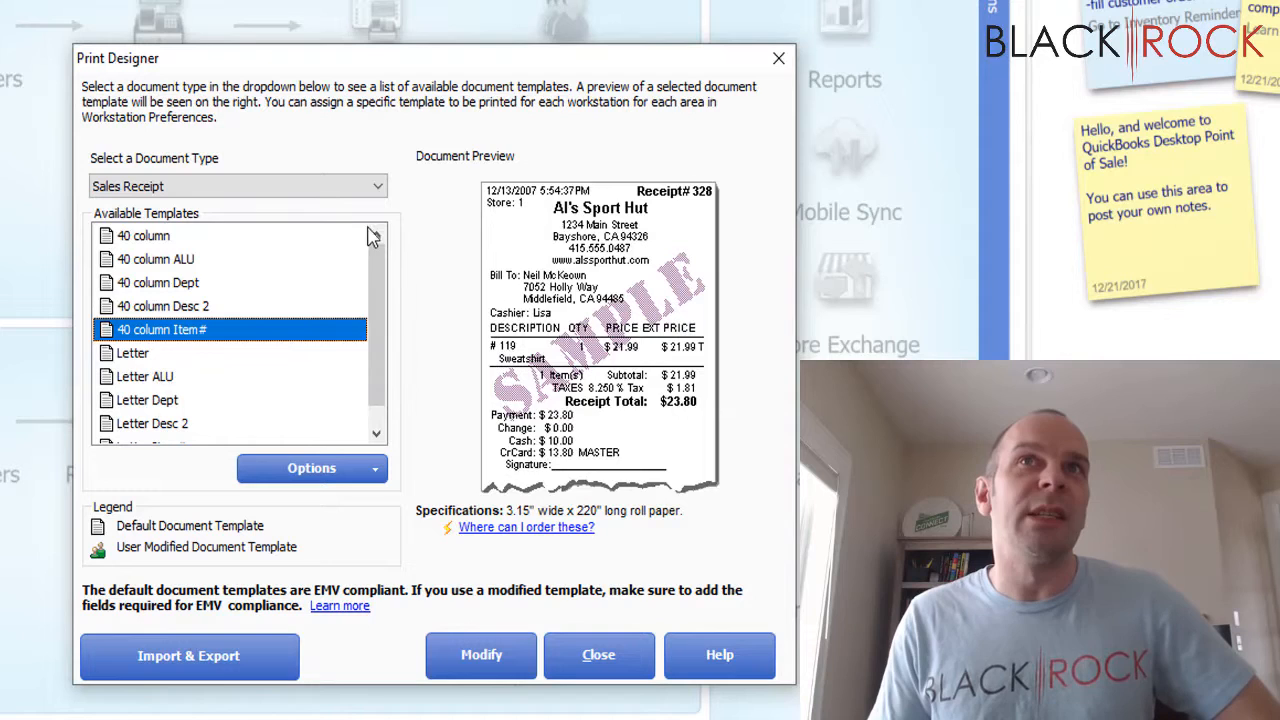
left_click(144, 236)
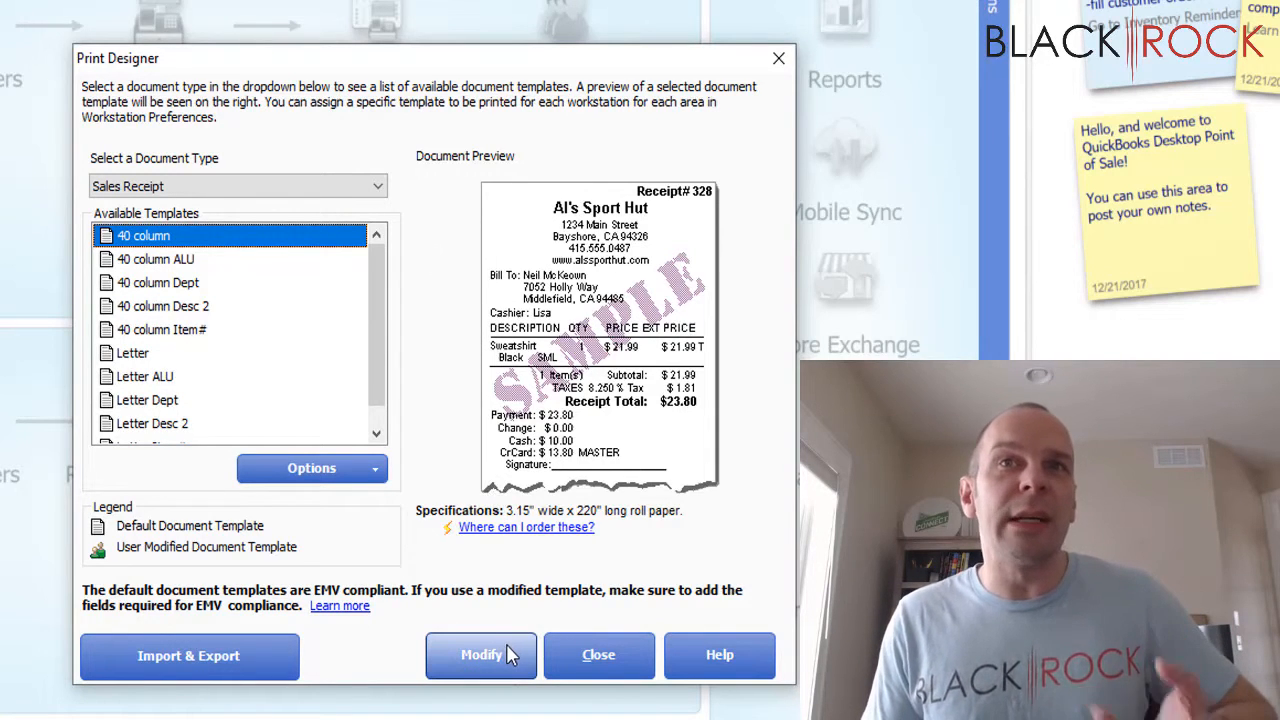
mouse_move(436, 556)
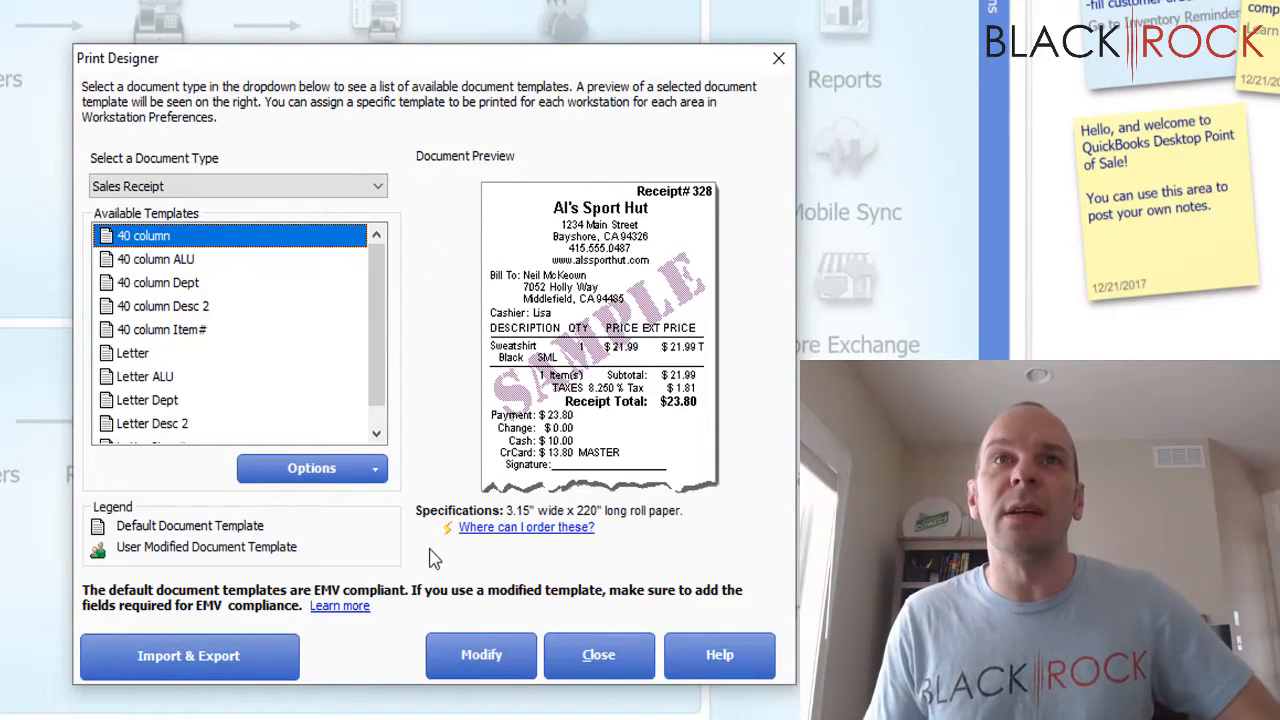
left_click(312, 468)
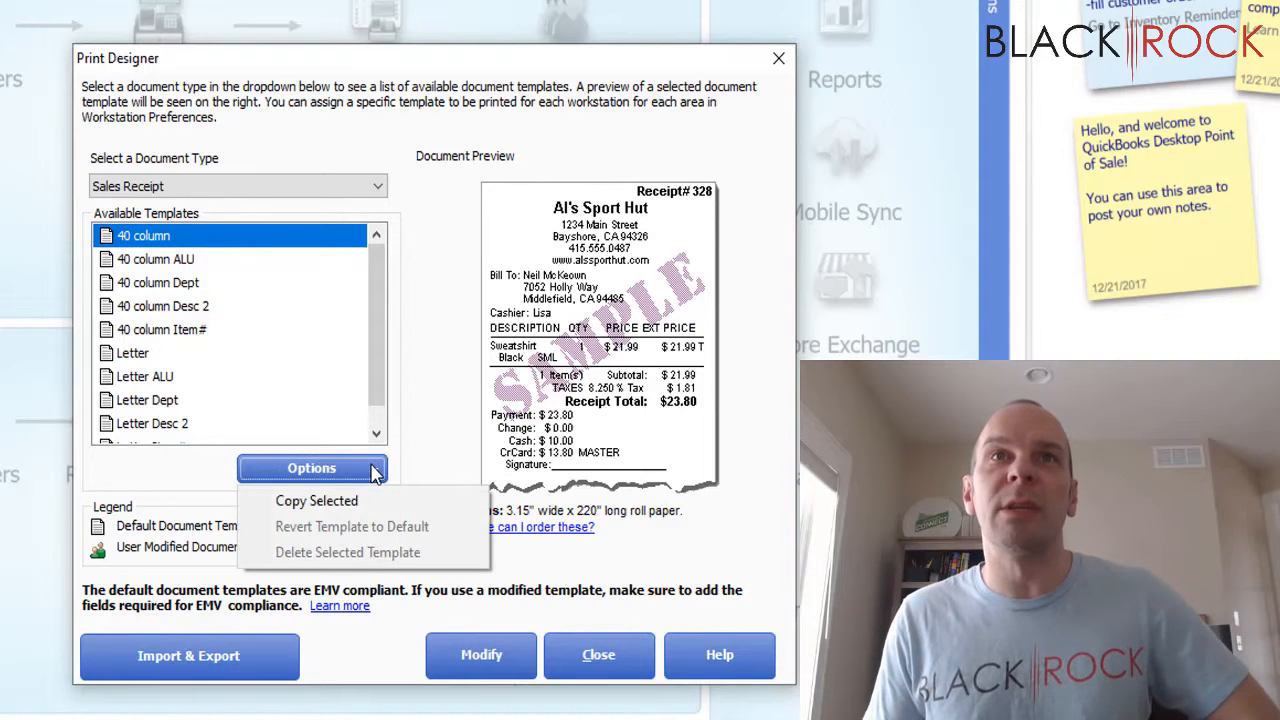
Step: Duplicate the 40 column template with Copy Selected and open the copy's layout for editing
left_click(480, 656)
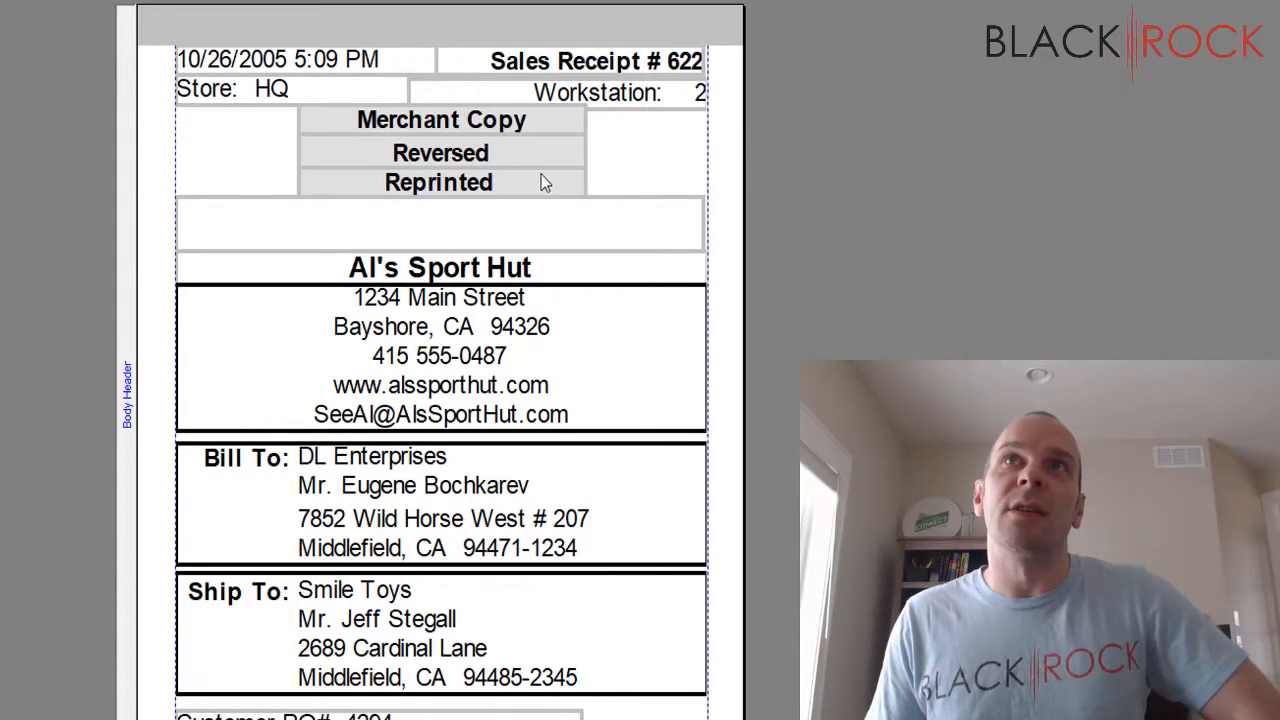
left_click(440, 150)
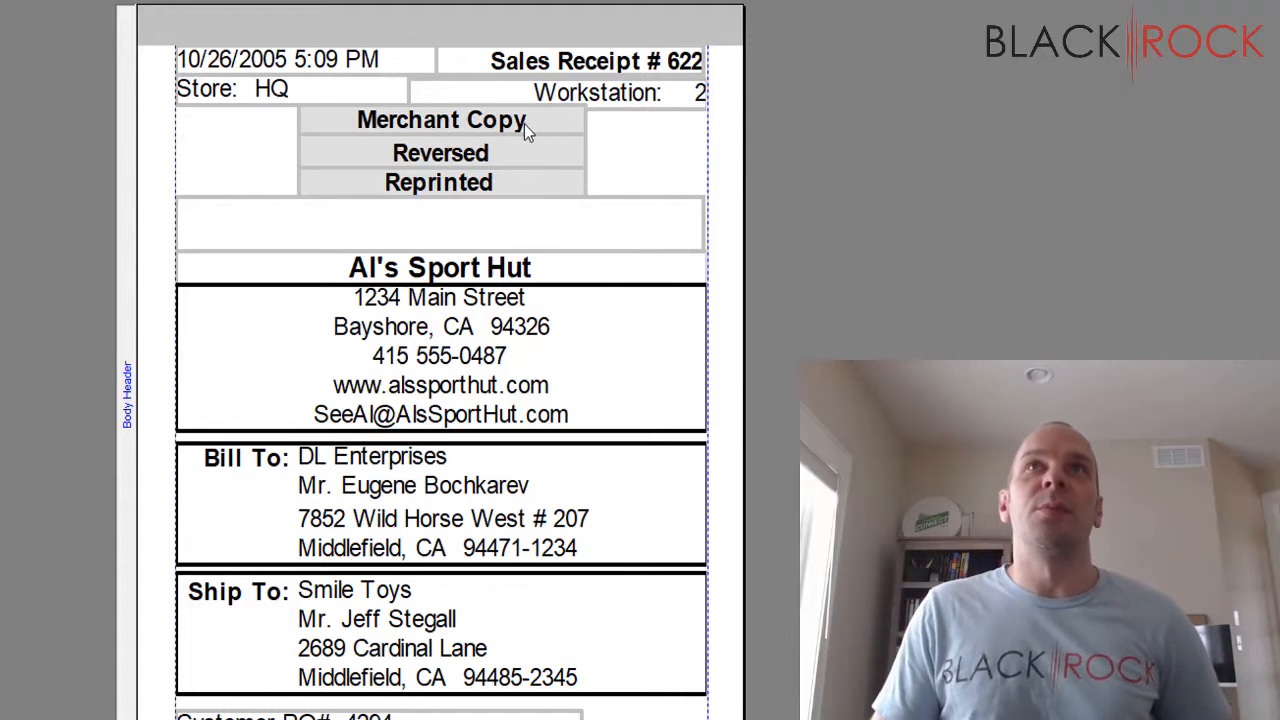
mouse_move(440, 152)
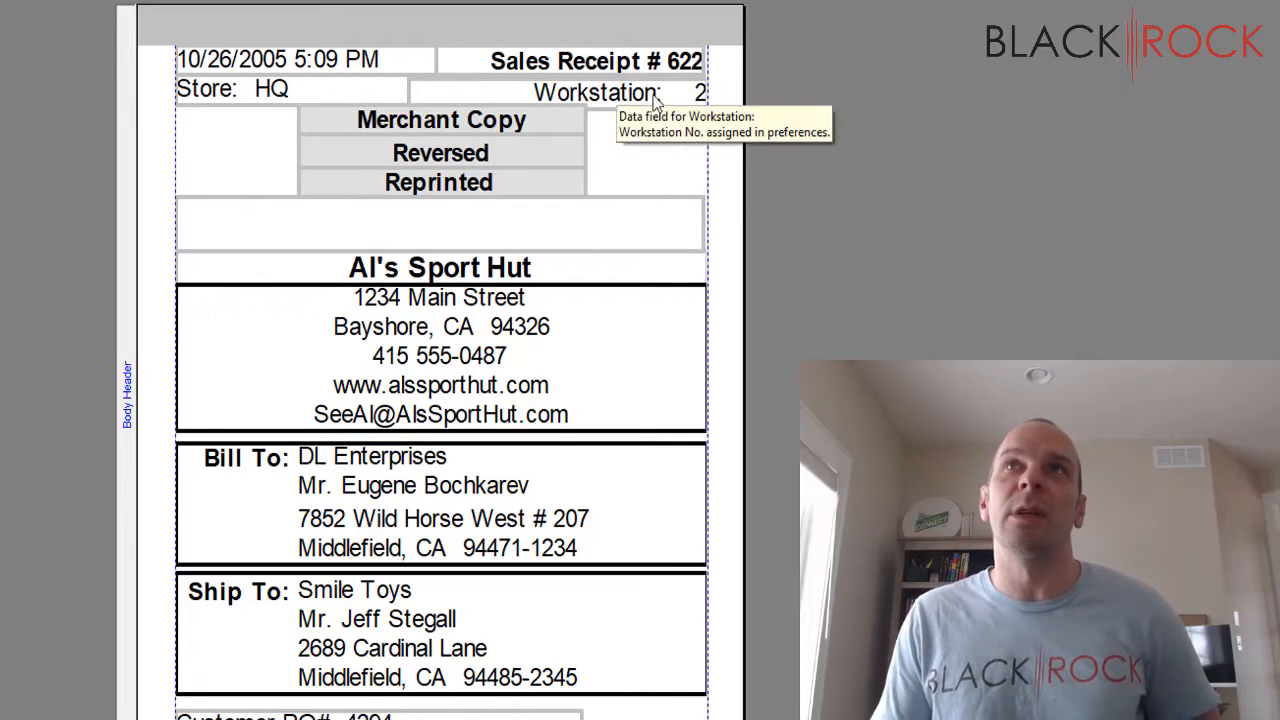
mouse_move(308, 108)
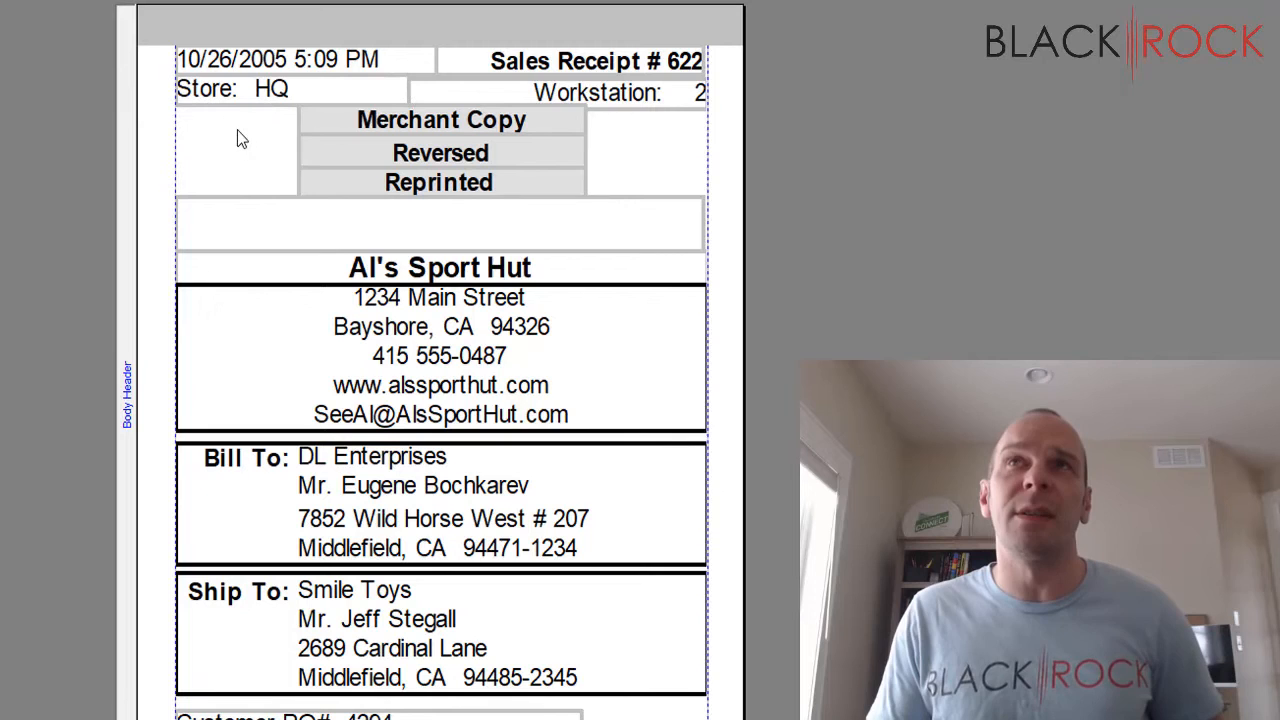
mouse_move(548, 114)
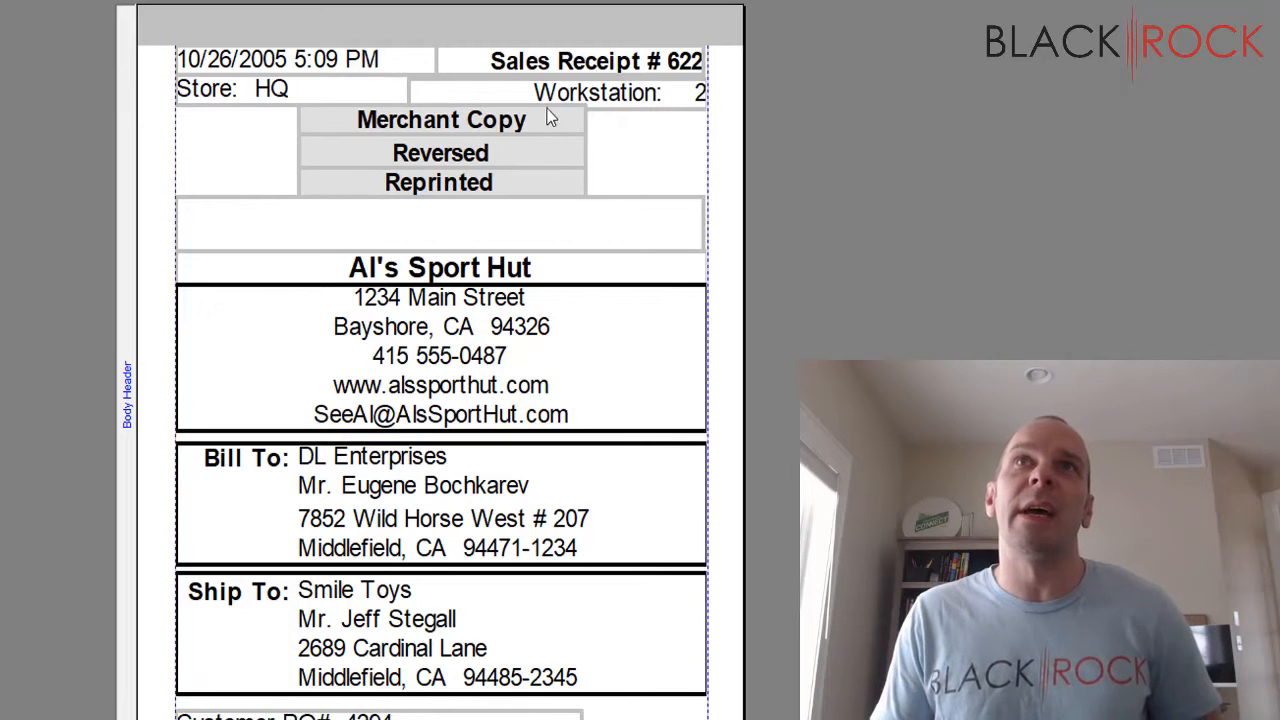
mouse_move(548, 168)
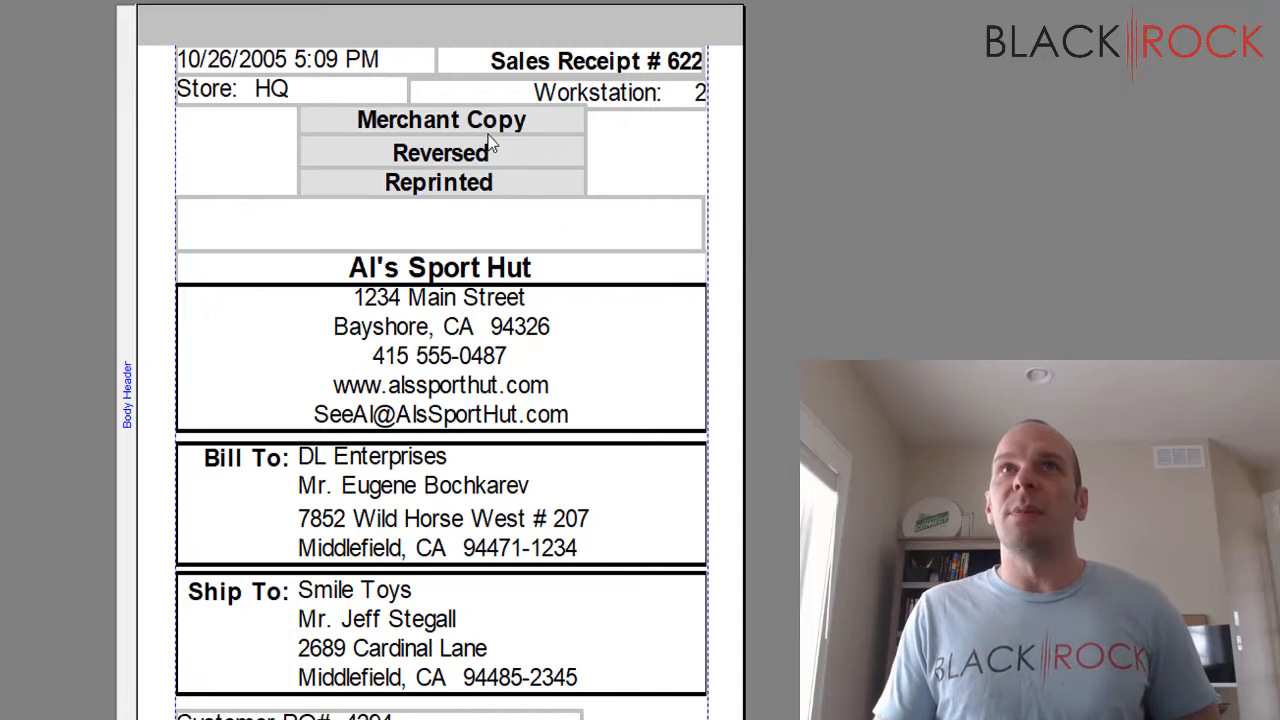
mouse_move(570, 128)
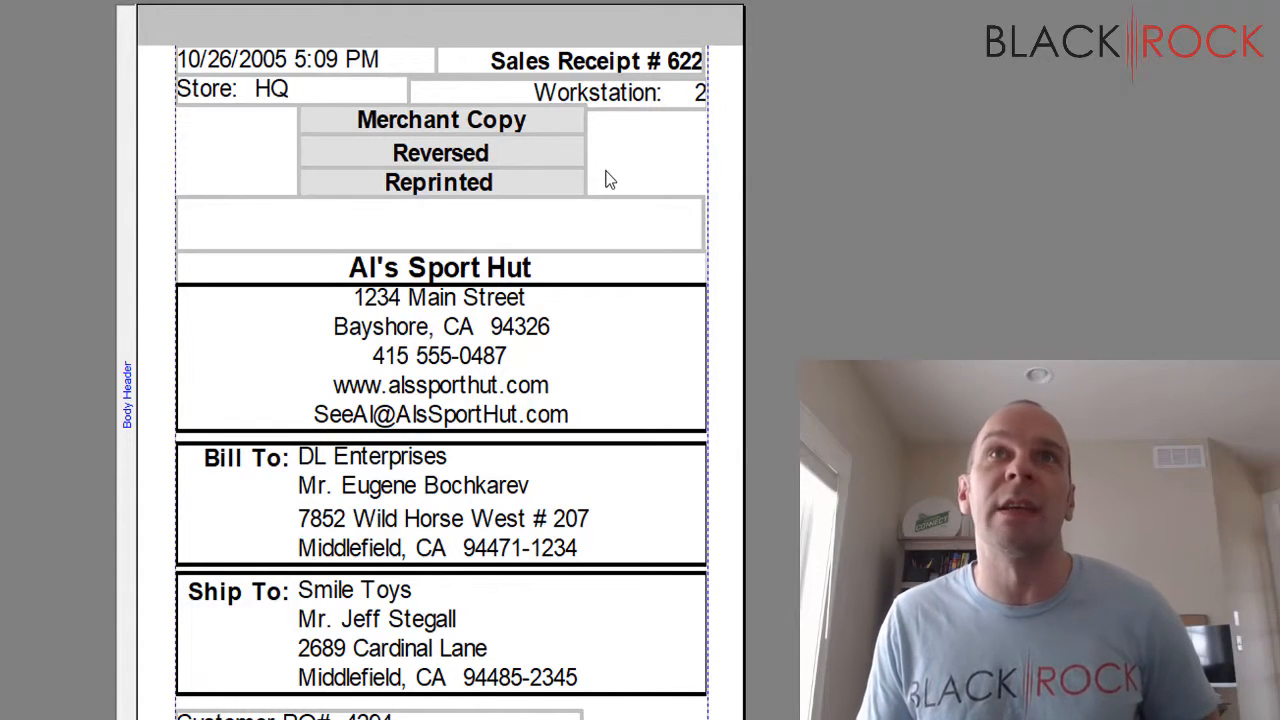
mouse_move(538, 332)
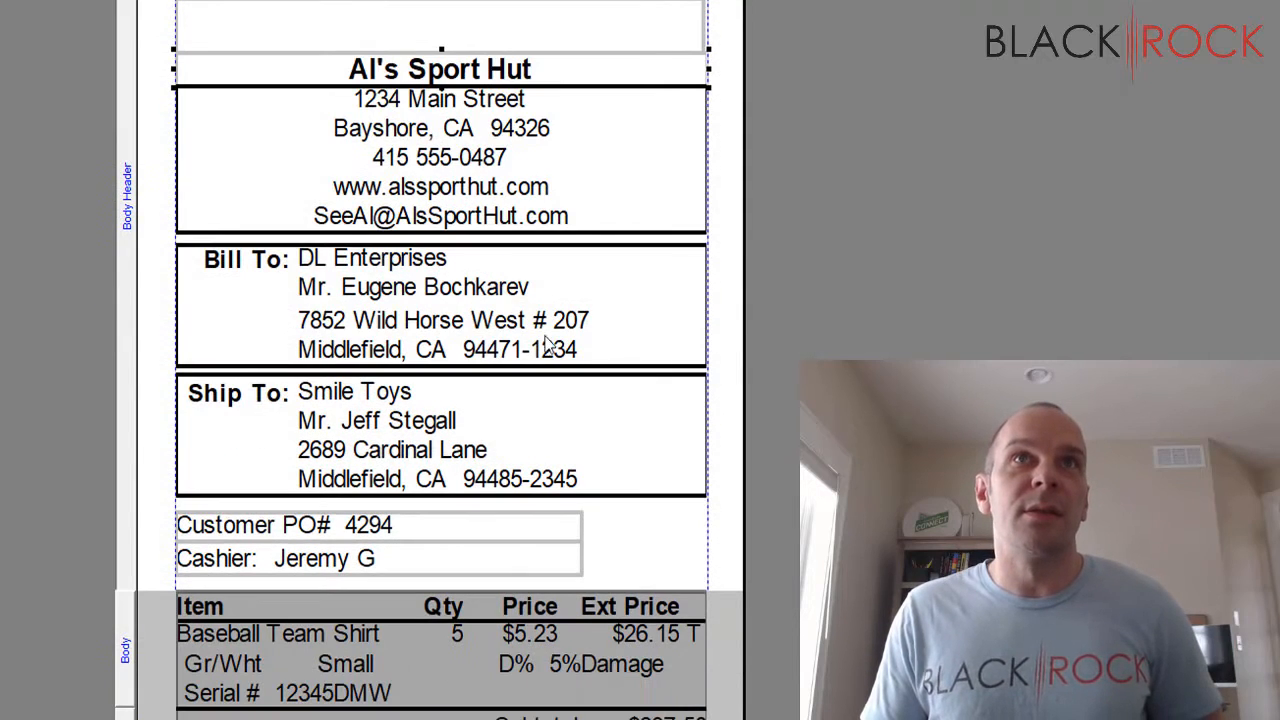
mouse_move(324, 310)
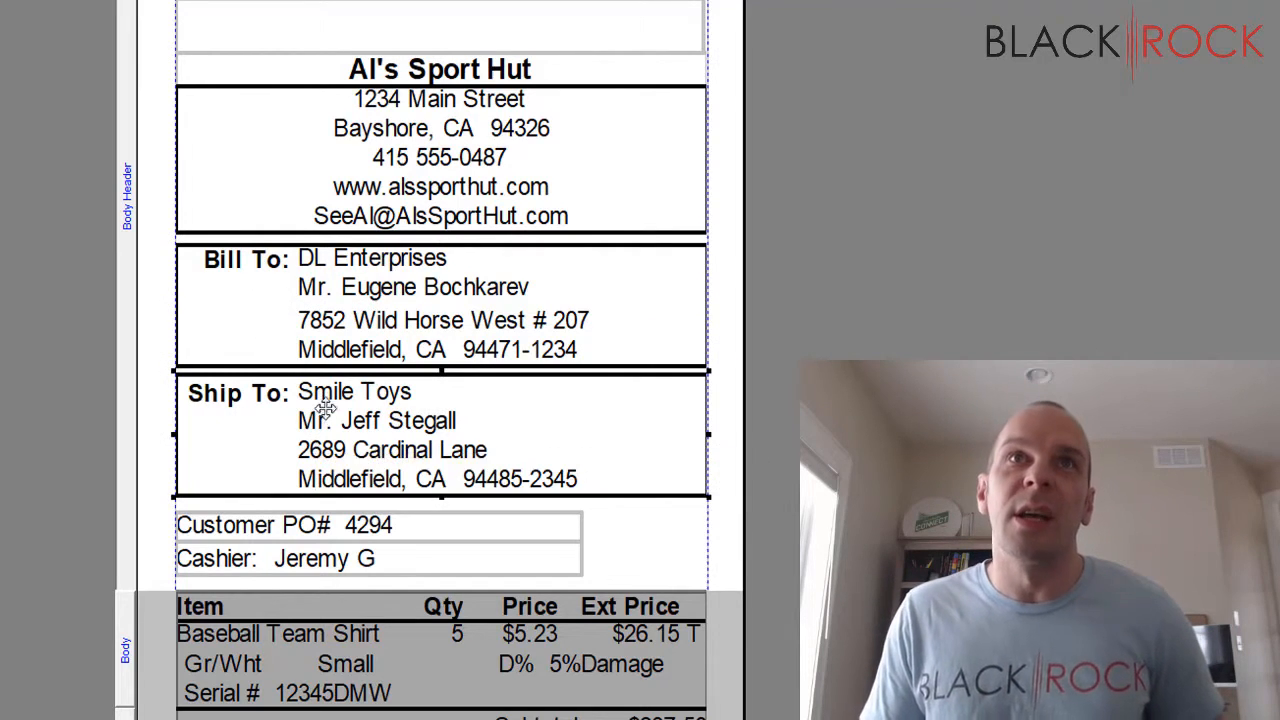
mouse_move(290, 432)
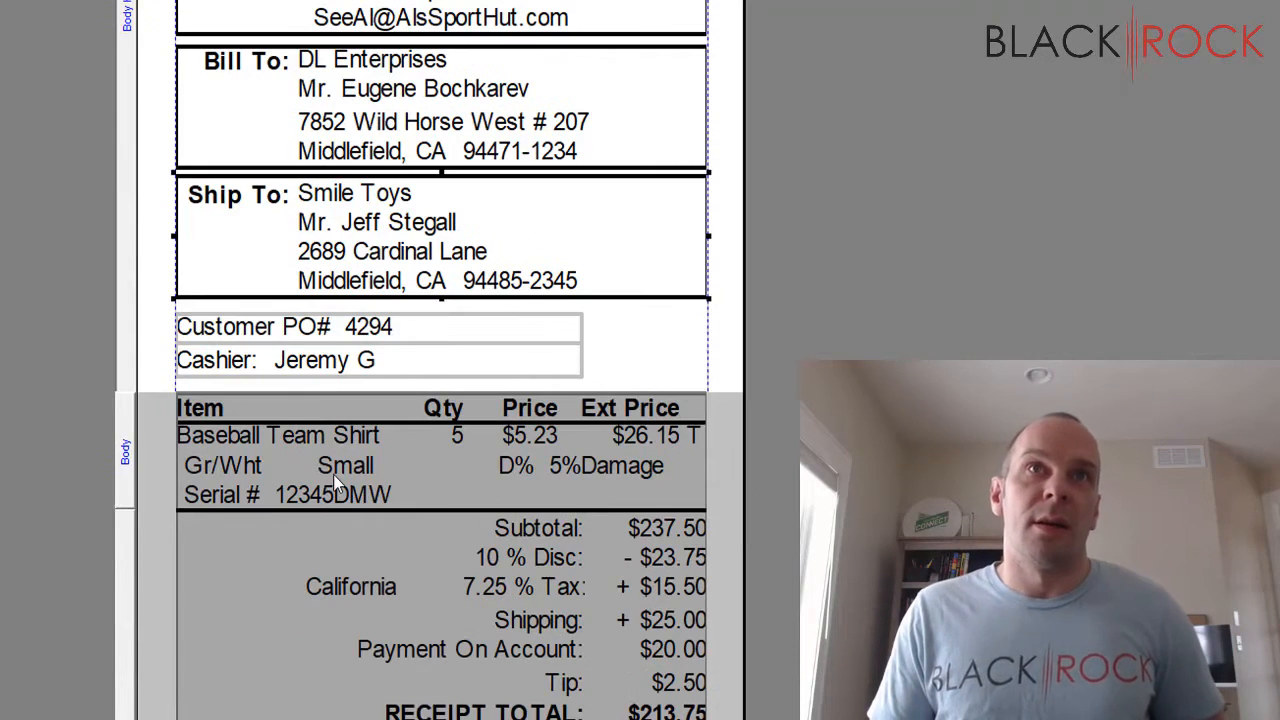
left_click(378, 344)
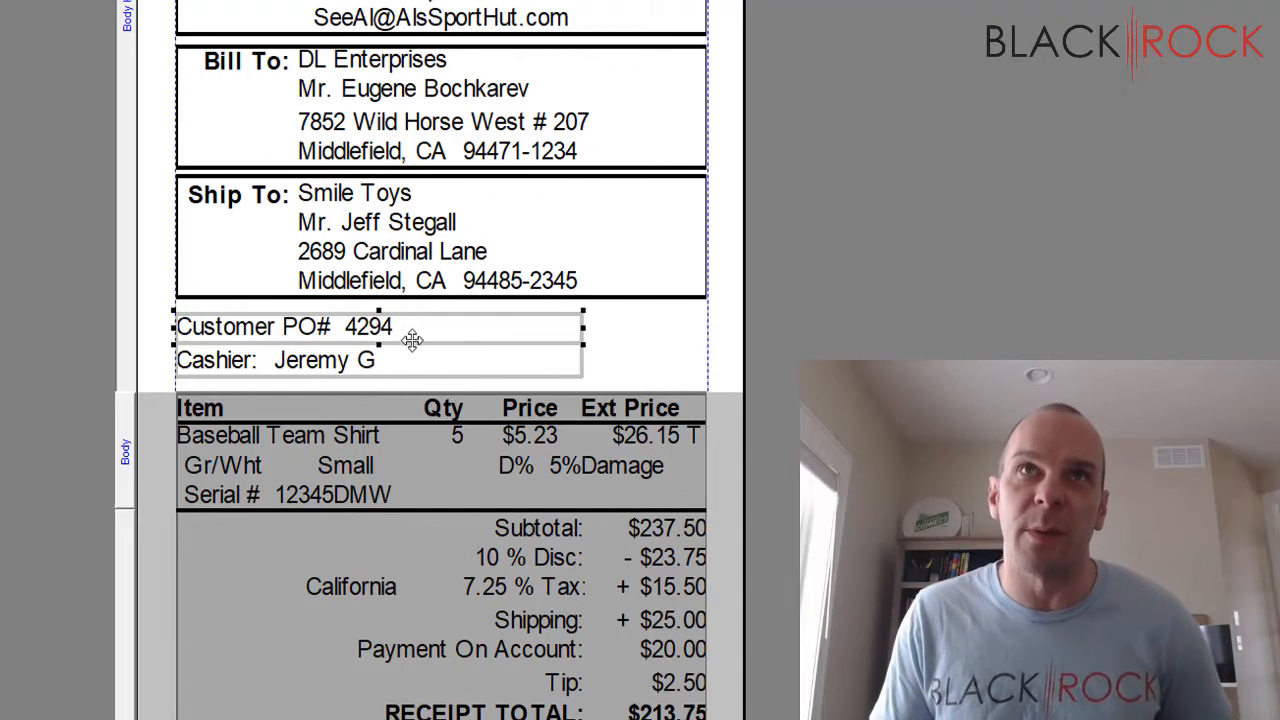
mouse_move(222, 364)
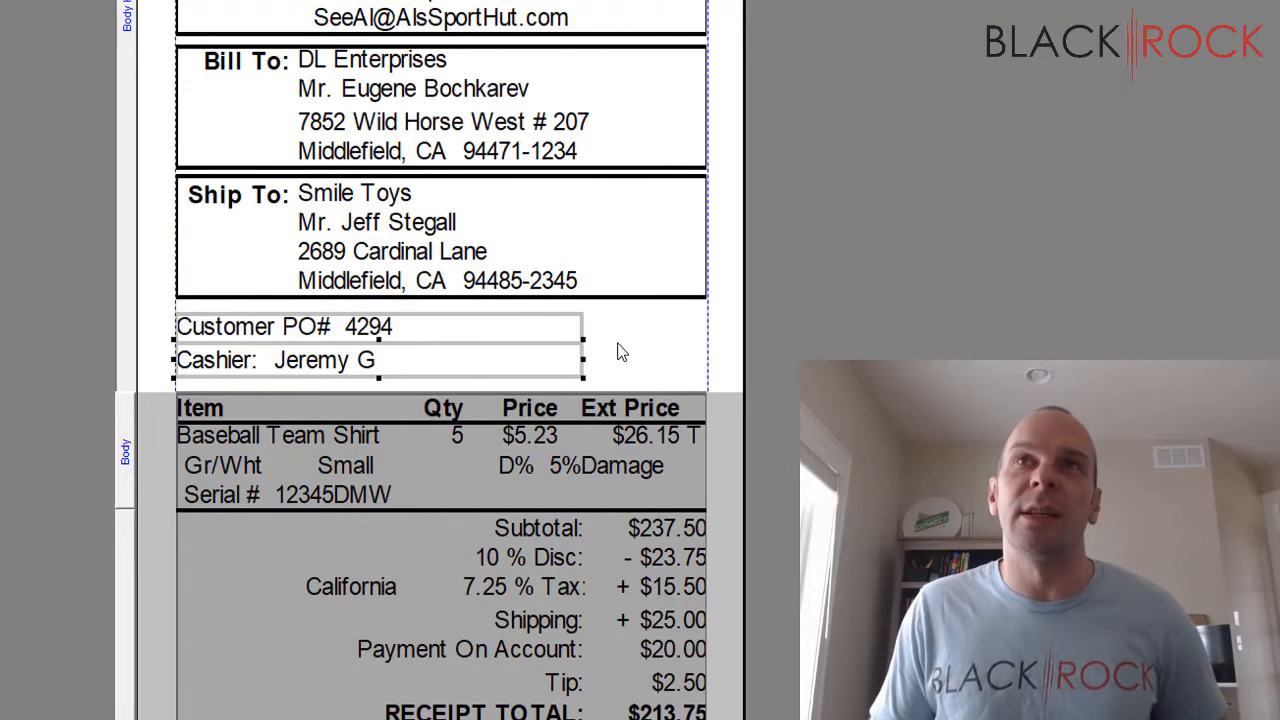
mouse_move(228, 362)
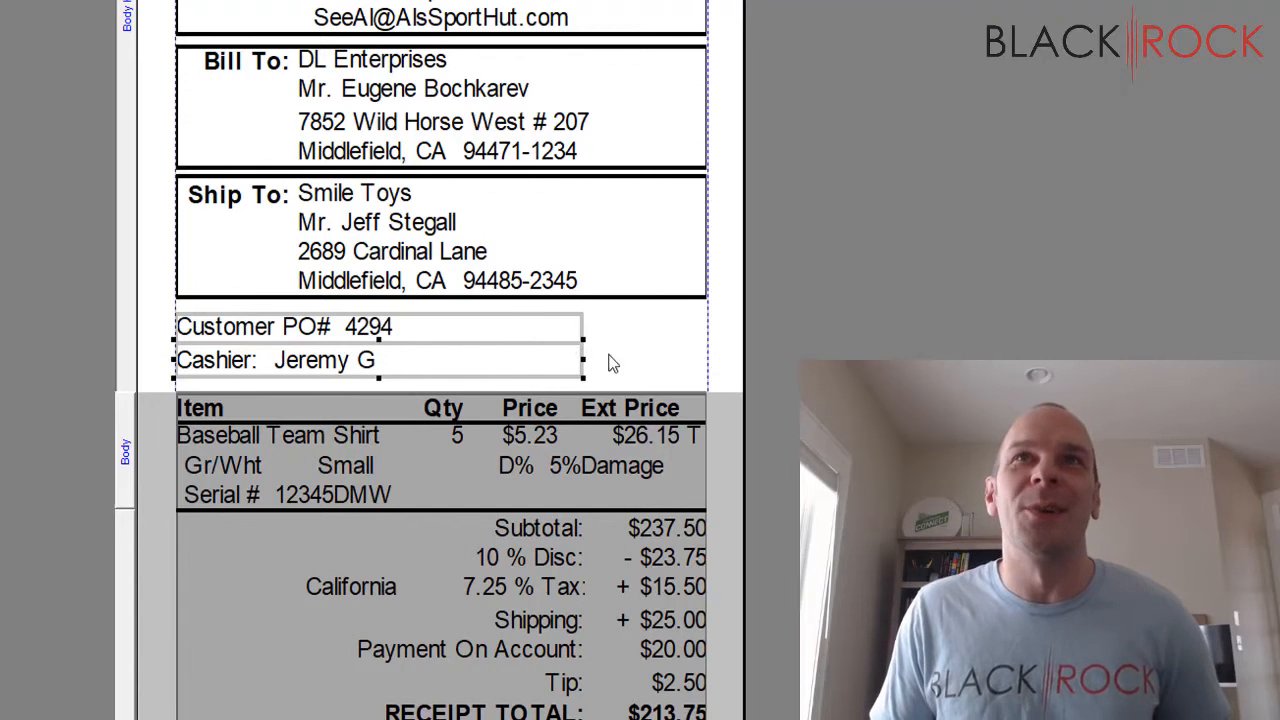
mouse_move(640, 364)
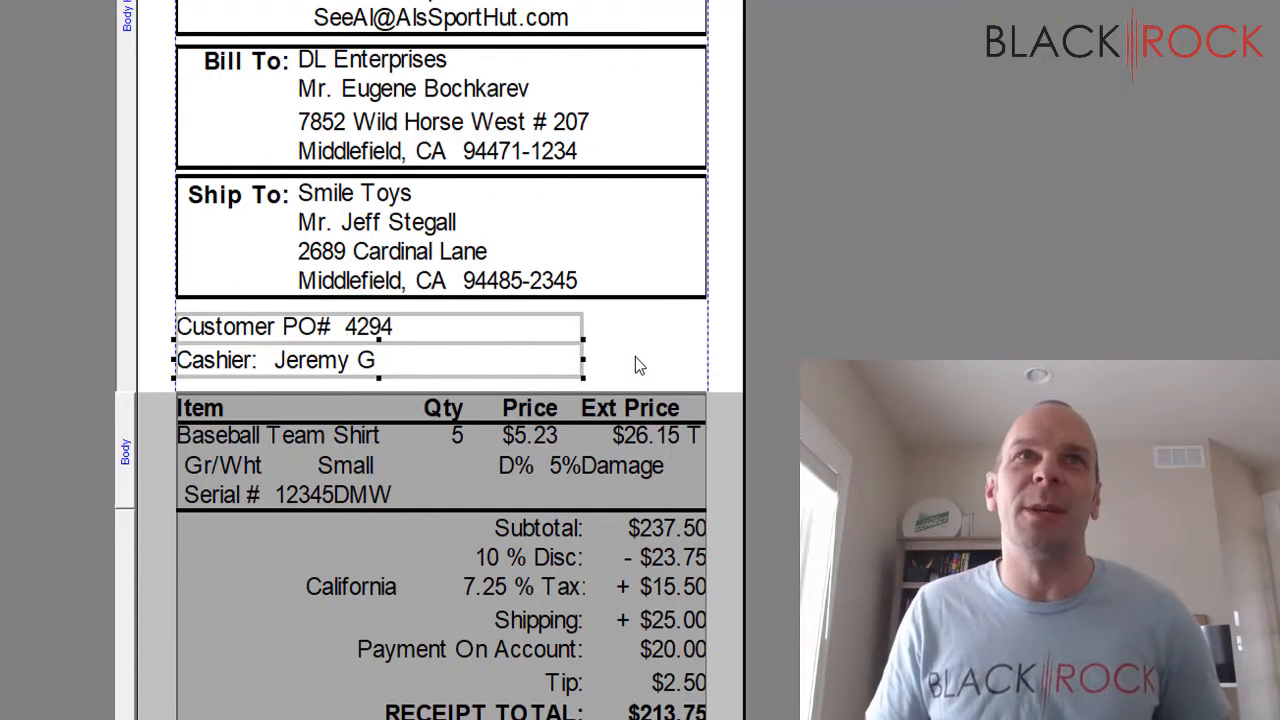
mouse_move(148, 88)
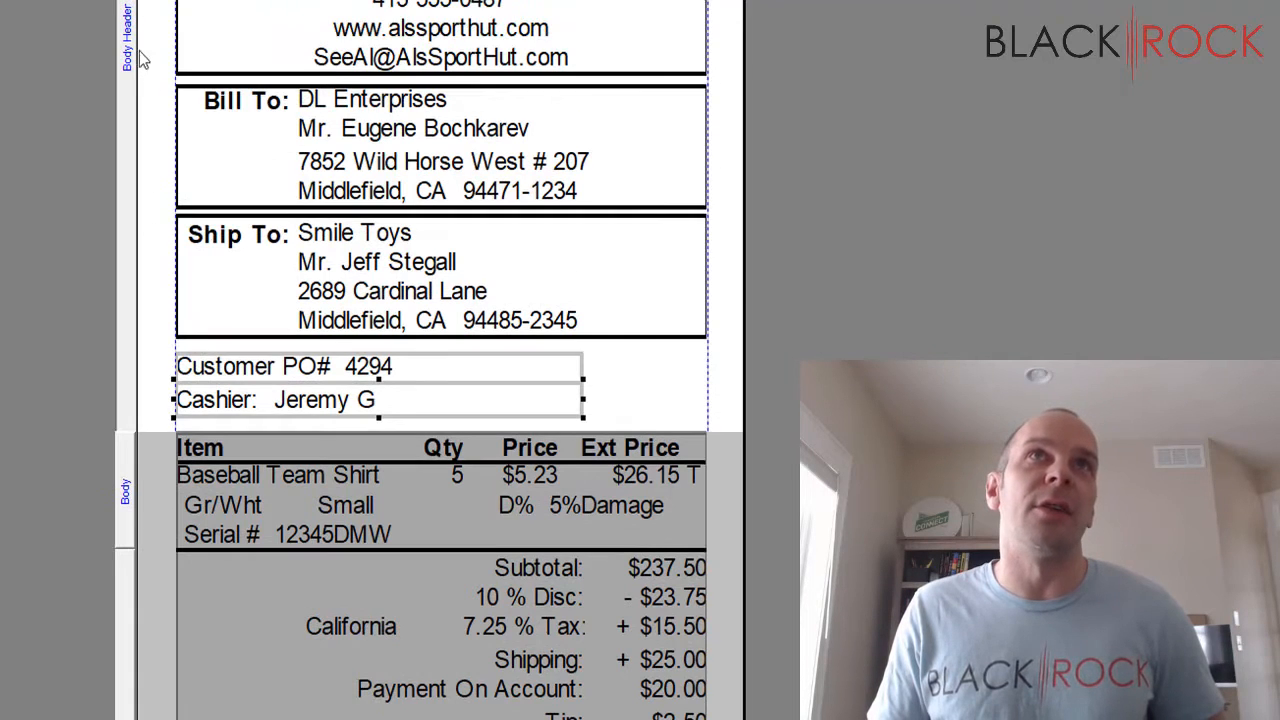
mouse_move(120, 516)
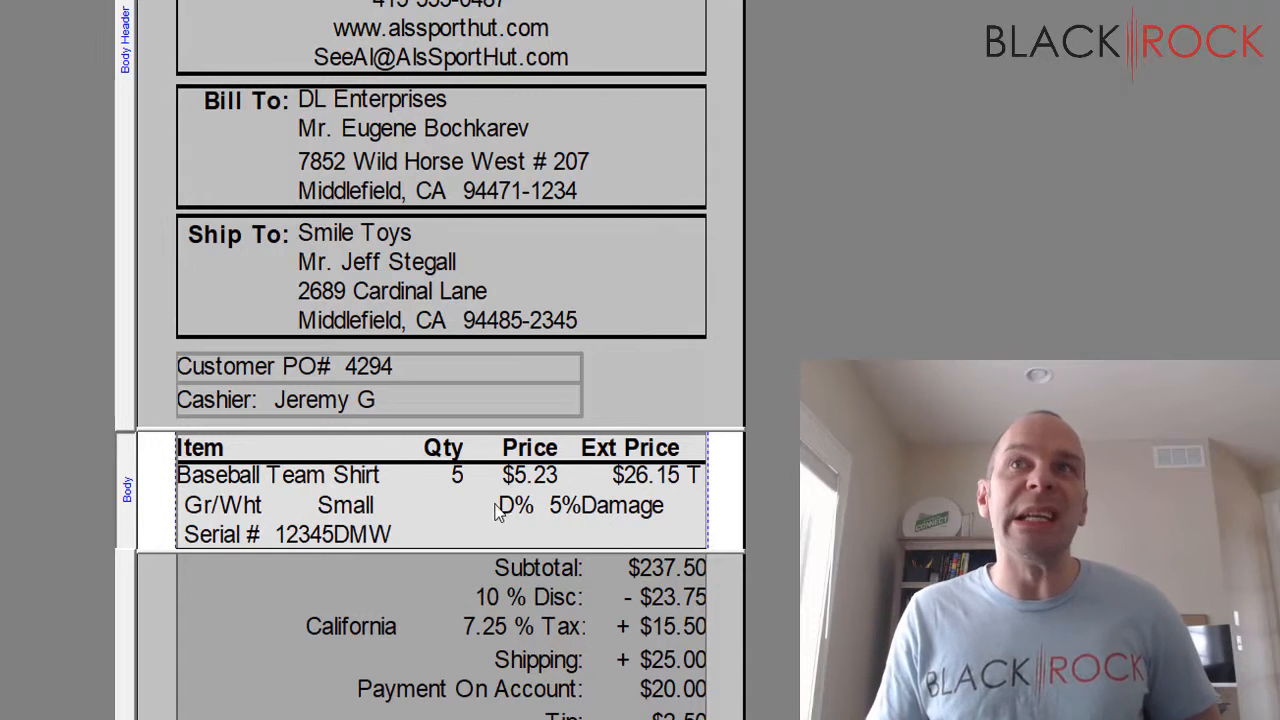
left_click(440, 504)
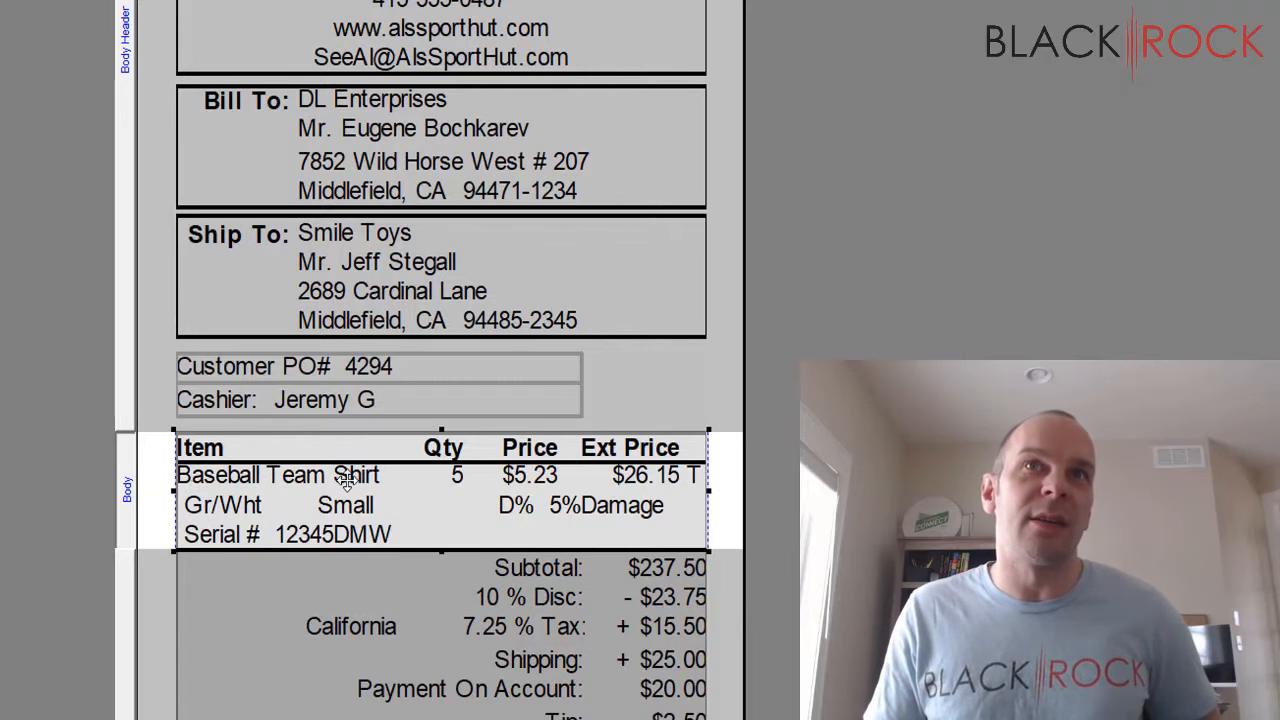
mouse_move(584, 488)
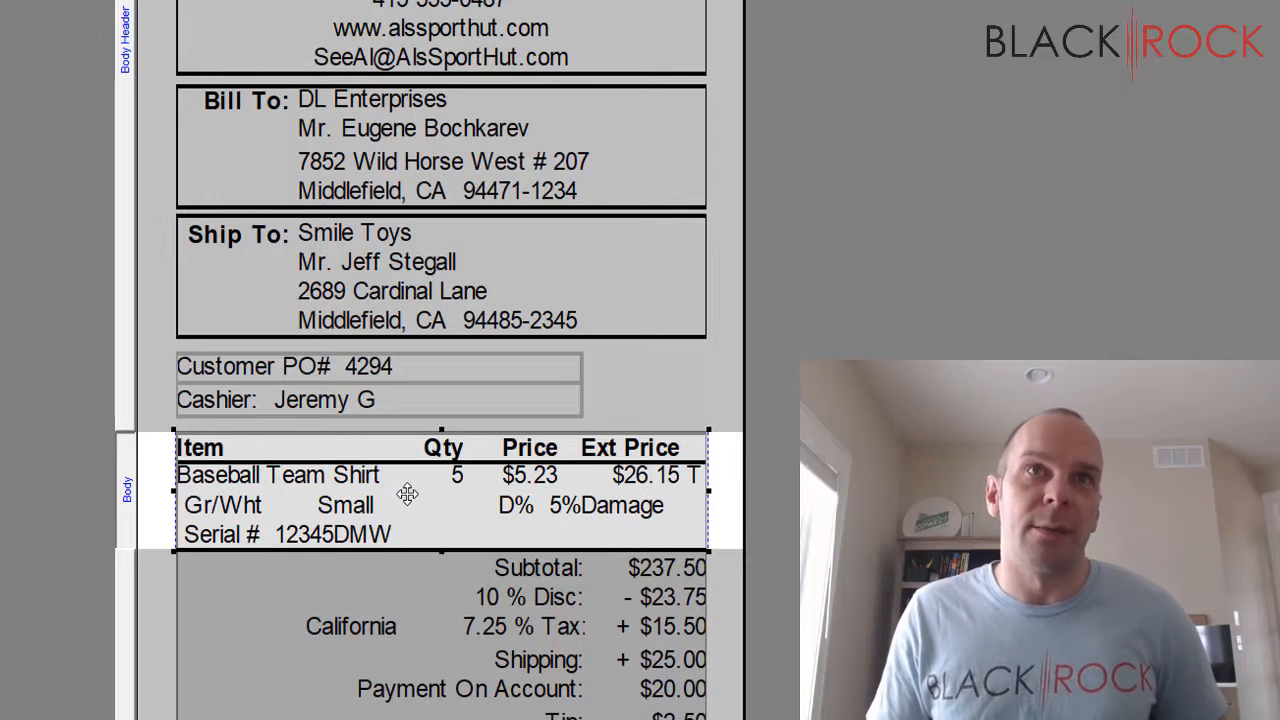
mouse_move(340, 532)
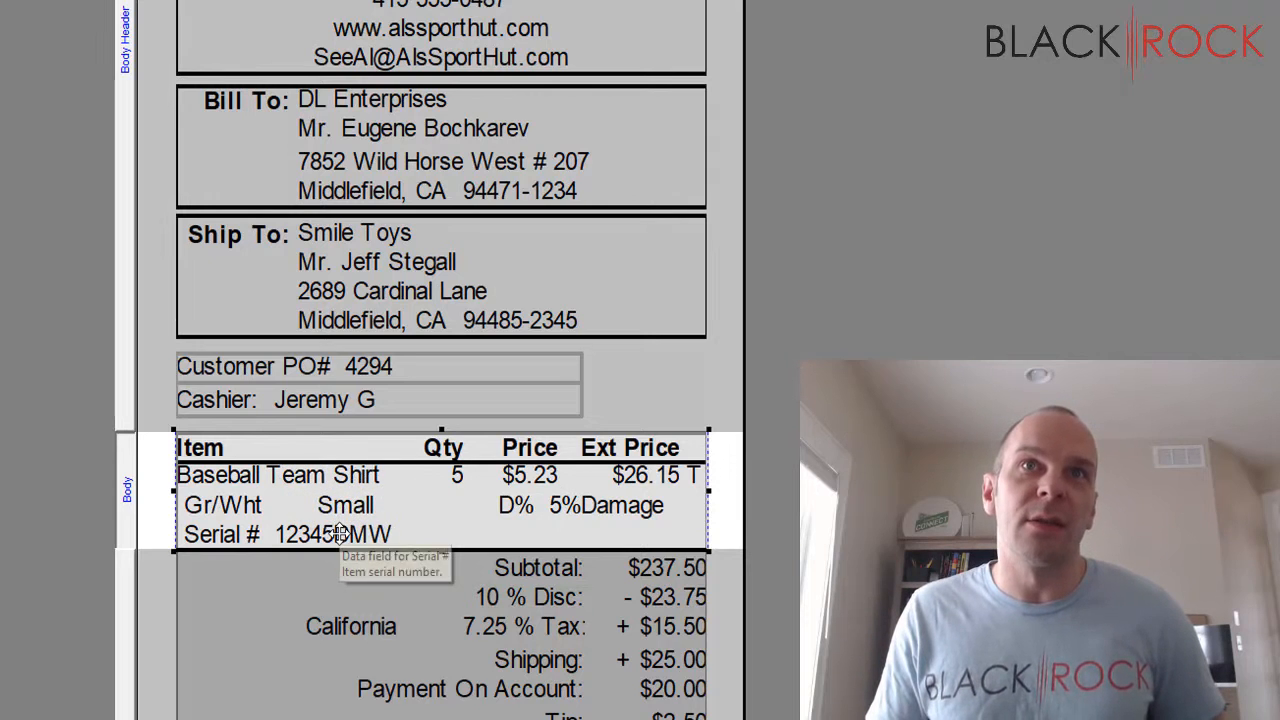
mouse_move(344, 510)
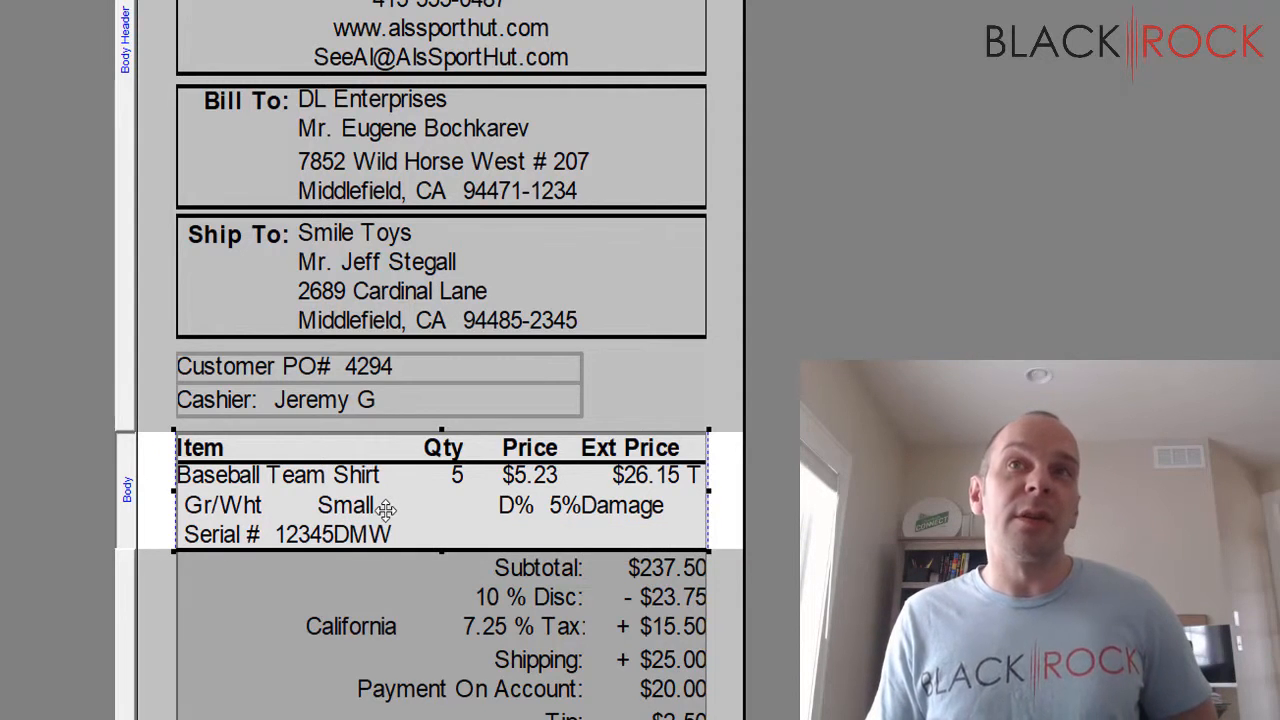
mouse_move(276, 476)
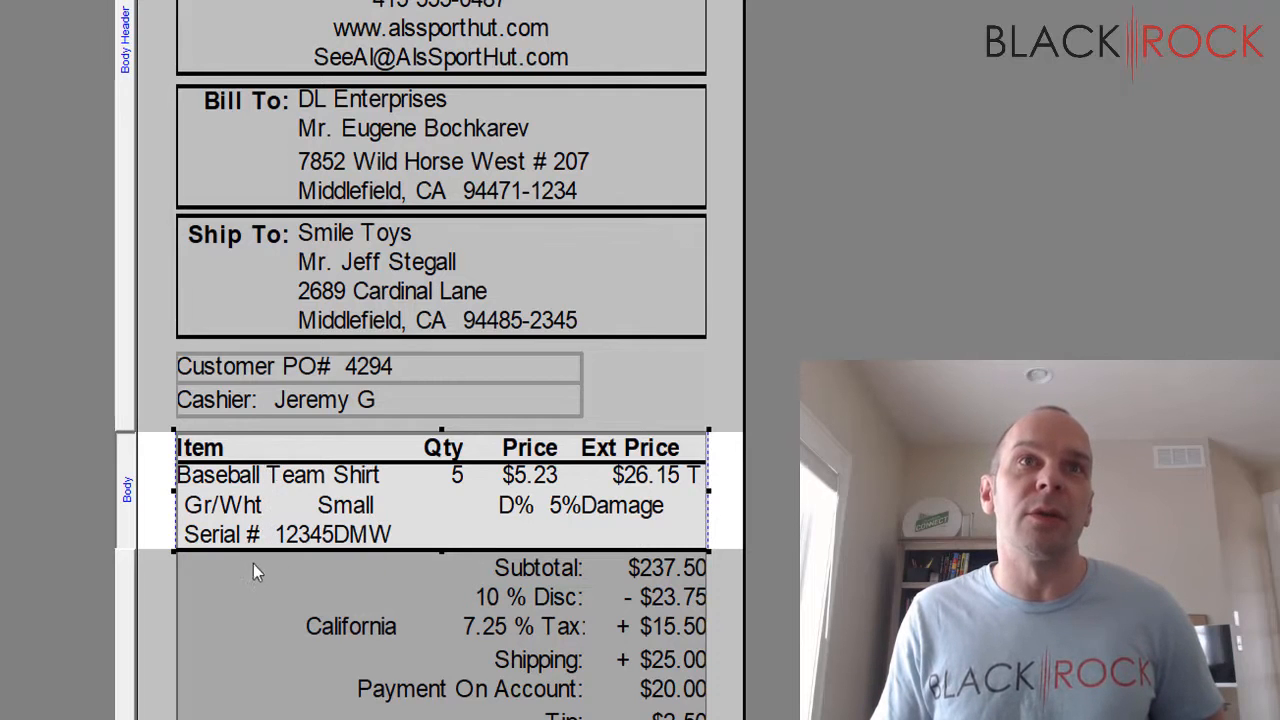
mouse_move(370, 504)
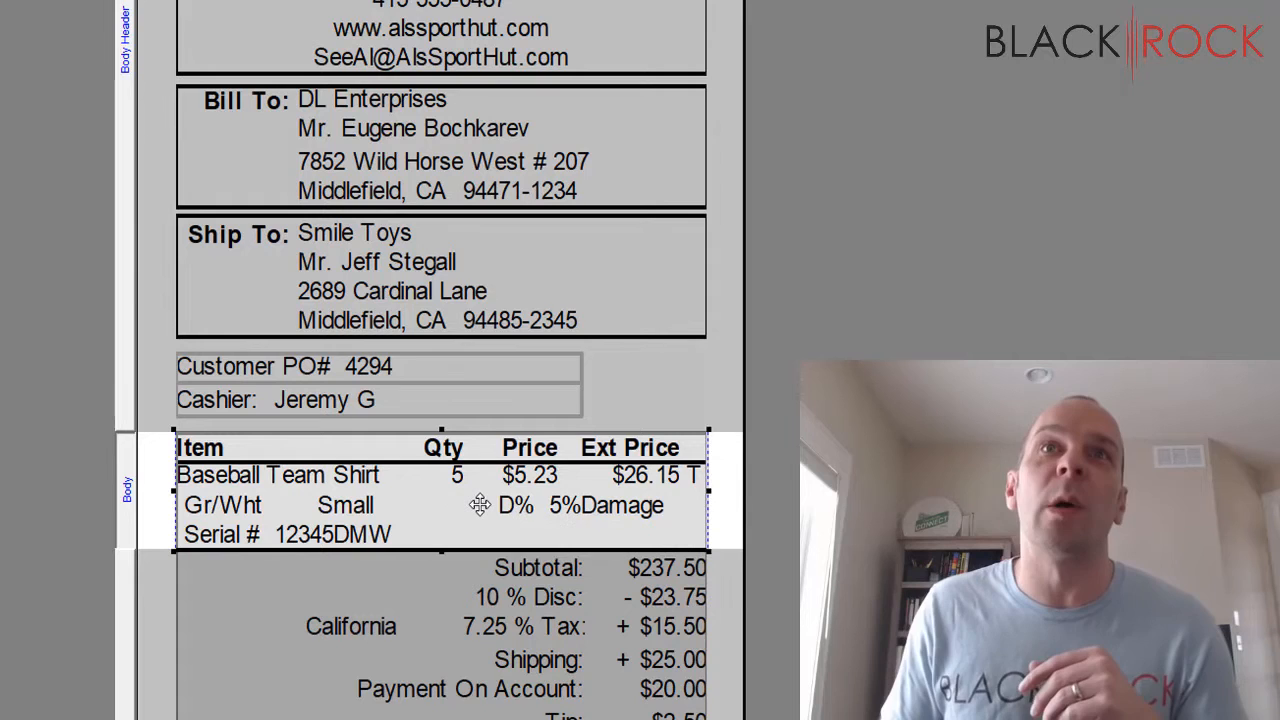
mouse_move(468, 504)
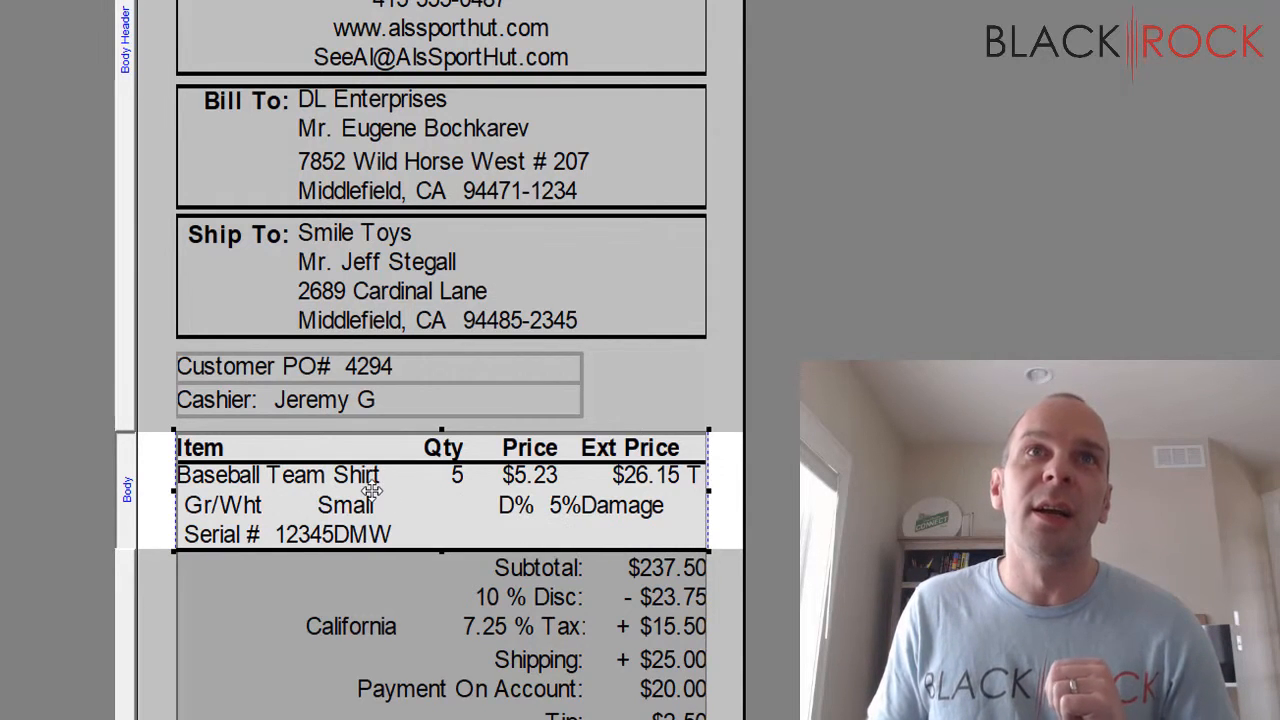
double_click(372, 490)
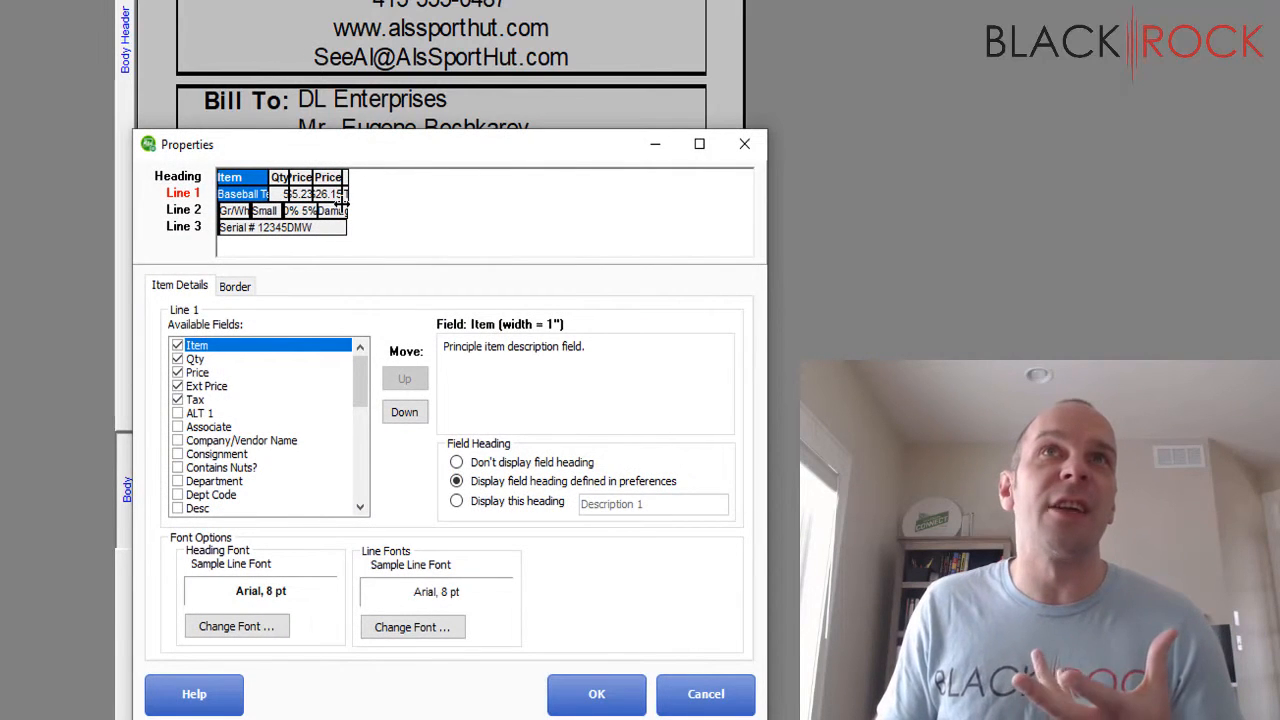
mouse_move(262, 278)
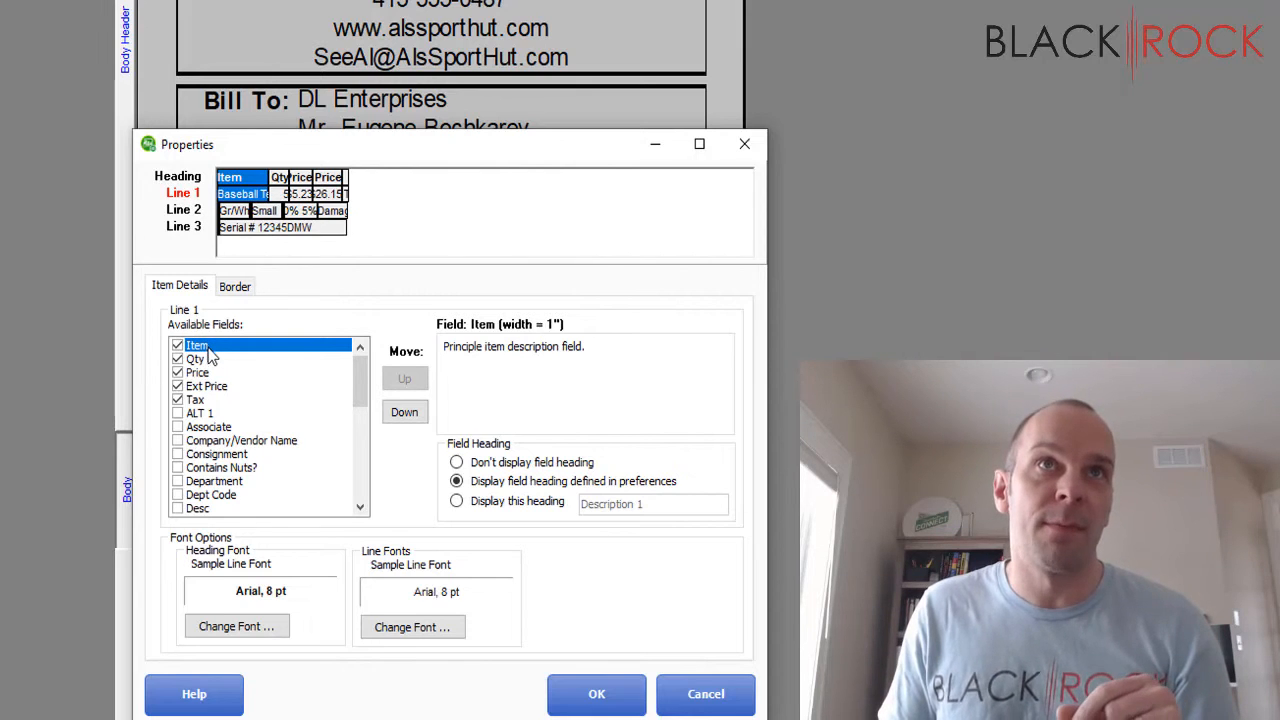
left_click(196, 358)
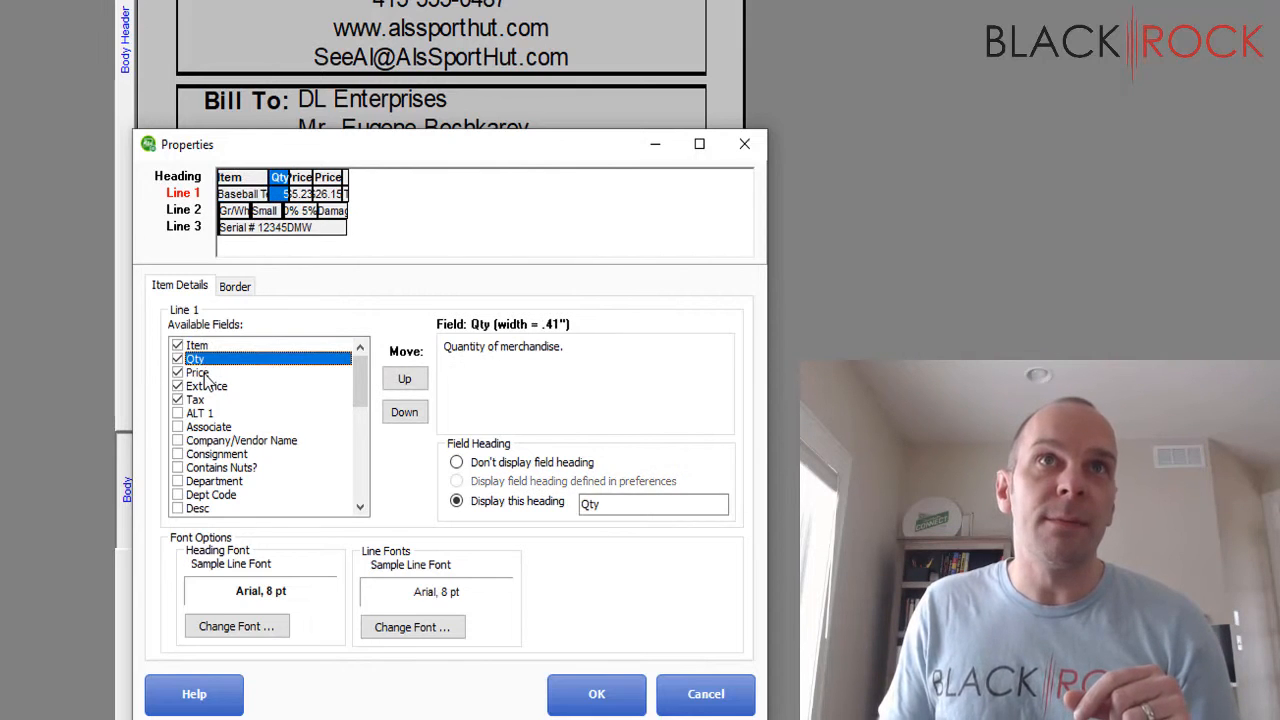
left_click(196, 372)
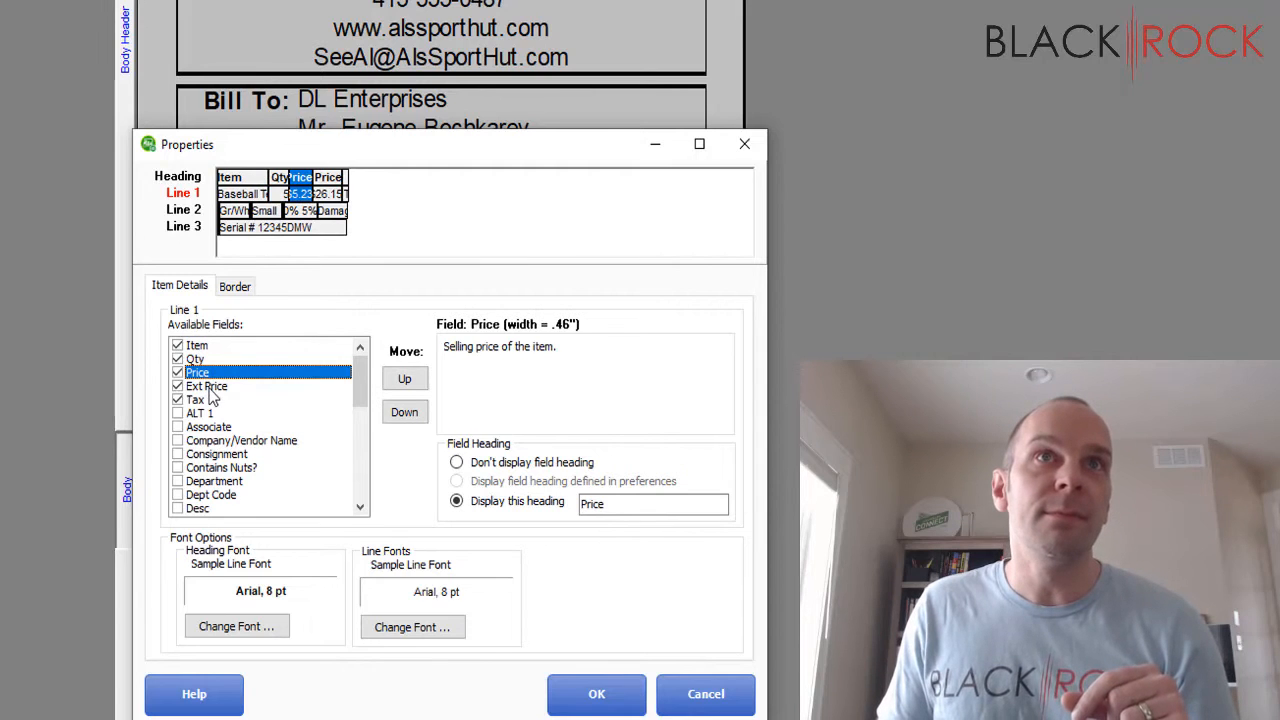
left_click(208, 386)
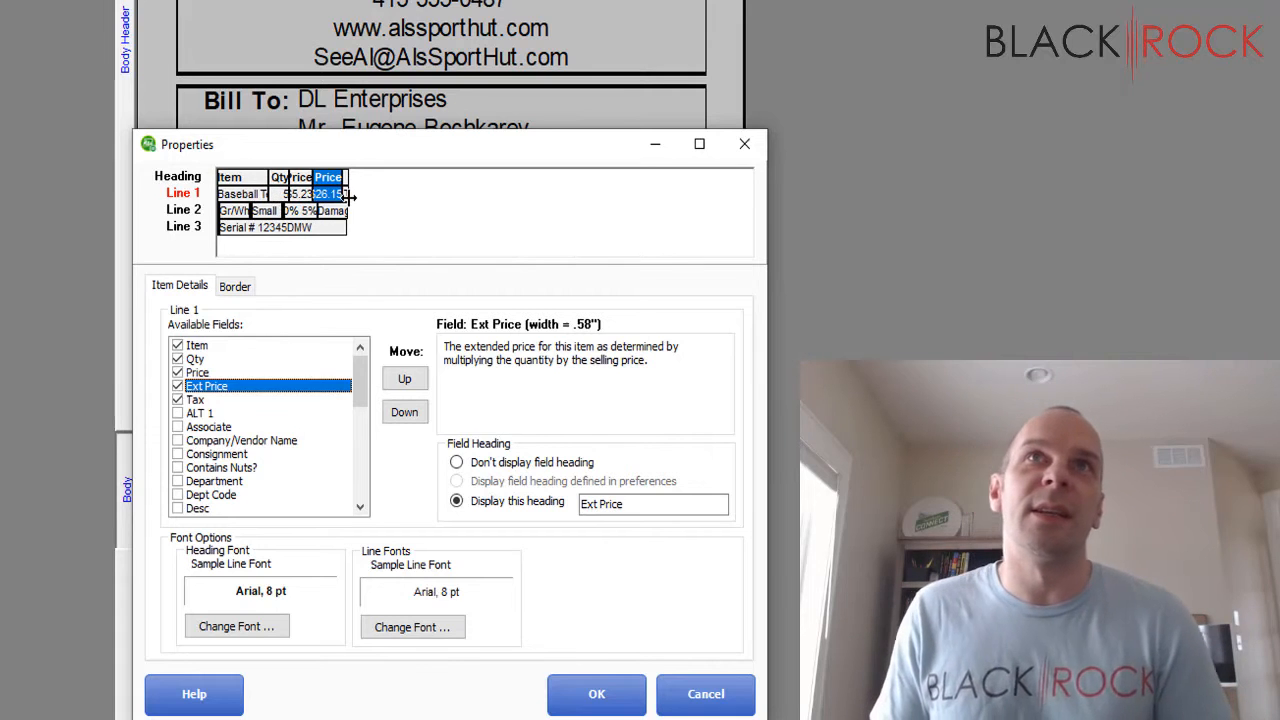
left_click(196, 400)
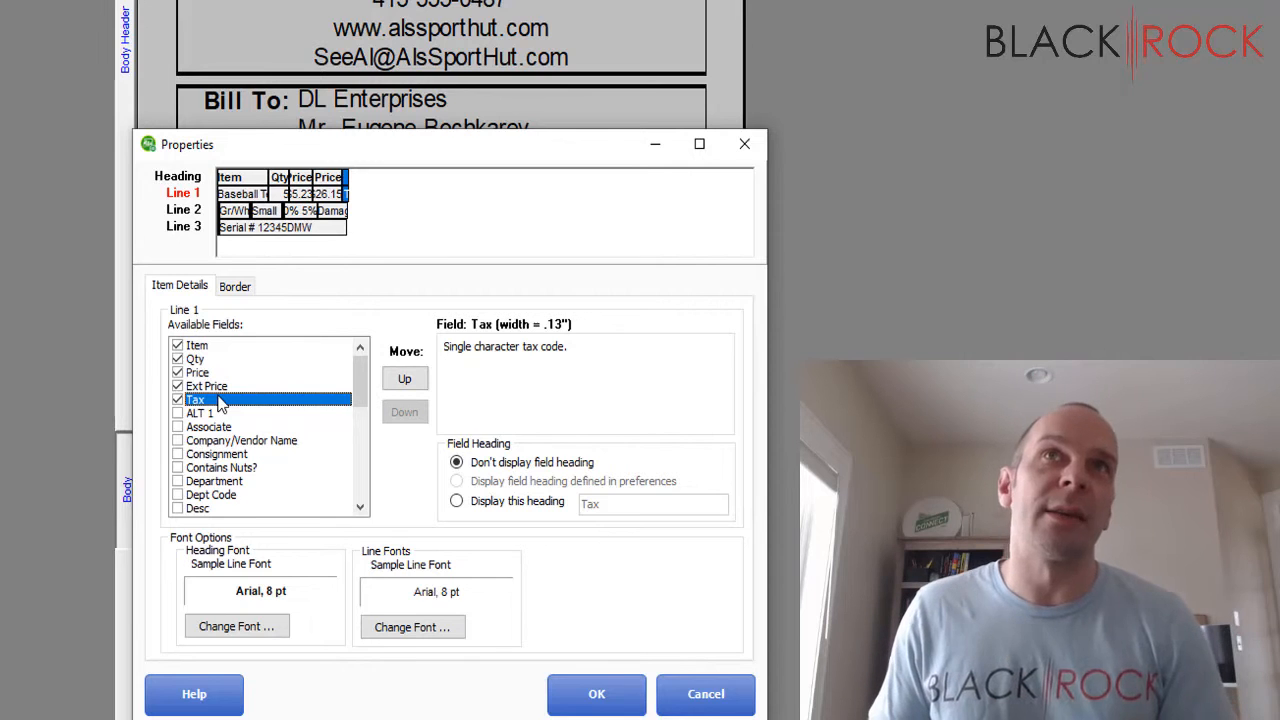
mouse_move(264, 398)
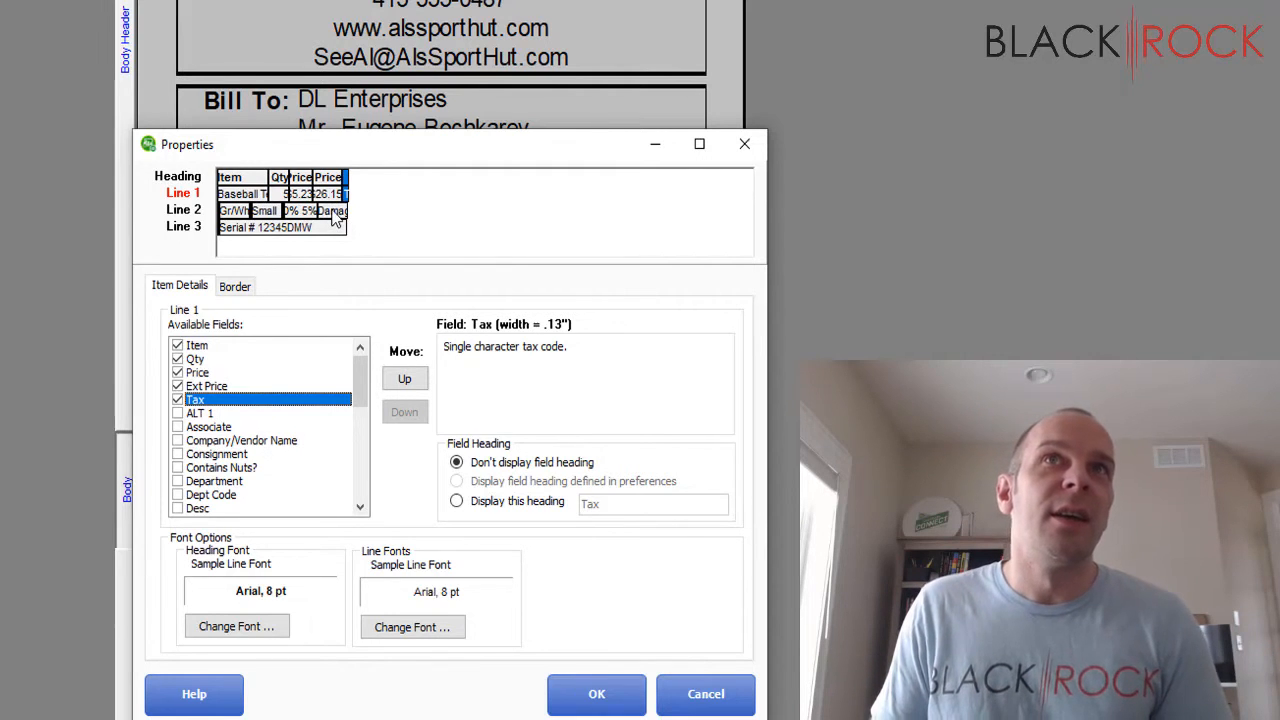
left_click(332, 210)
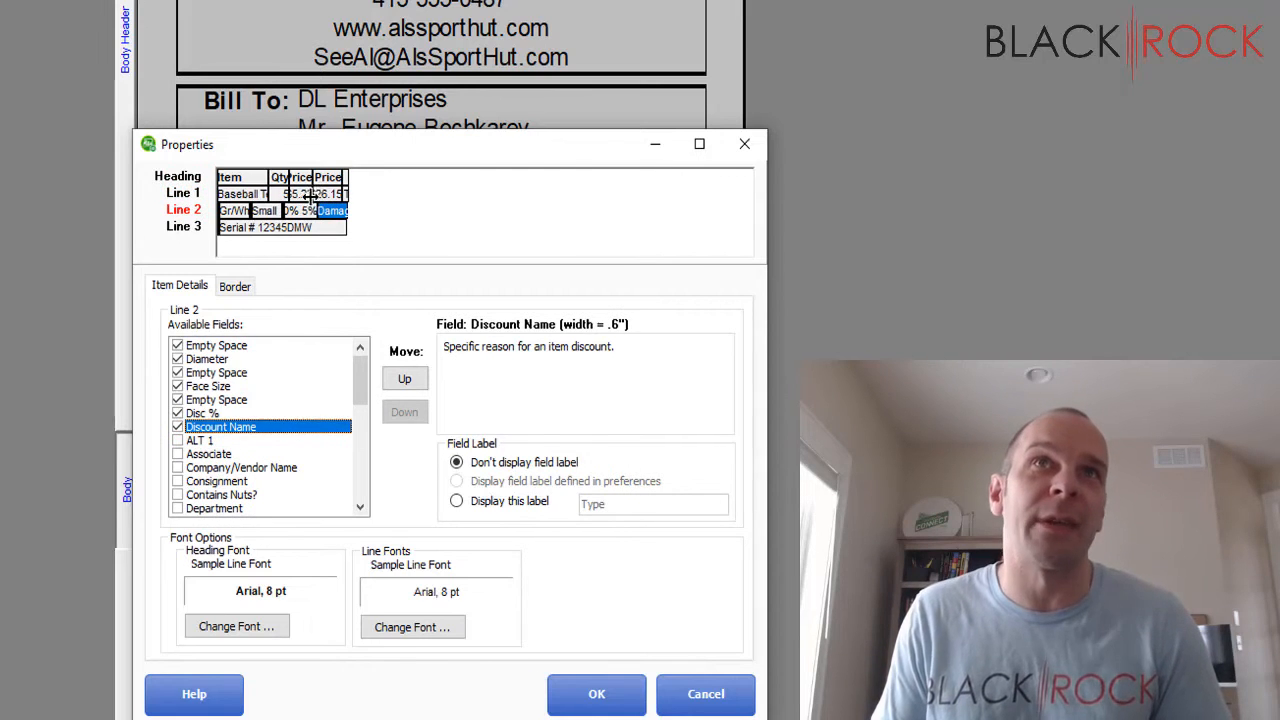
Step: Inspect line 2's Diameter and spacer fields, then remove Diameter from line 2
left_click(208, 358)
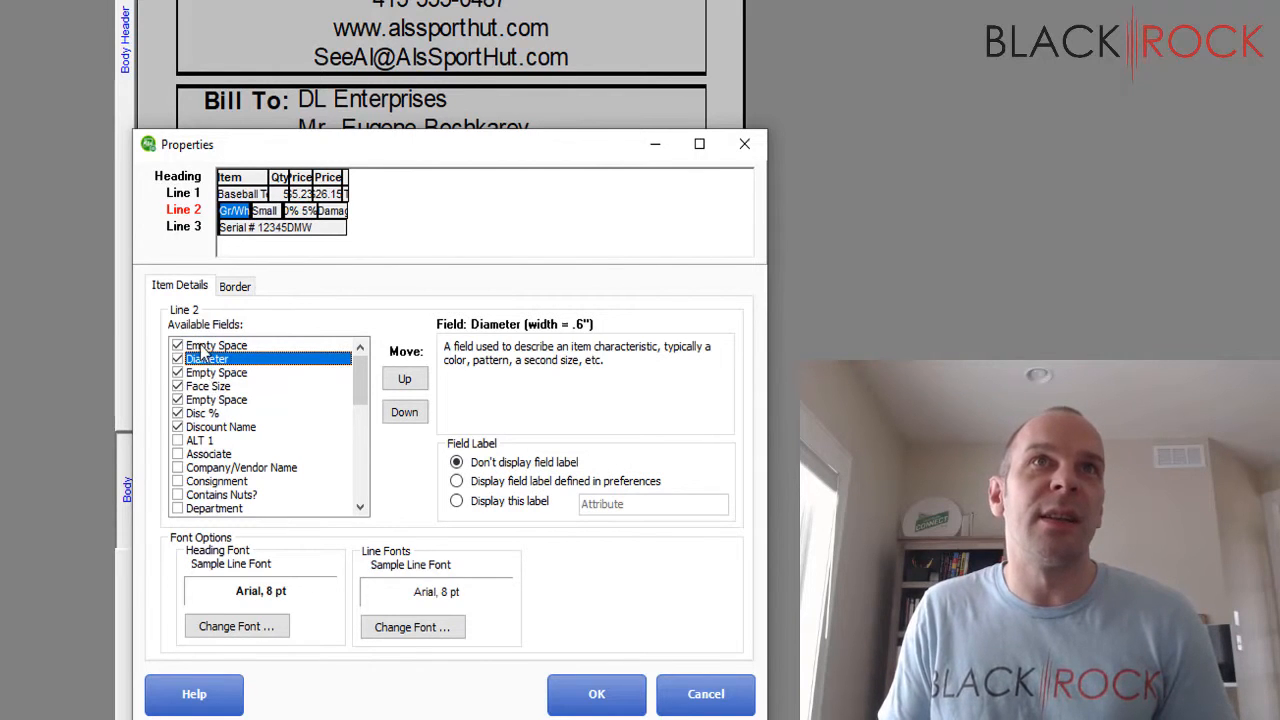
left_click(216, 344)
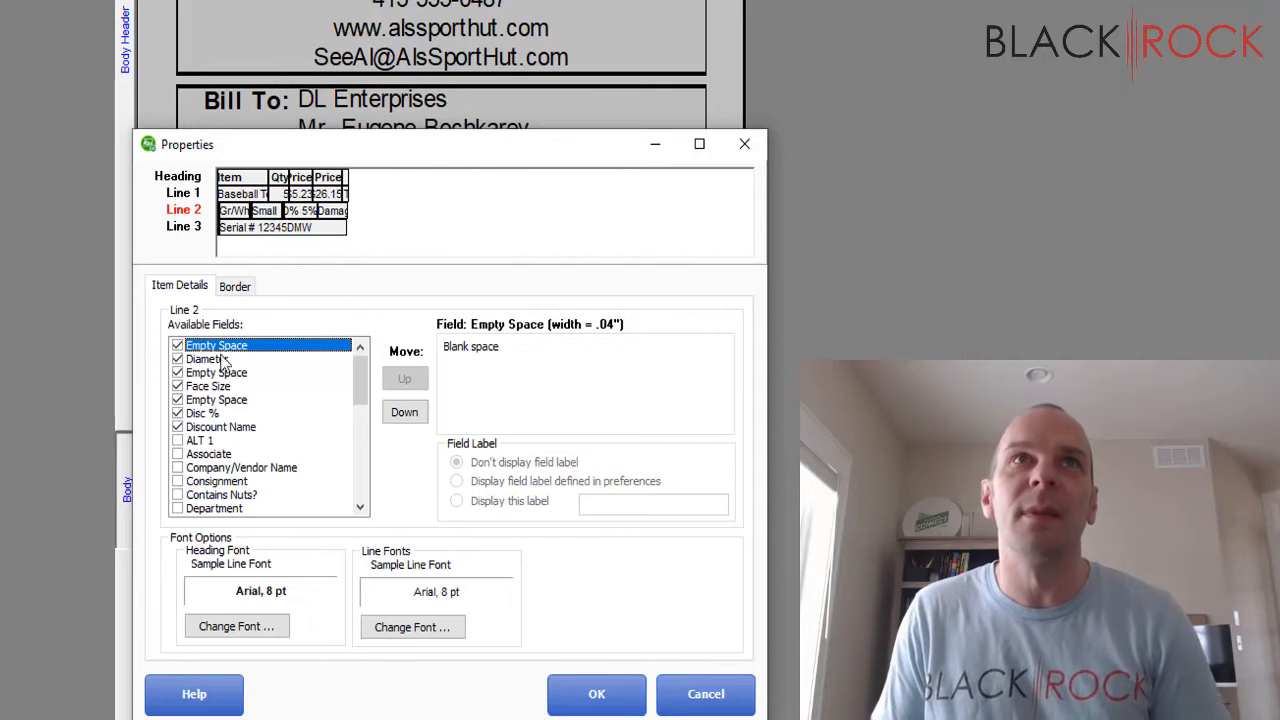
left_click(206, 358)
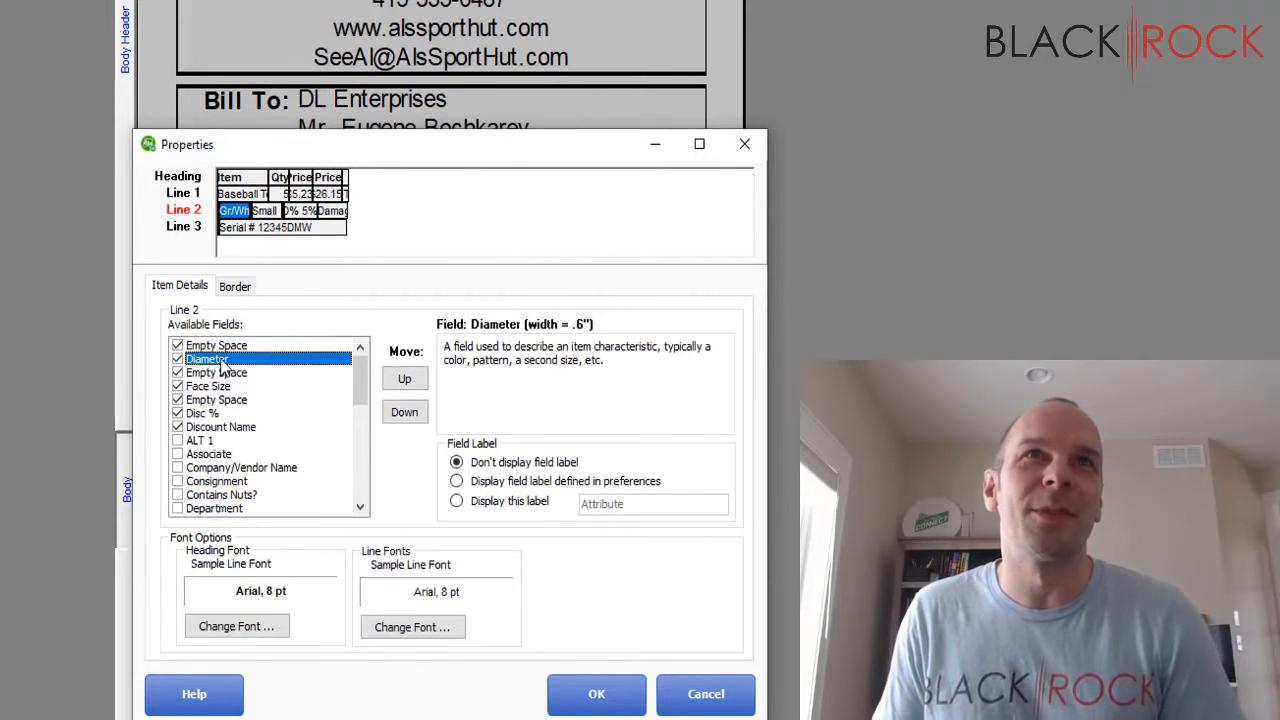
left_click(208, 384)
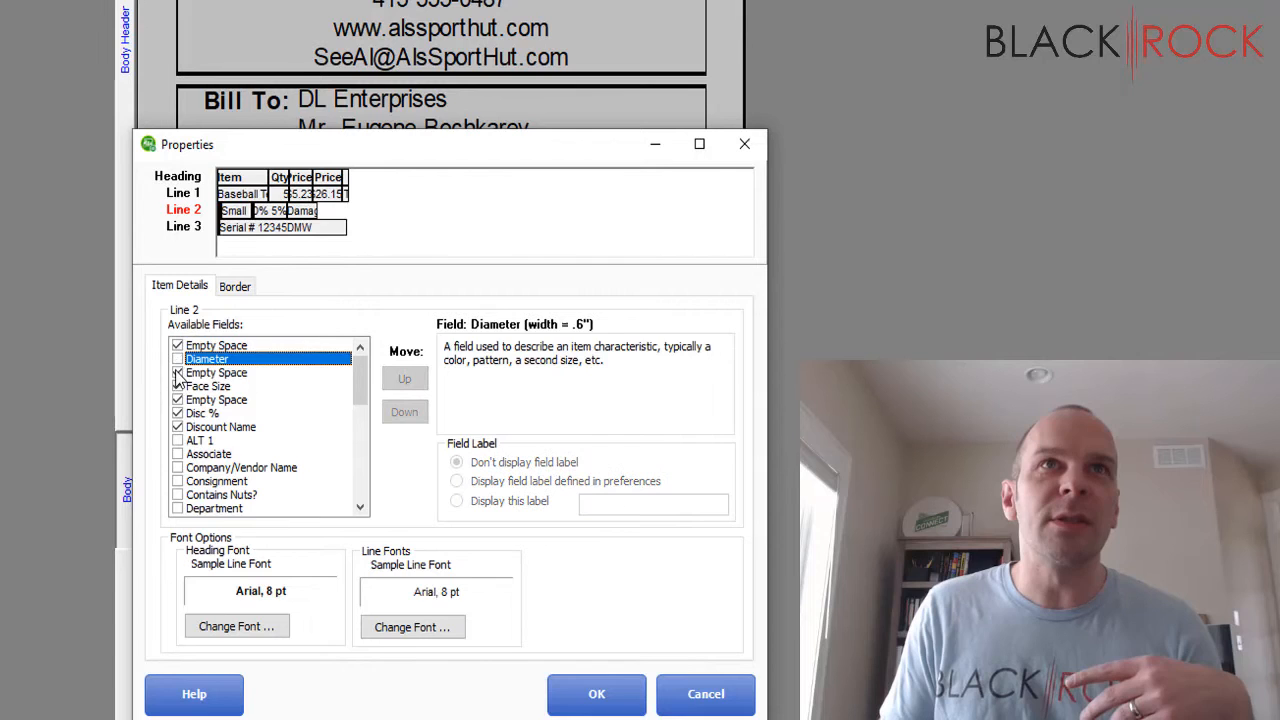
Step: Remove Face Size and the extra empty space from line 2, then select line 3's Serial # field
left_click(208, 386)
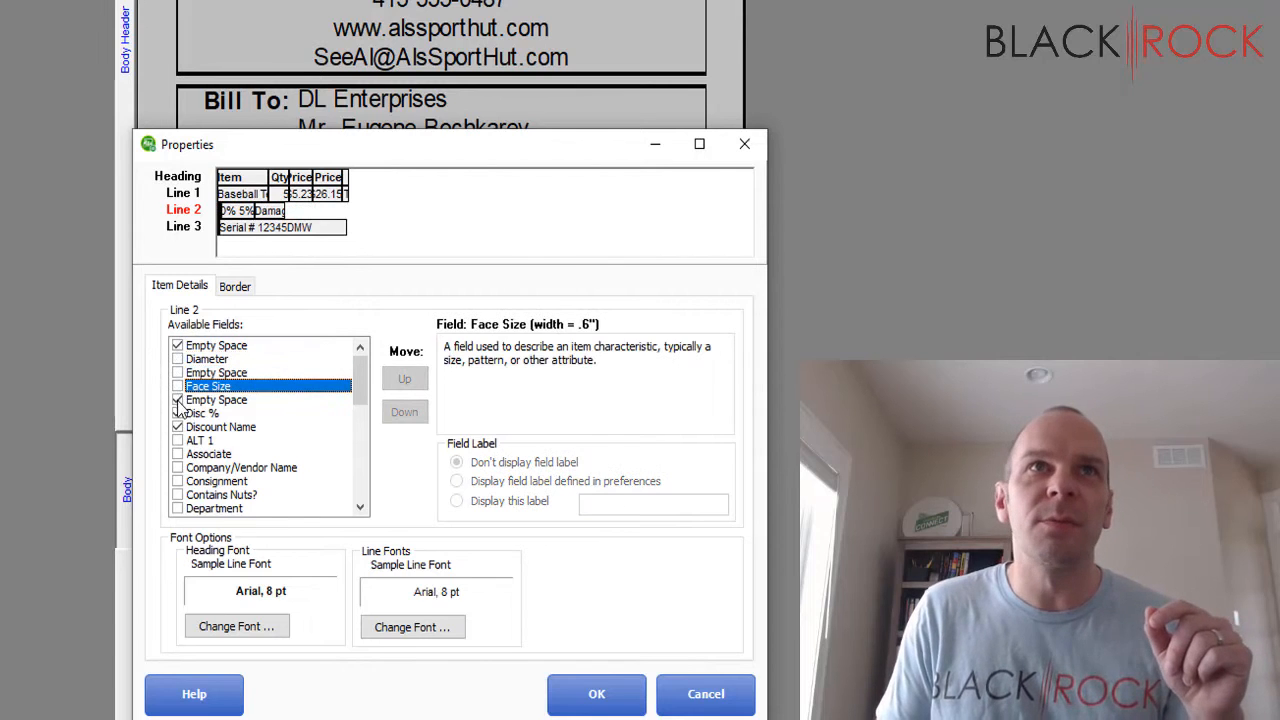
left_click(216, 400)
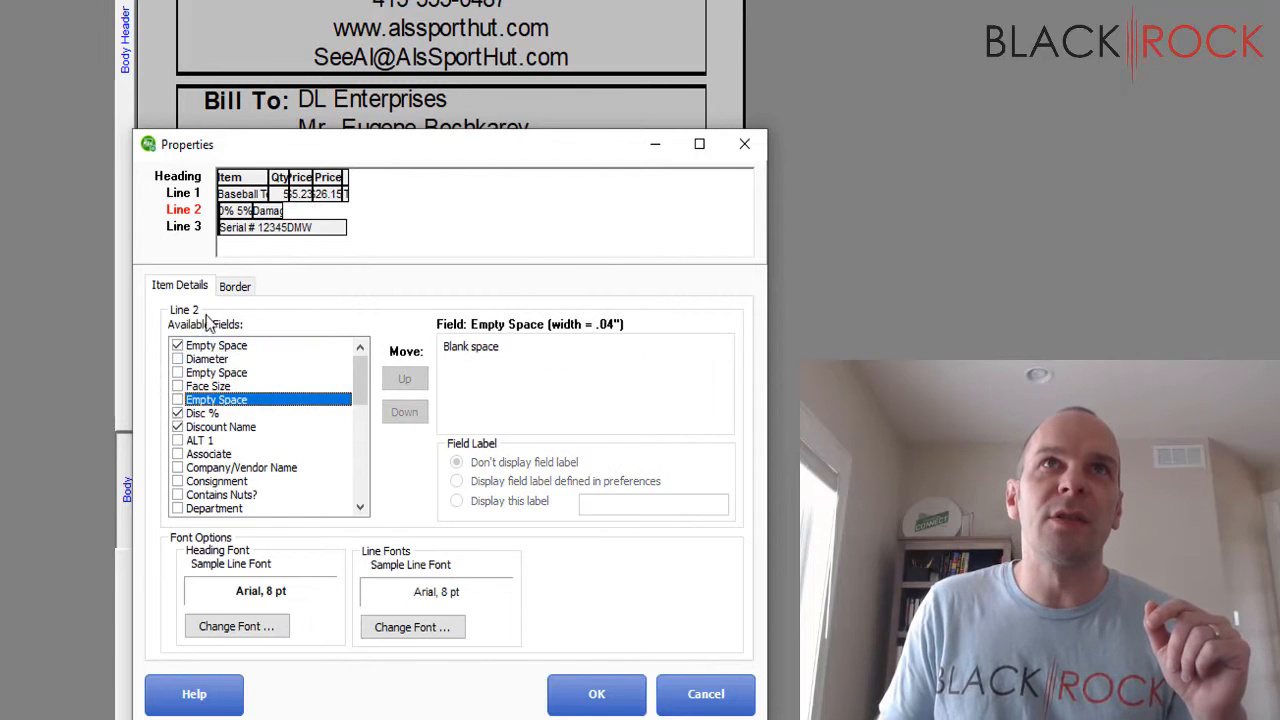
left_click(204, 412)
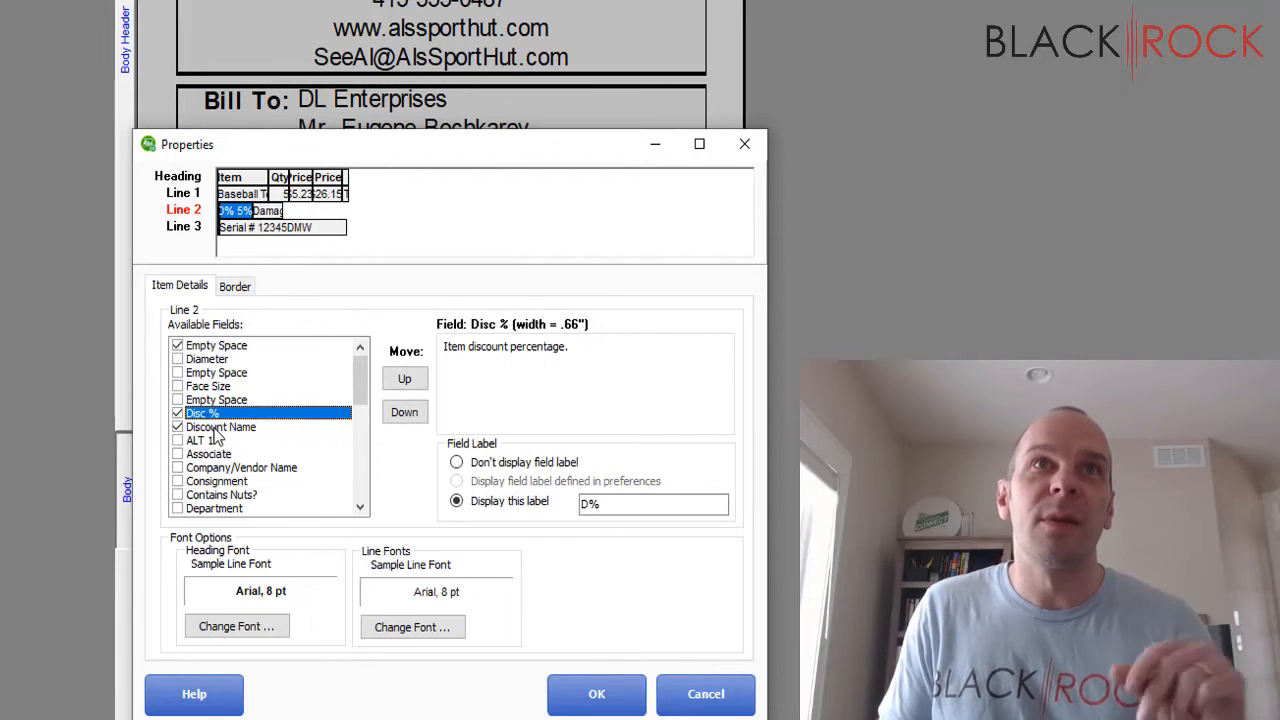
left_click(220, 426)
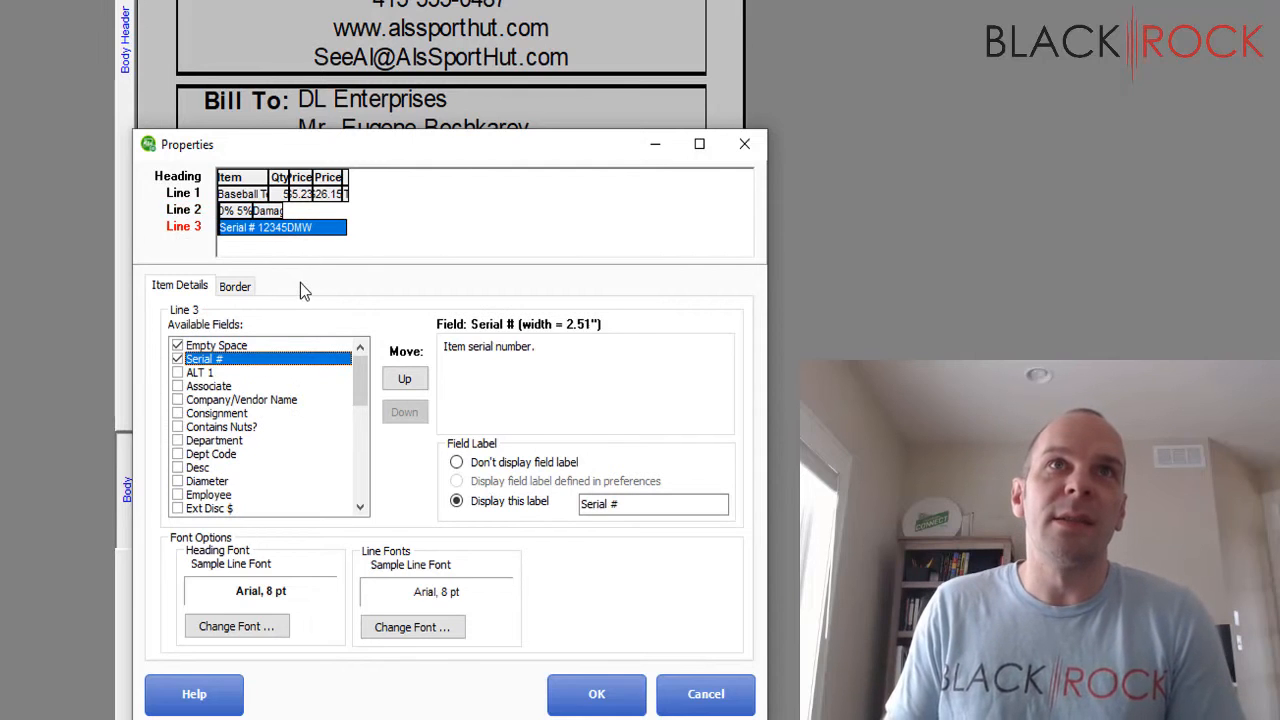
mouse_move(176, 376)
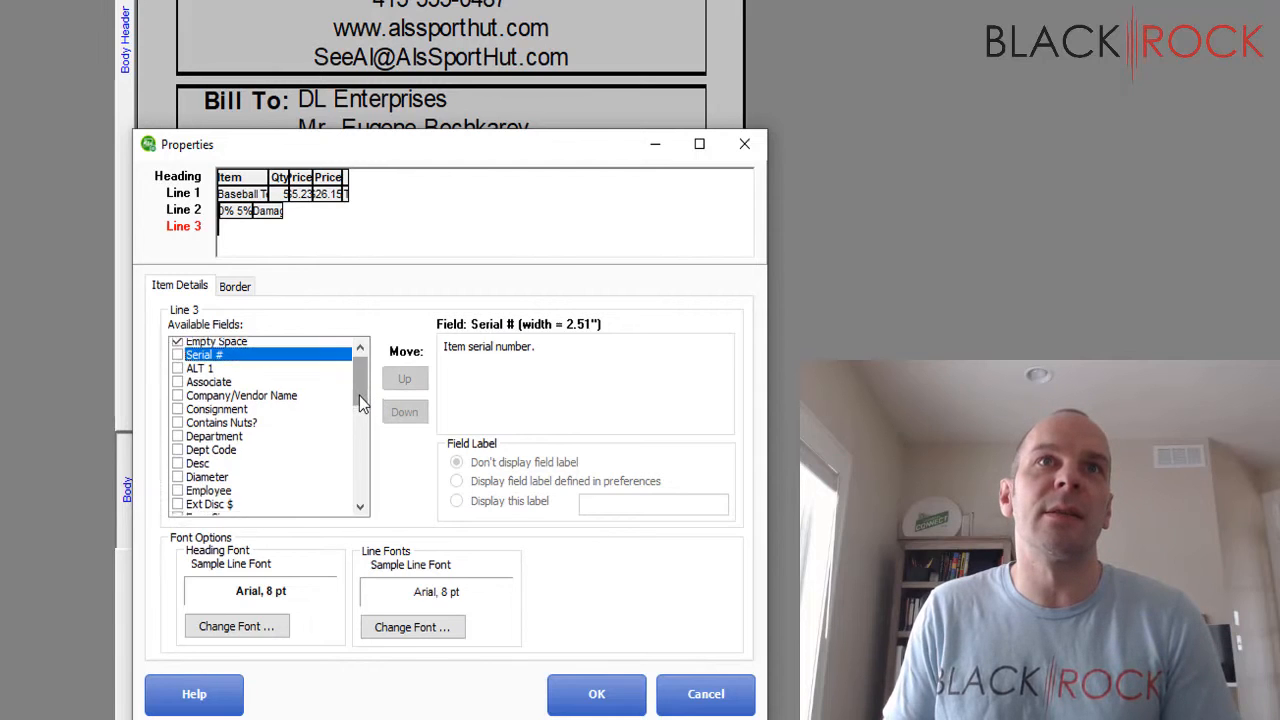
Step: Move Discount Name from line 2 to line 3 in place of Serial # and widen it
scroll("down", 3)
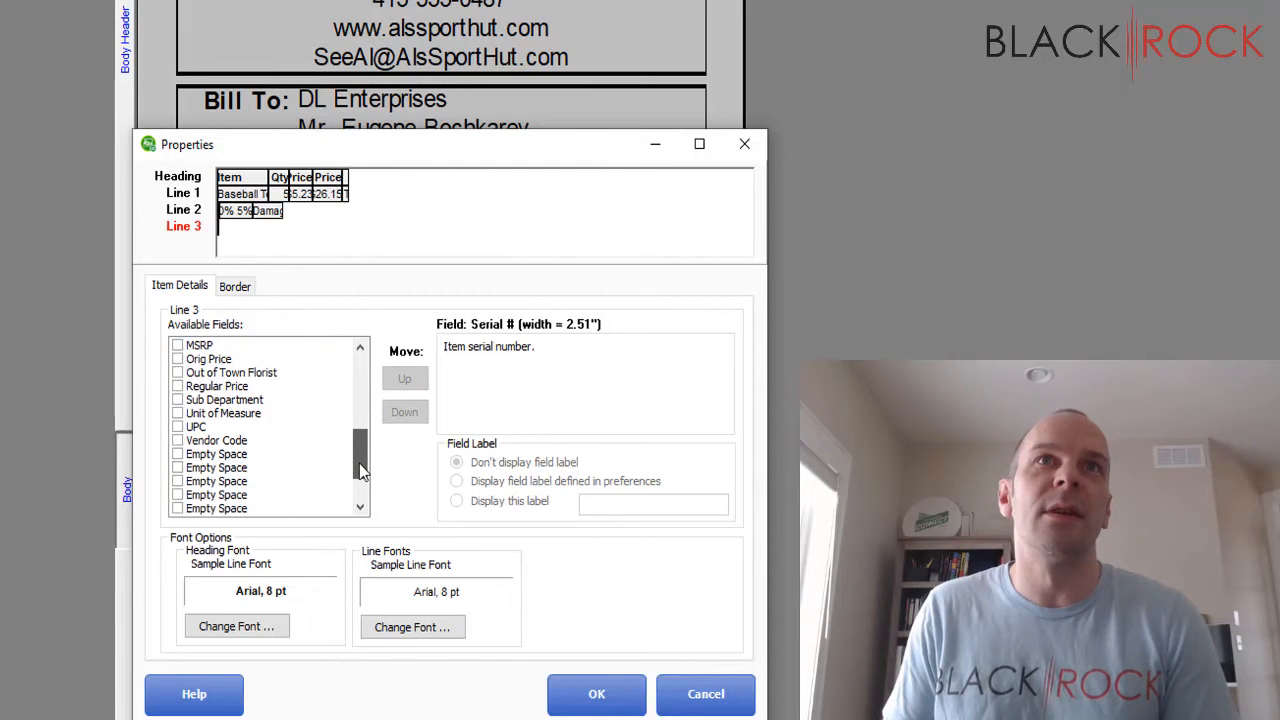
scroll("down", 3)
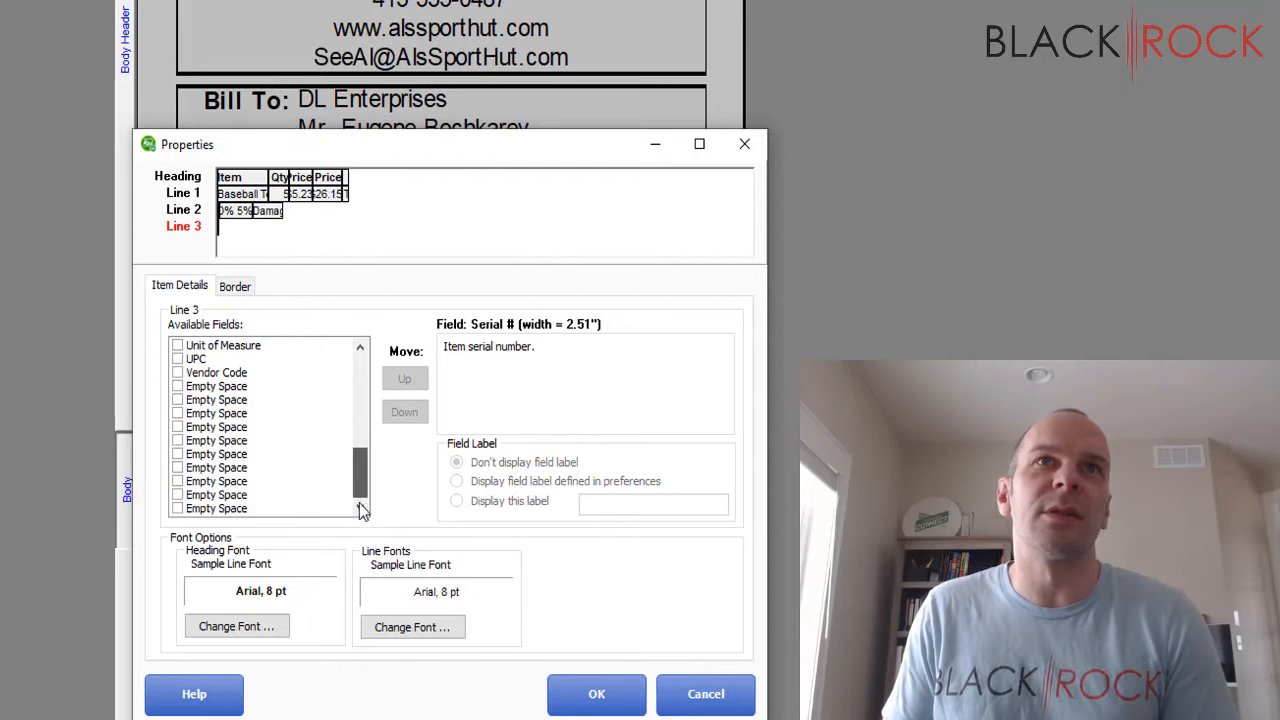
scroll("down", 3)
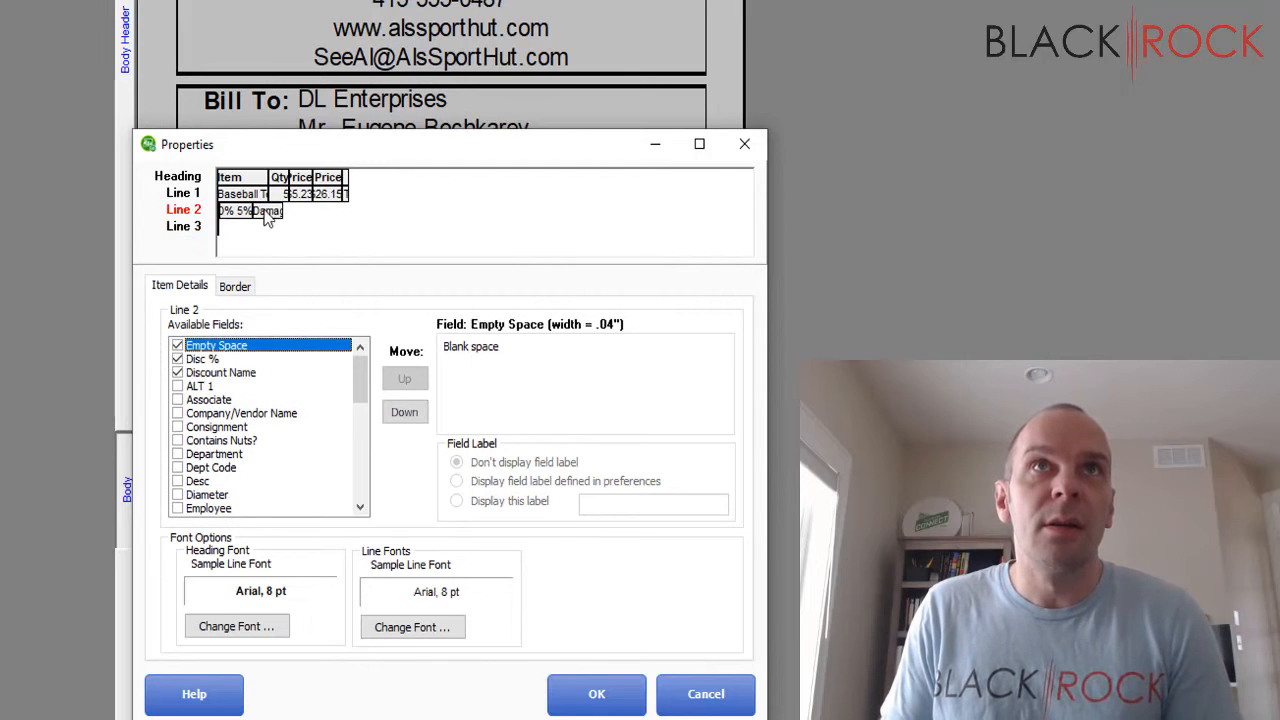
left_click(220, 372)
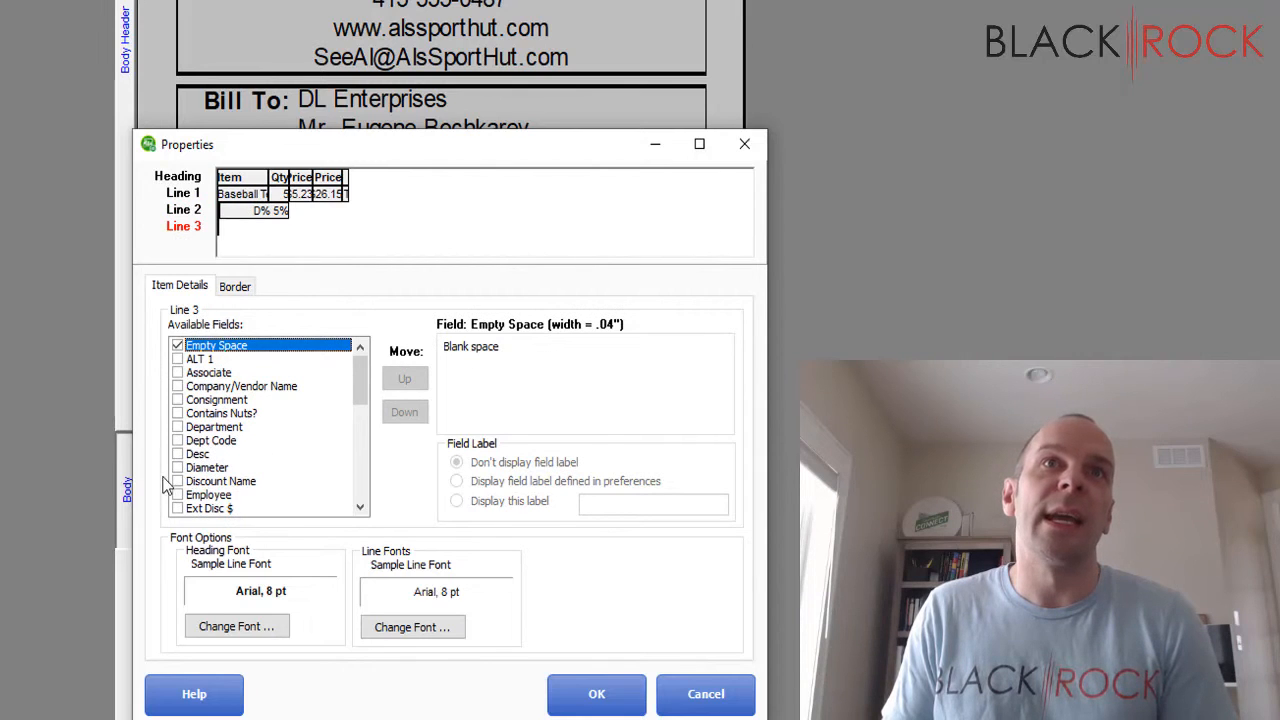
left_click(220, 480)
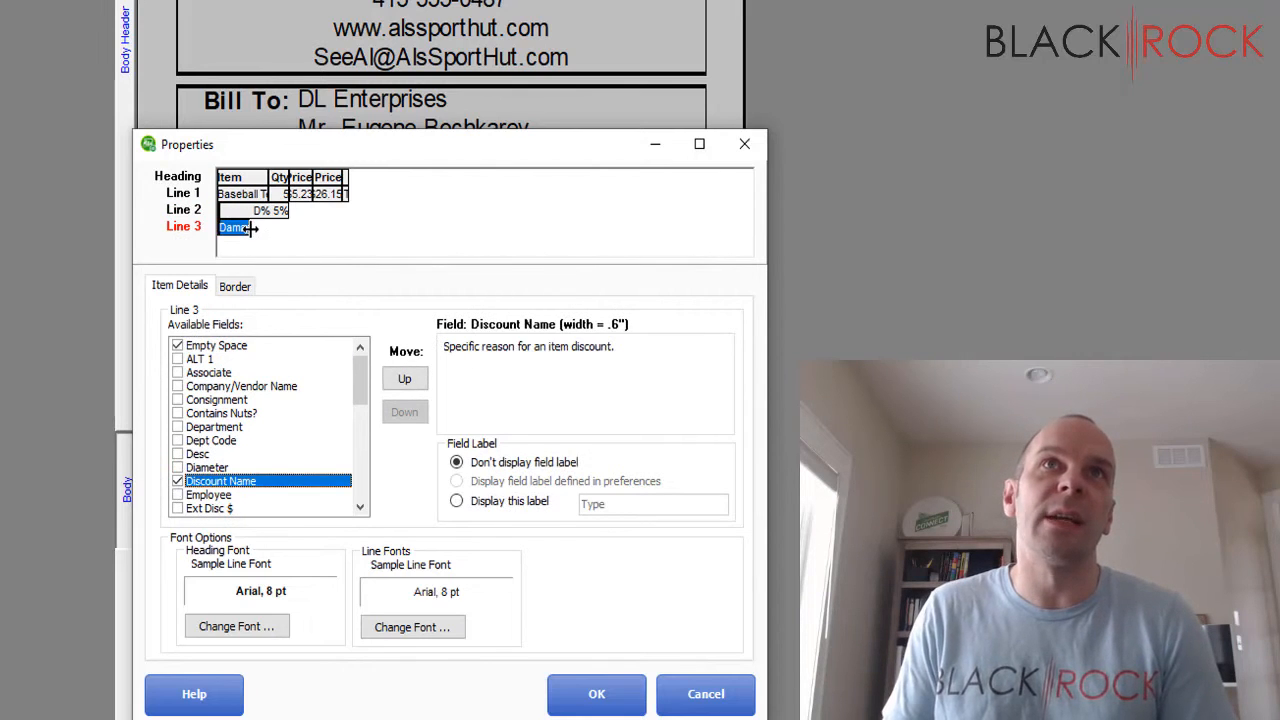
left_click_drag(252, 228, 344, 228)
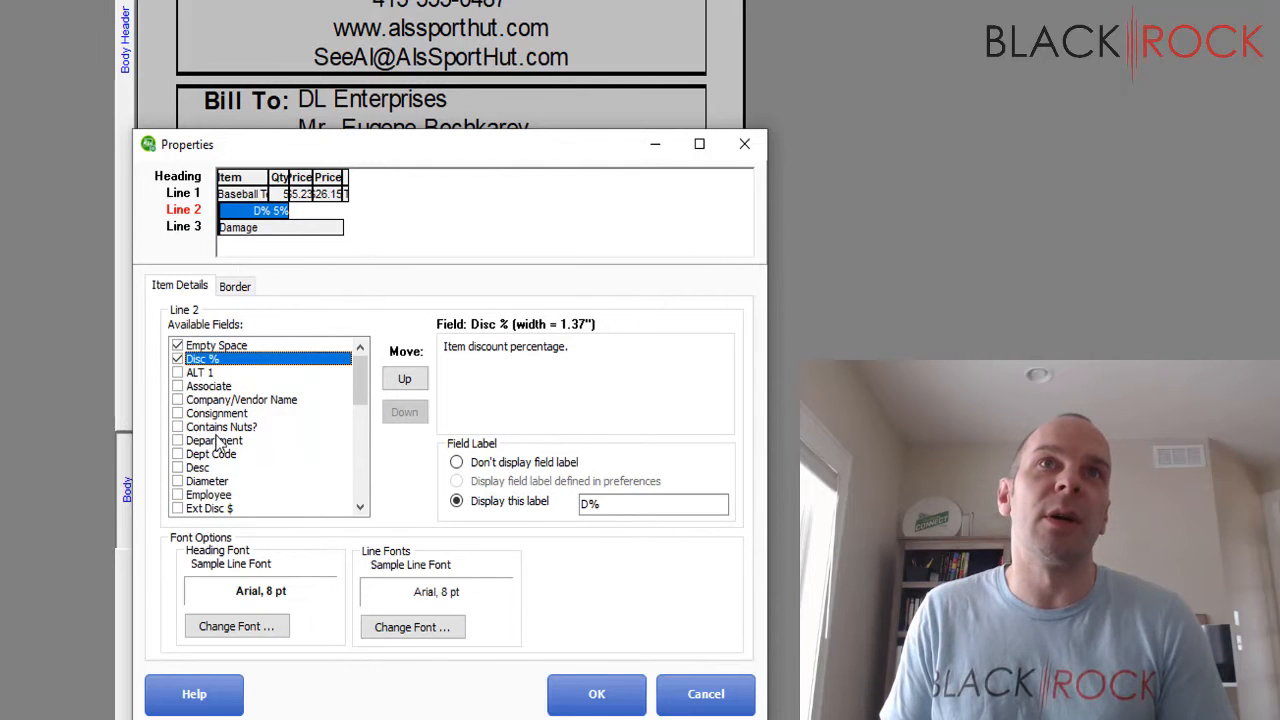
Step: Move Dept Code ahead of Disc % on item line 2
scroll("down", 3)
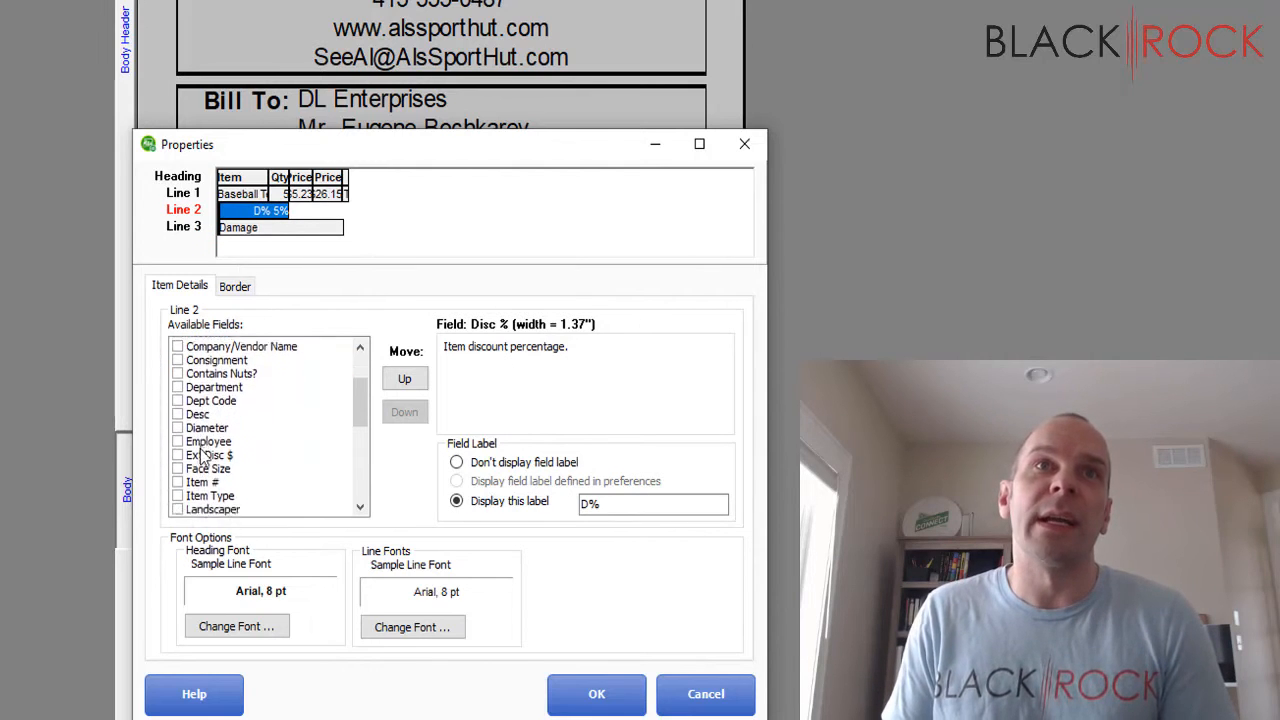
scroll("down", 3)
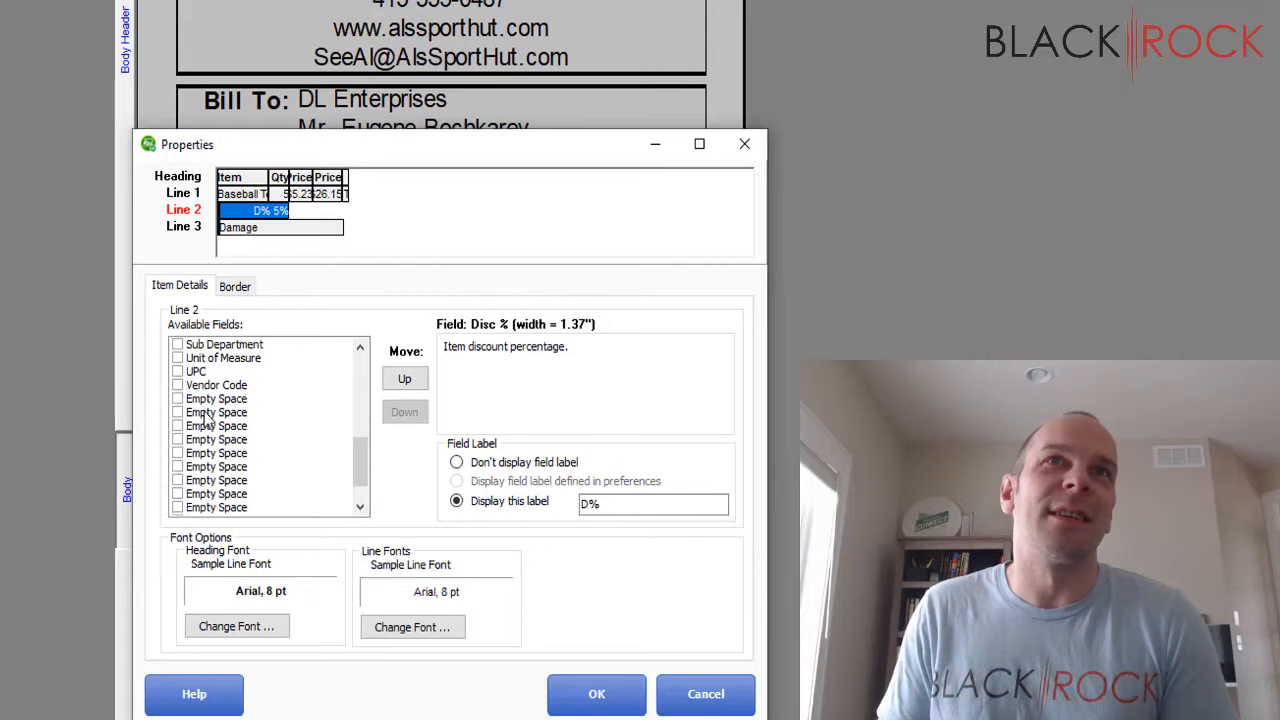
scroll("down", 3)
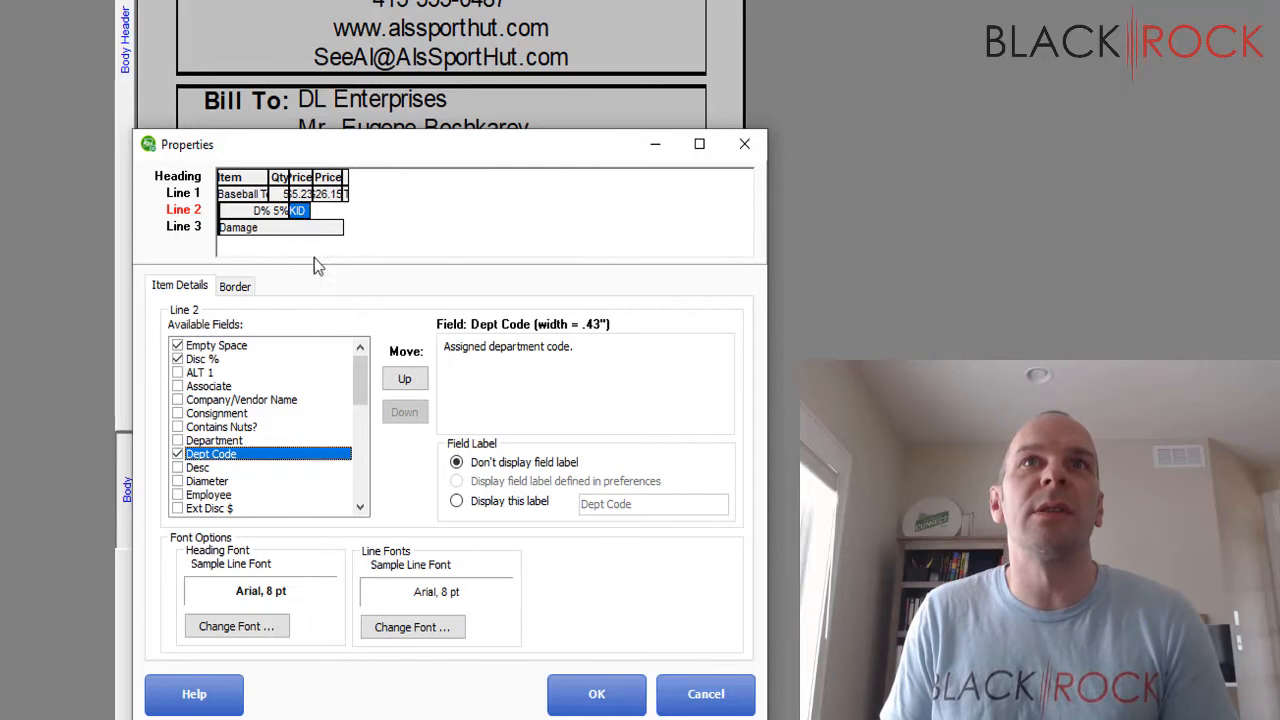
left_click(404, 378)
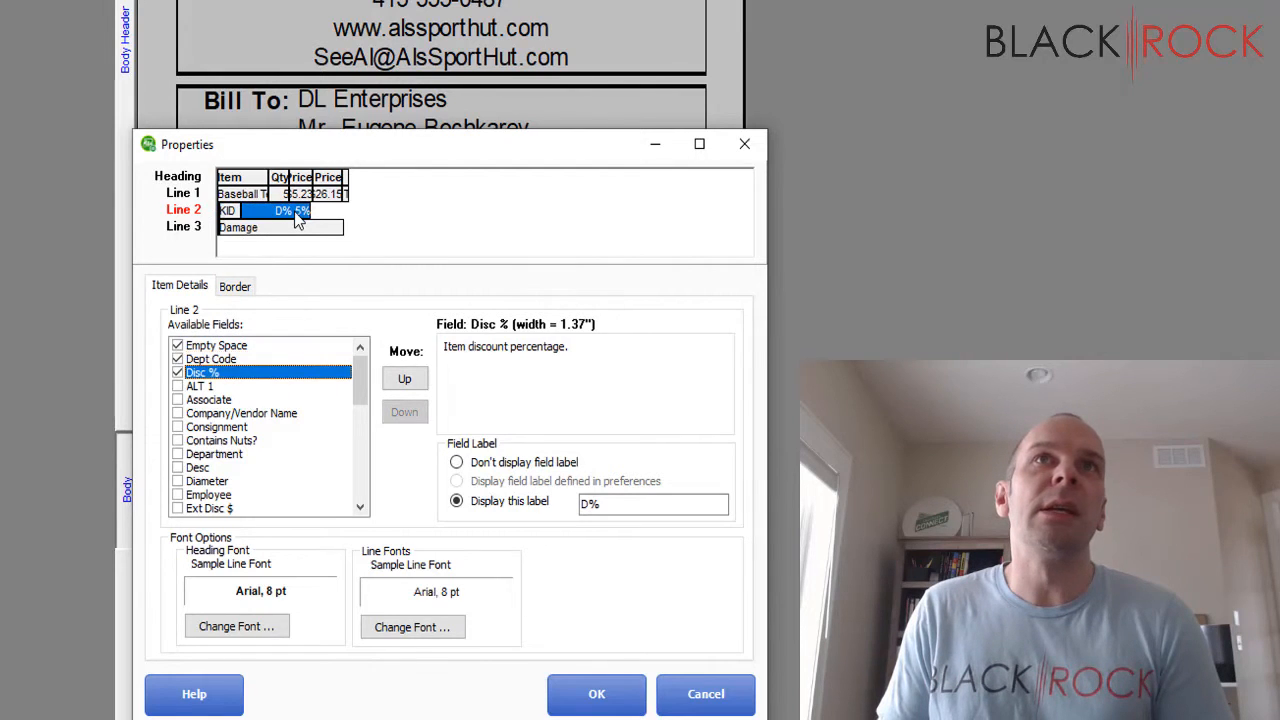
mouse_move(262, 388)
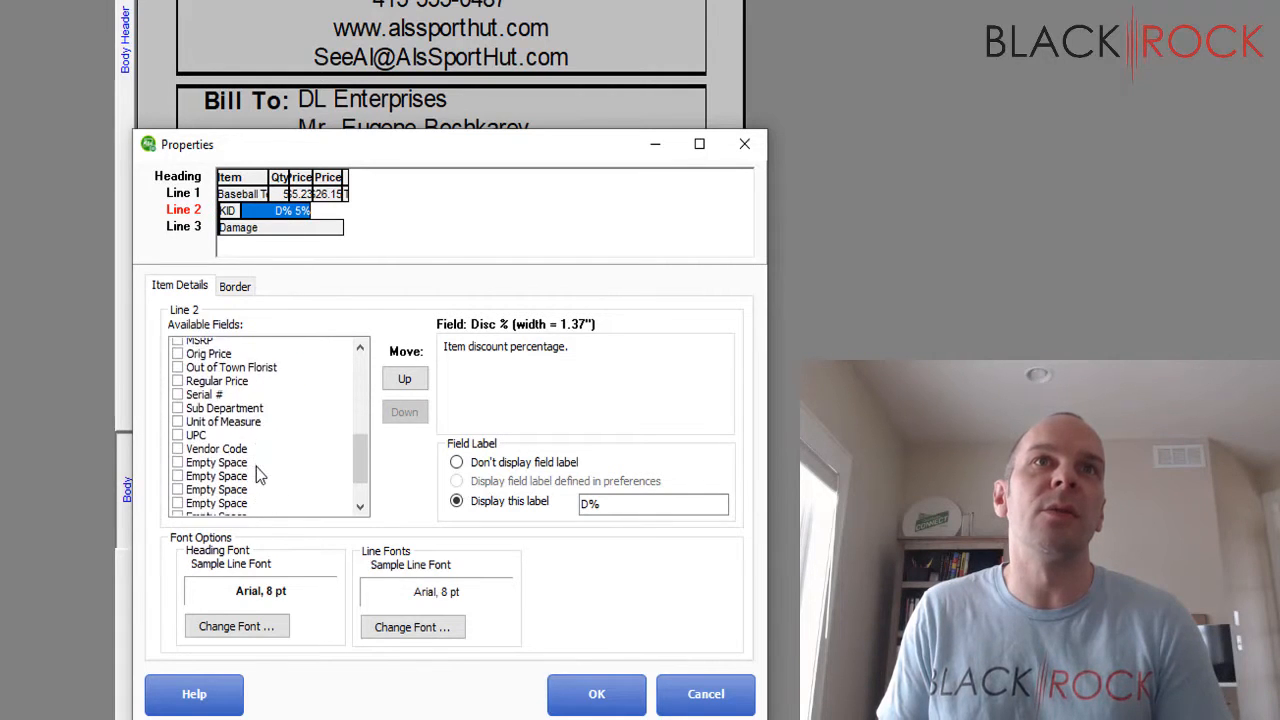
scroll("down", 3)
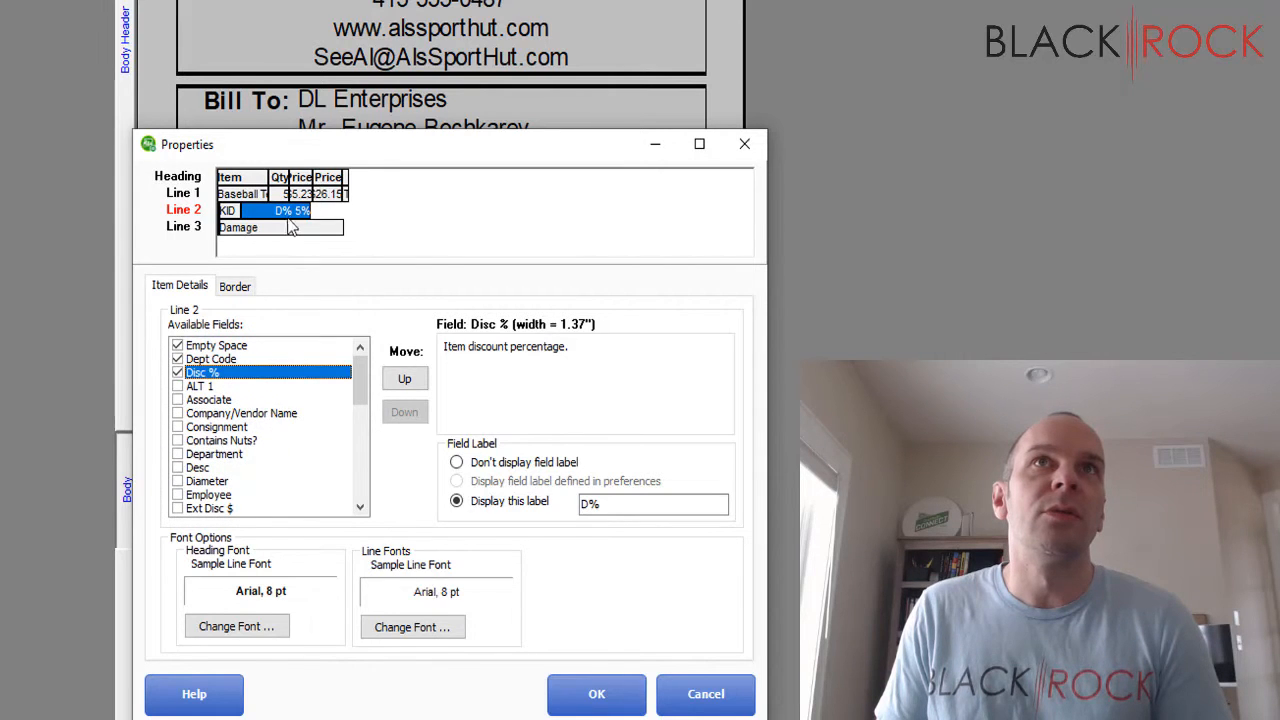
left_click(212, 358)
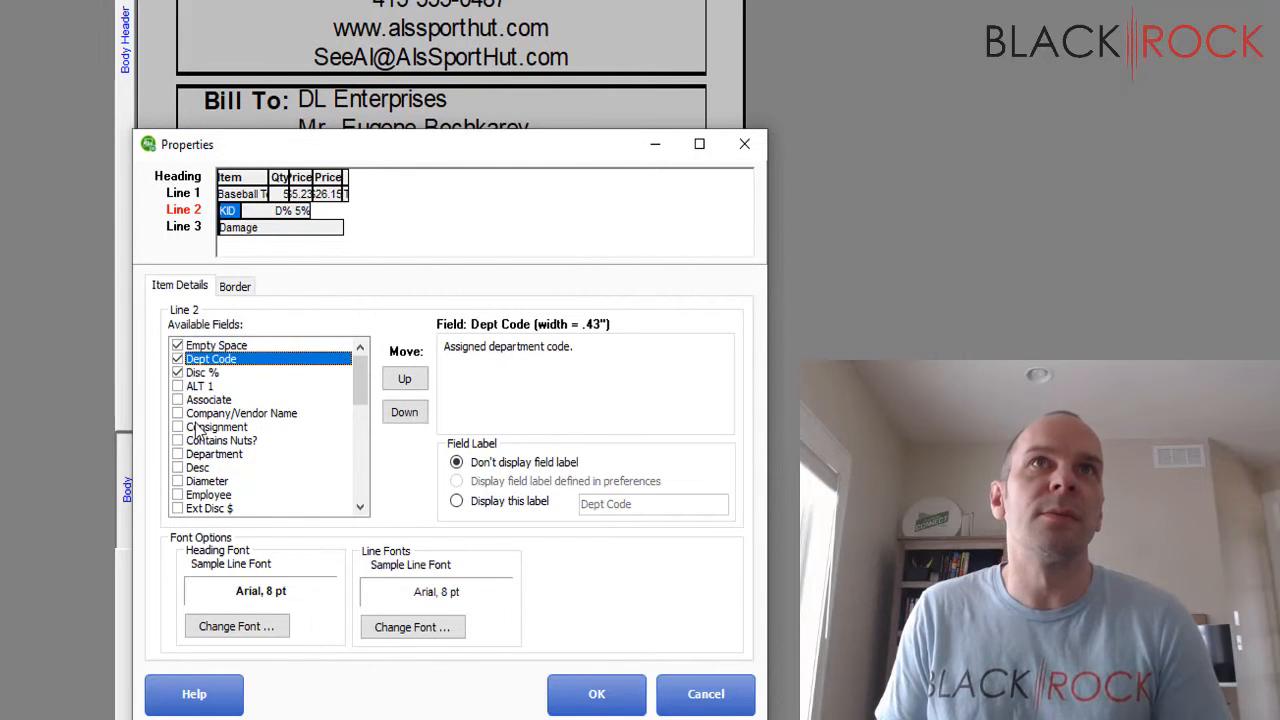
Step: Add Item # to line 2 and move it up before Disc %
scroll("down", 3)
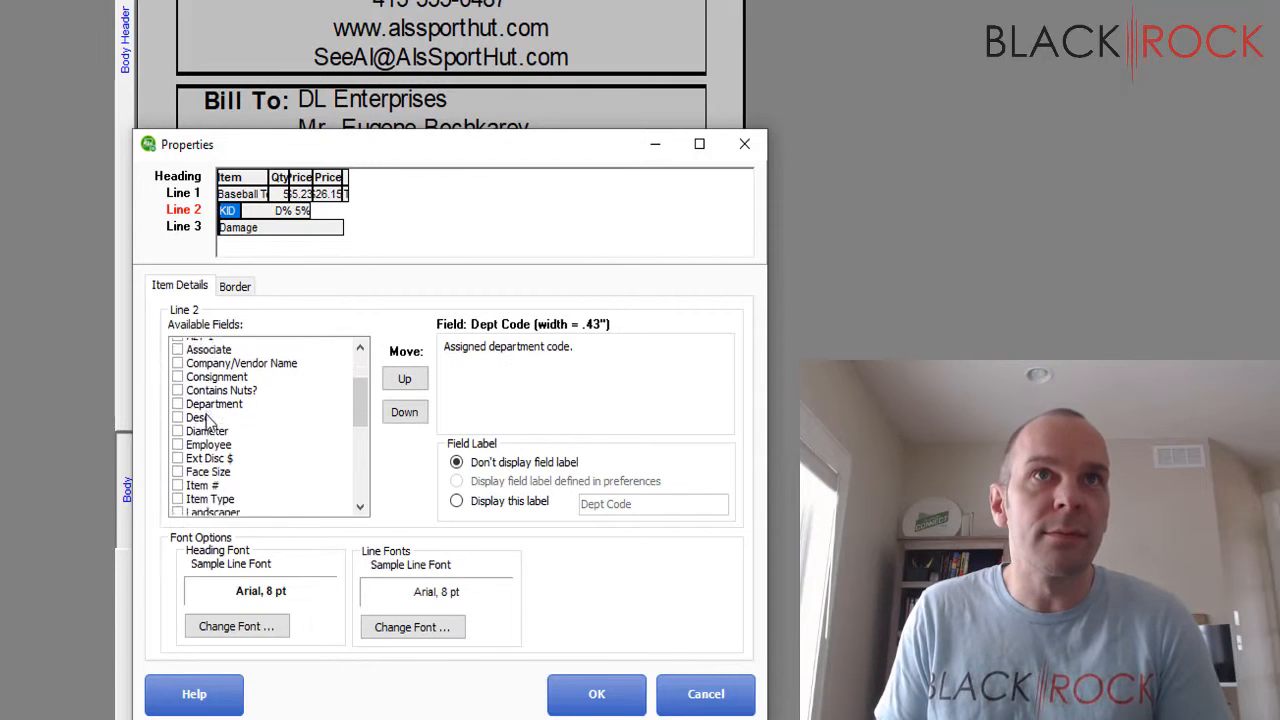
scroll("down", 3)
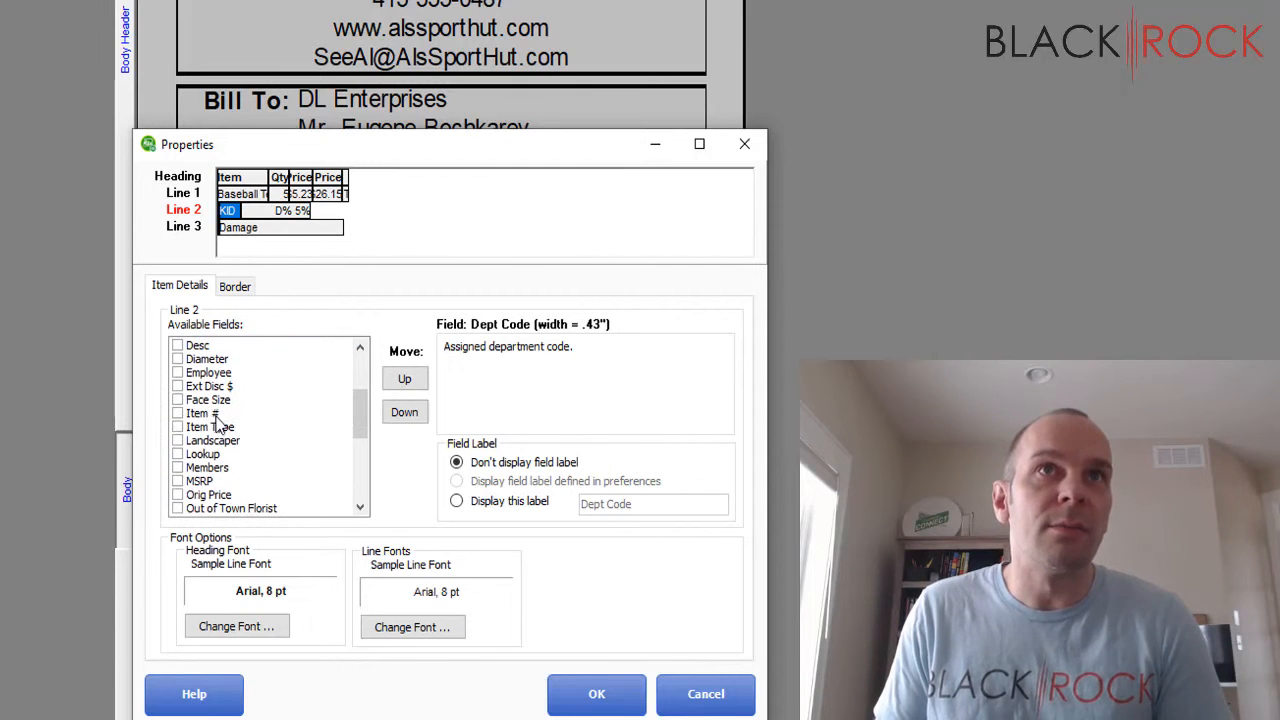
left_click(204, 412)
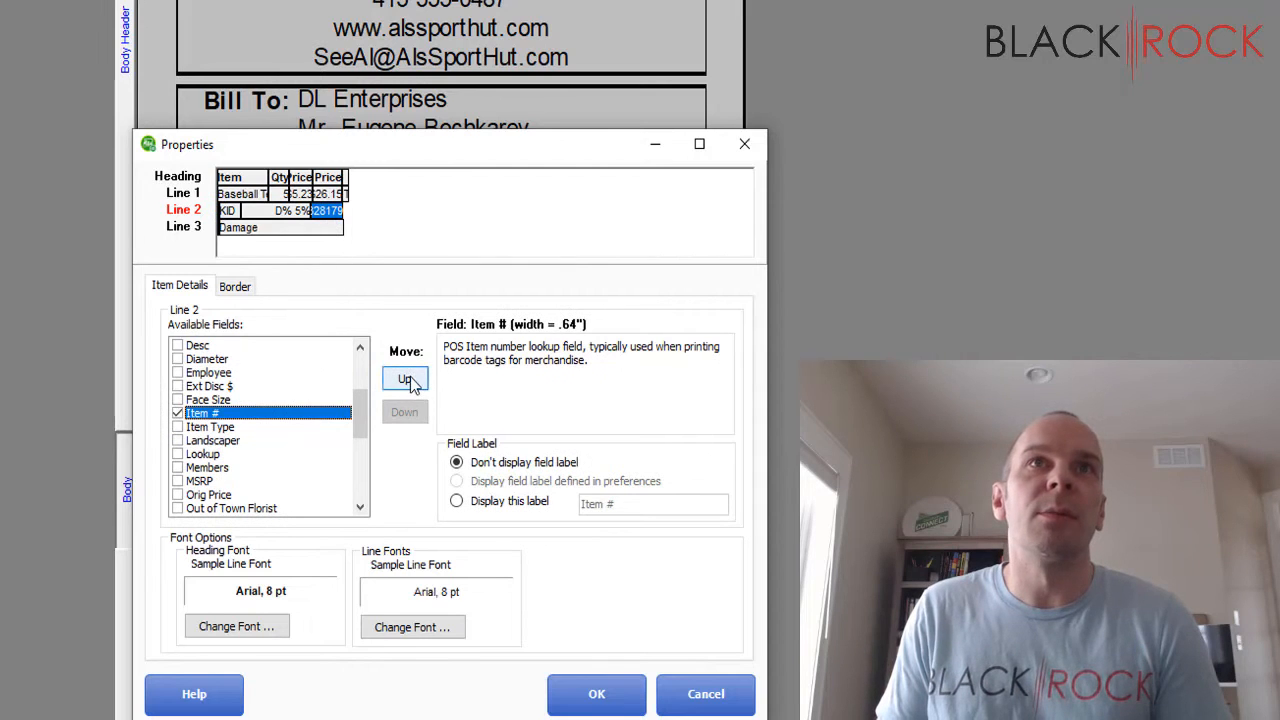
left_click(404, 378)
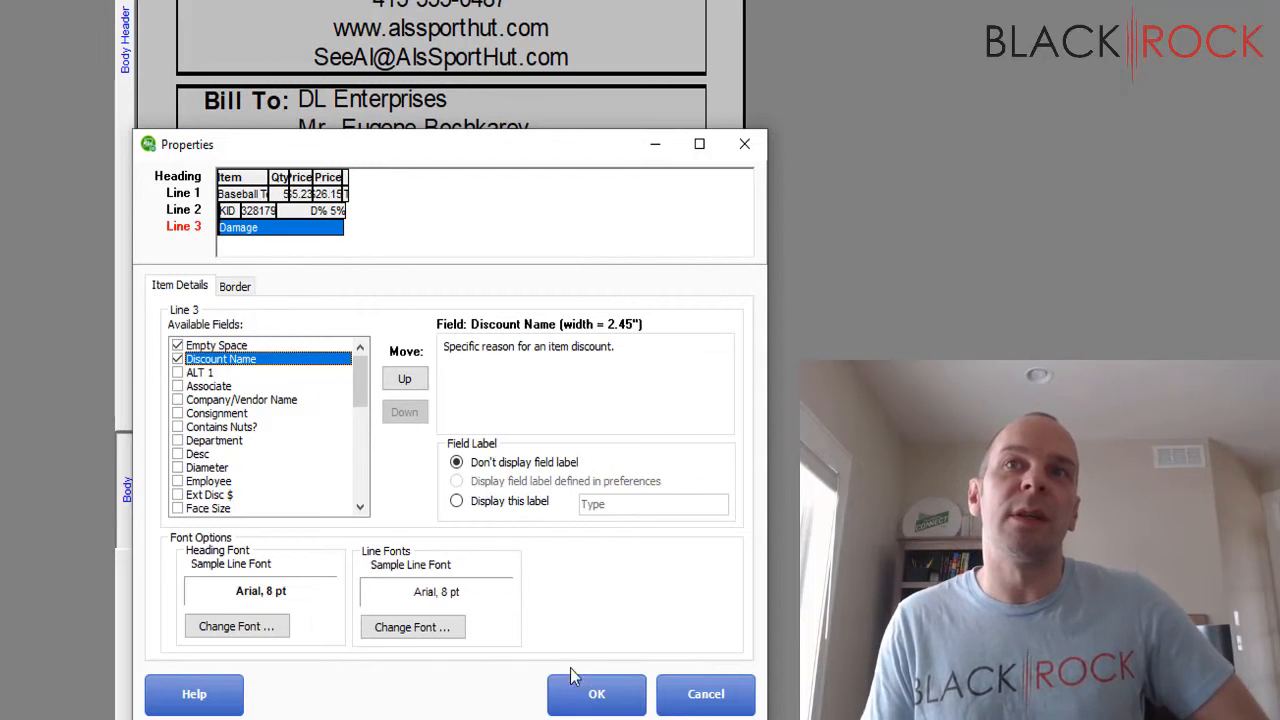
Step: Confirm the item line Properties with OK and scroll to the receipt totals group
left_click(596, 694)
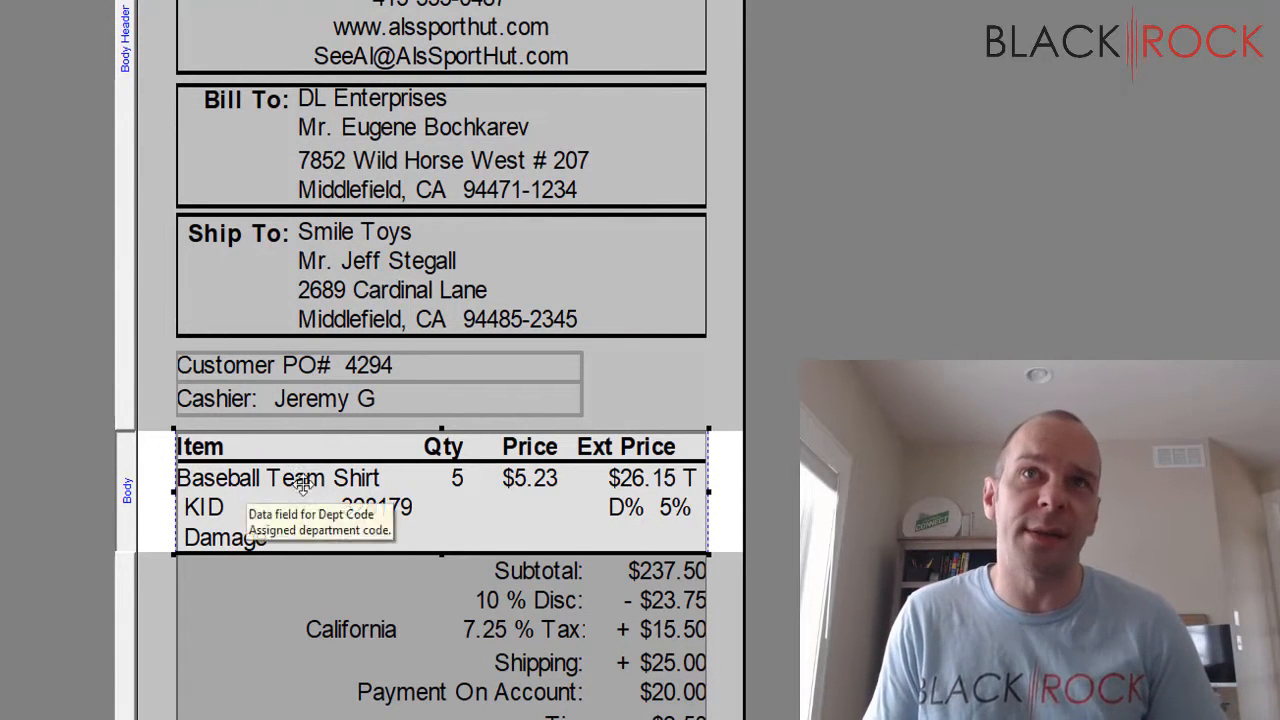
scroll("down", 3)
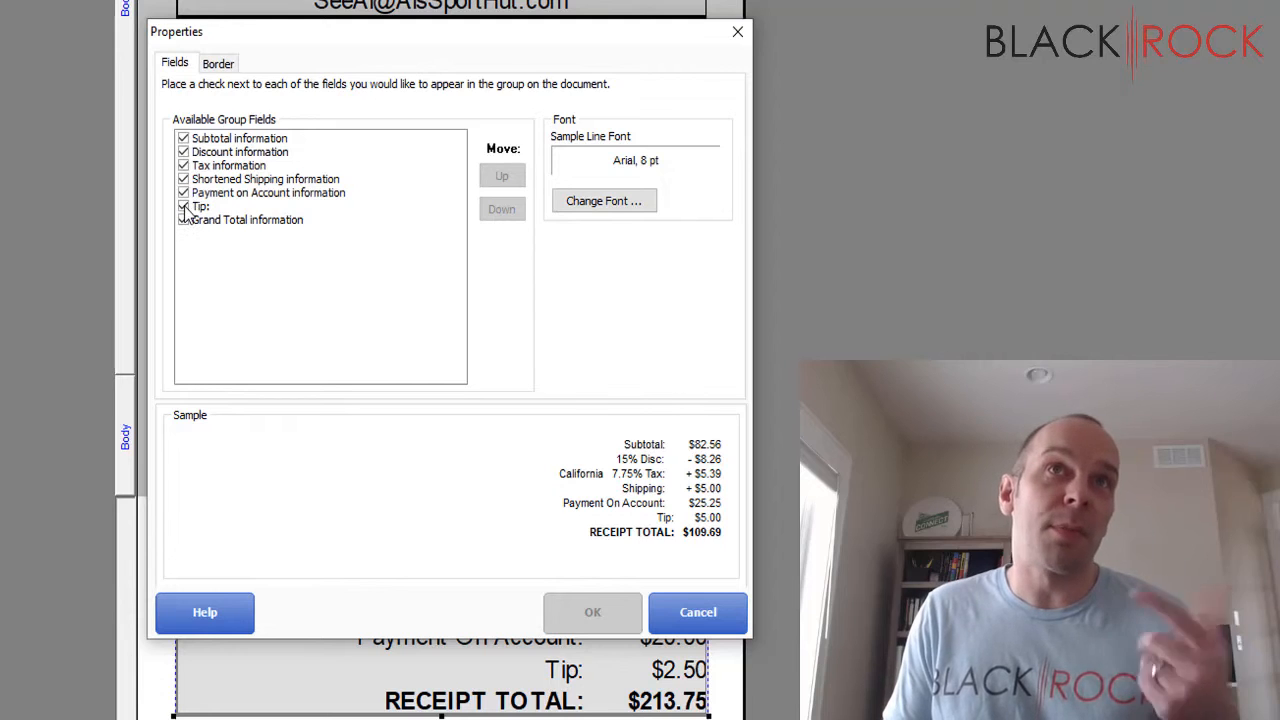
Step: Uncheck Tip in the totals group fields and confirm with OK
left_click(184, 206)
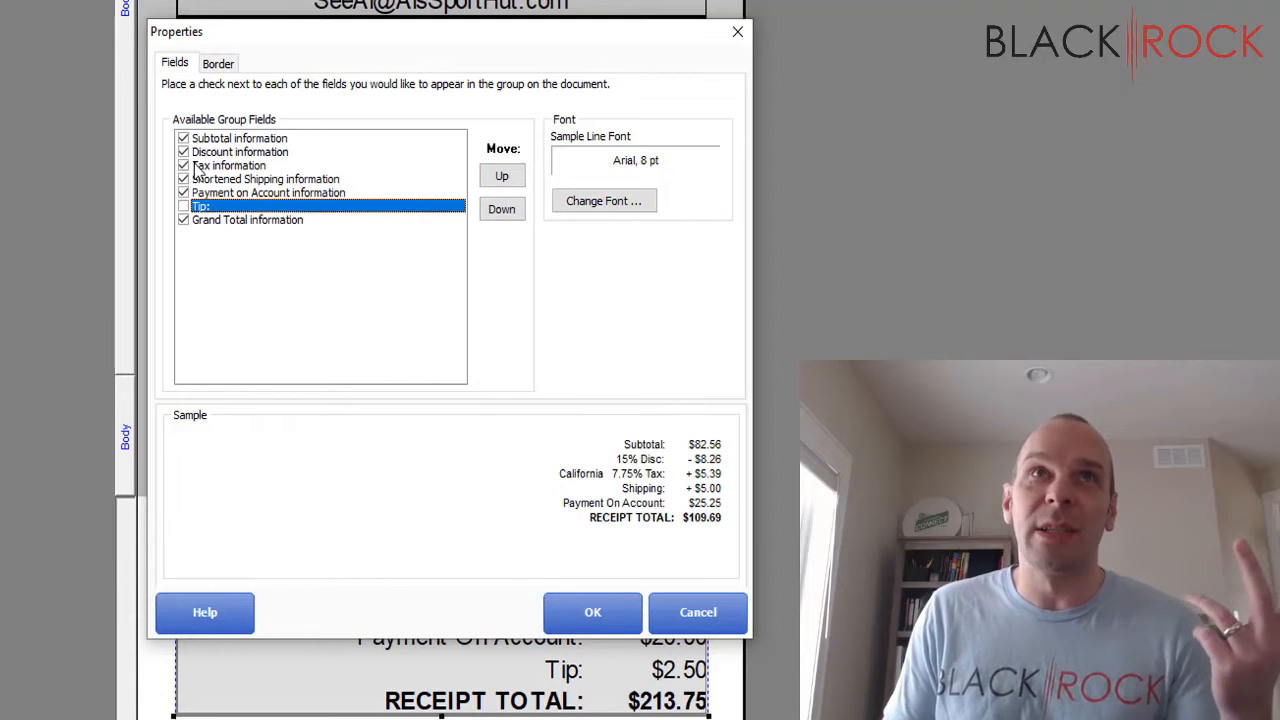
mouse_move(548, 474)
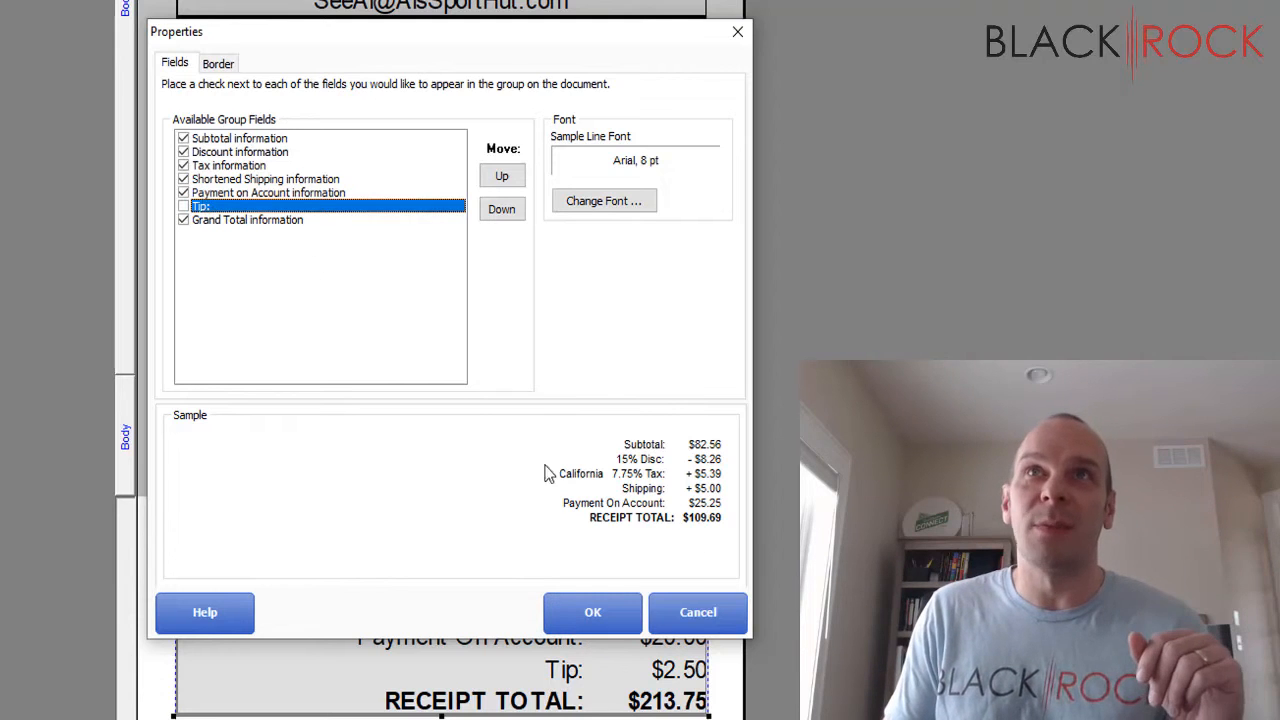
left_click(592, 612)
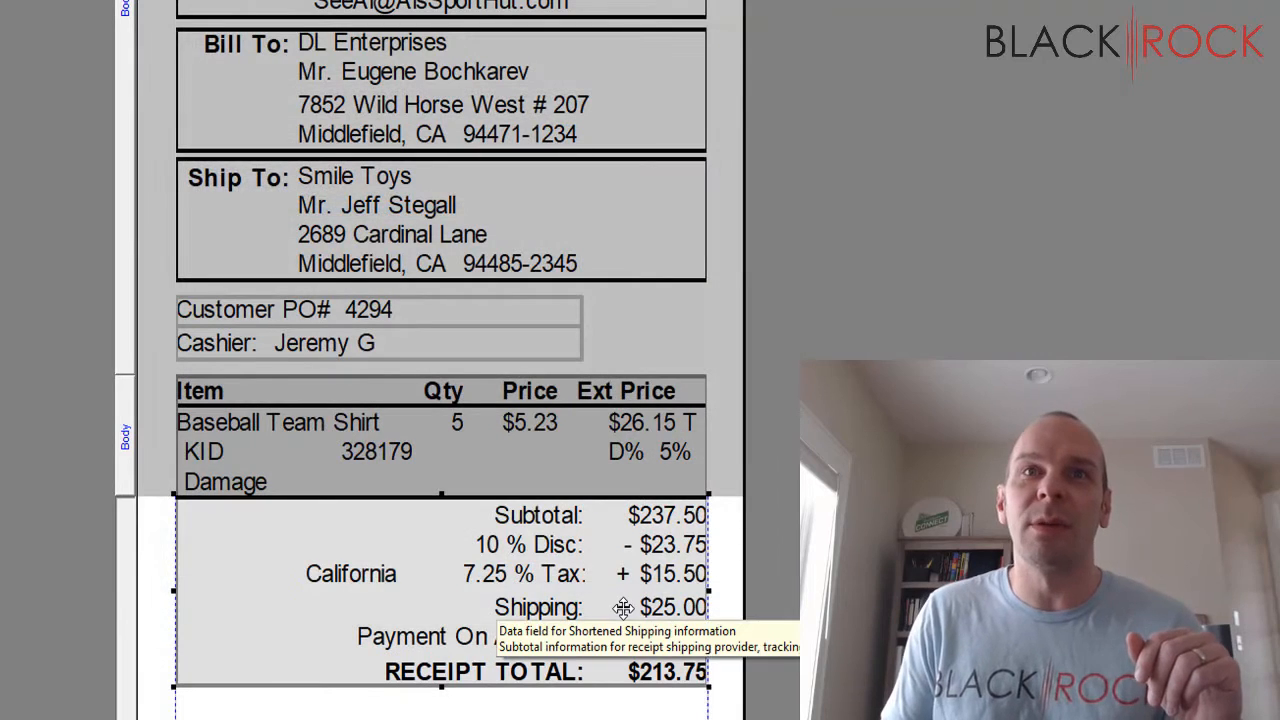
scroll("down", 3)
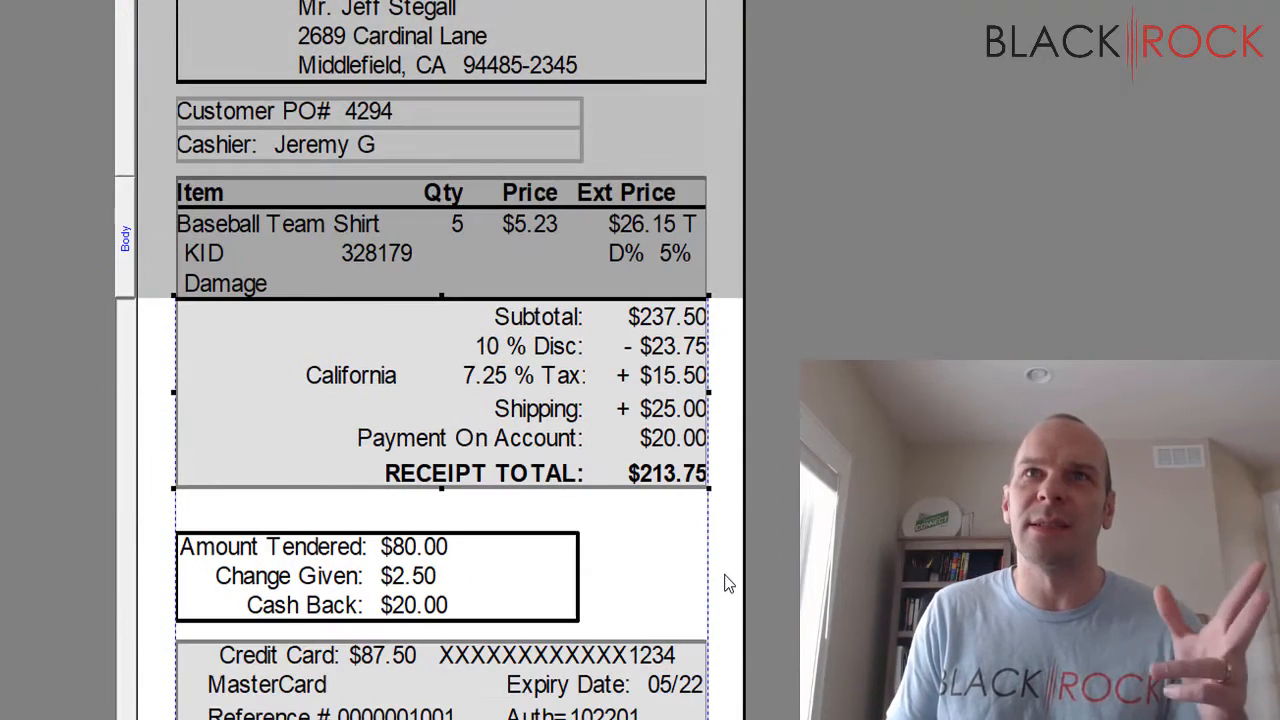
scroll("down", 3)
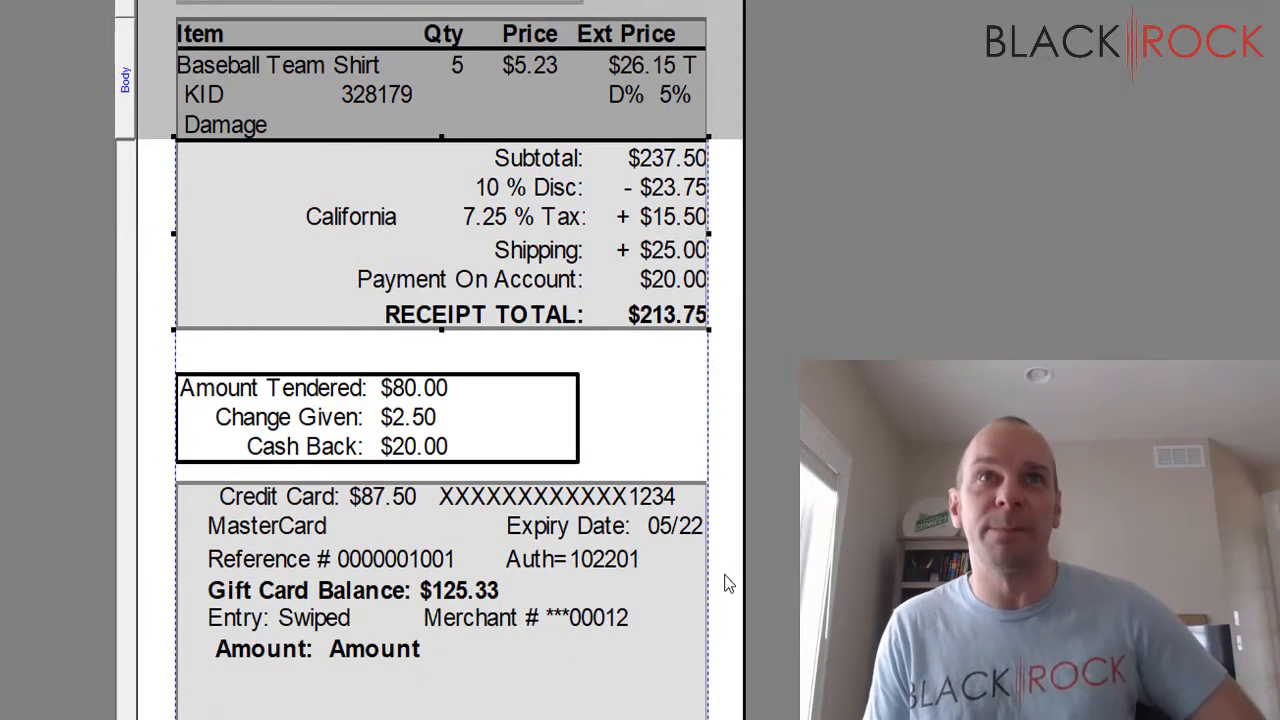
scroll("down", 3)
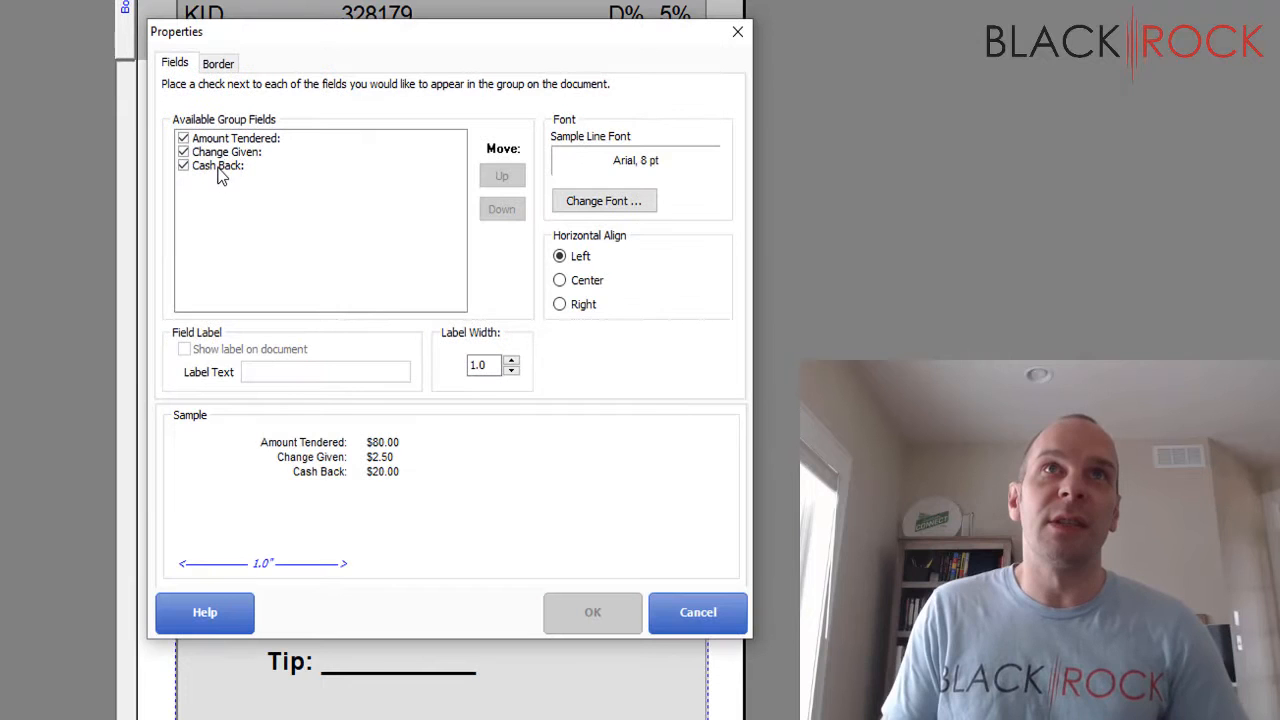
left_click(696, 612)
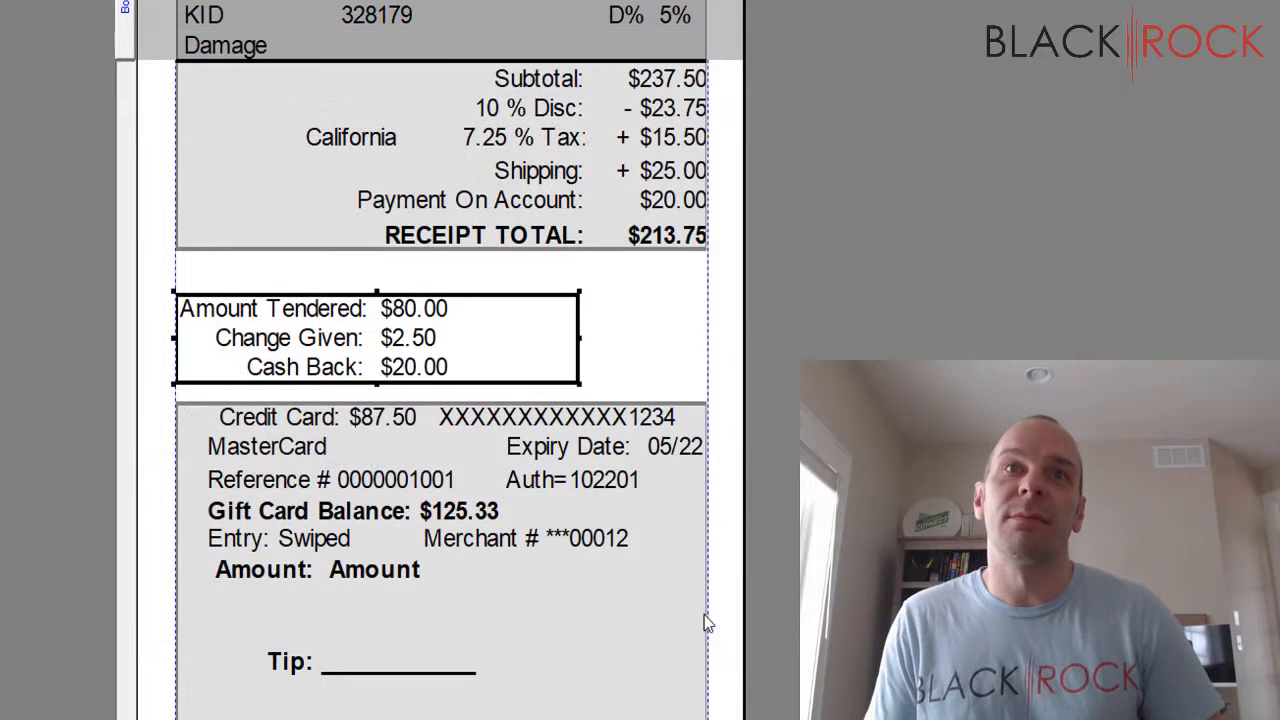
scroll("down", 3)
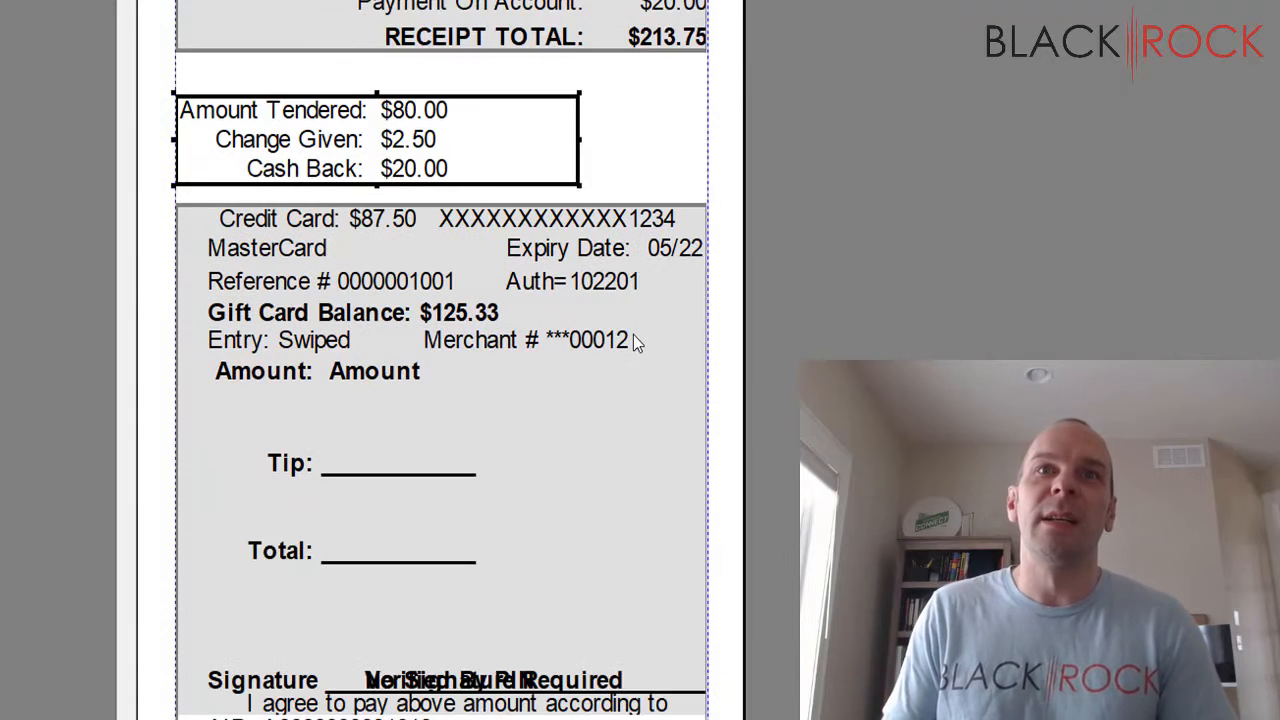
scroll("down", 3)
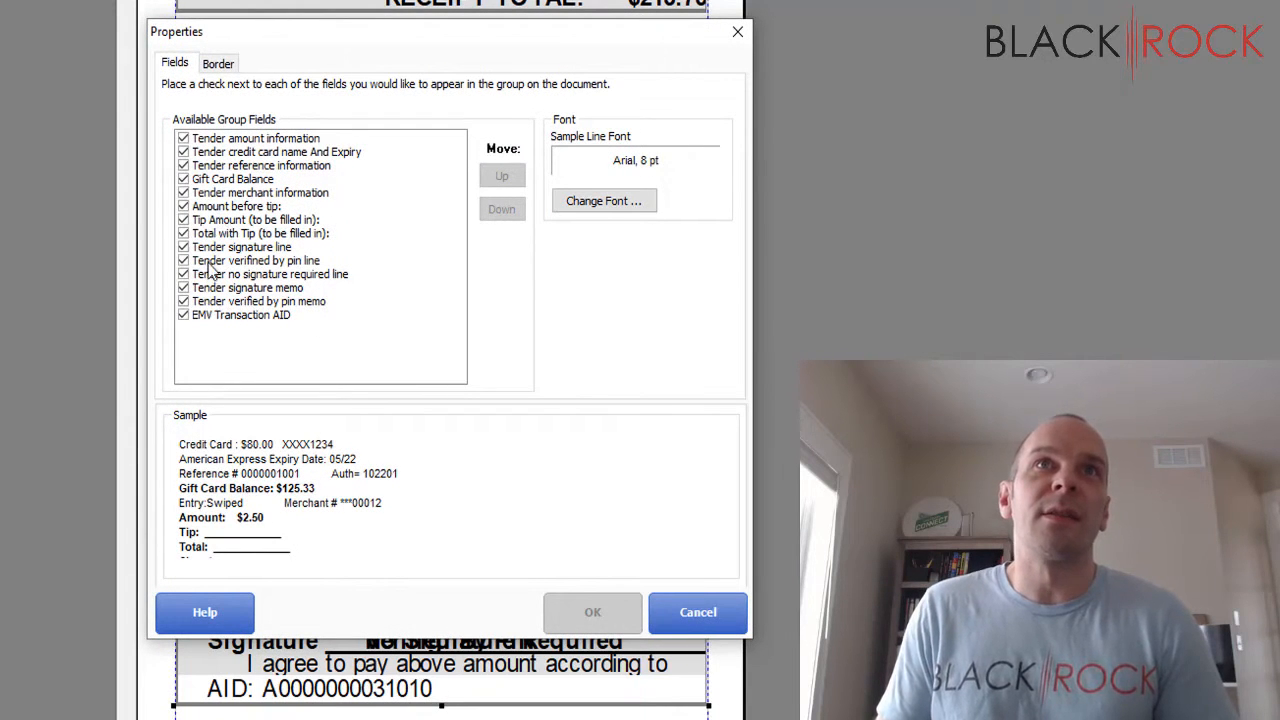
mouse_move(304, 324)
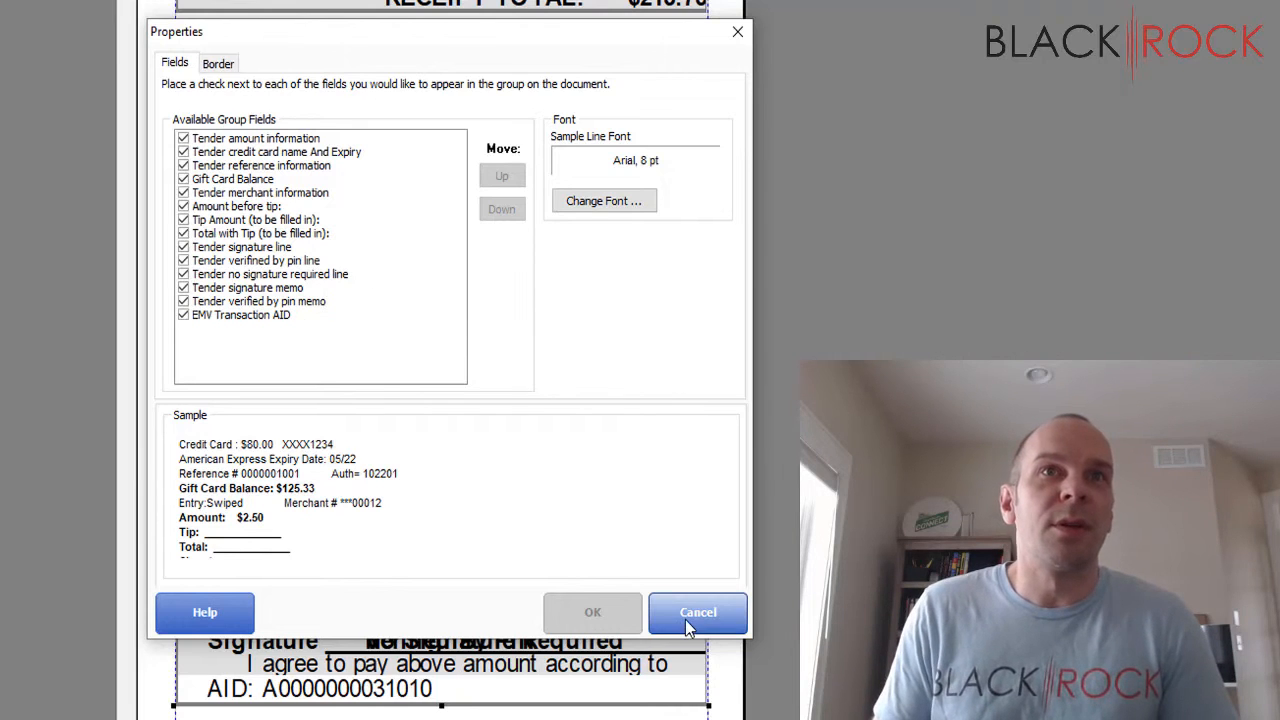
left_click(696, 612)
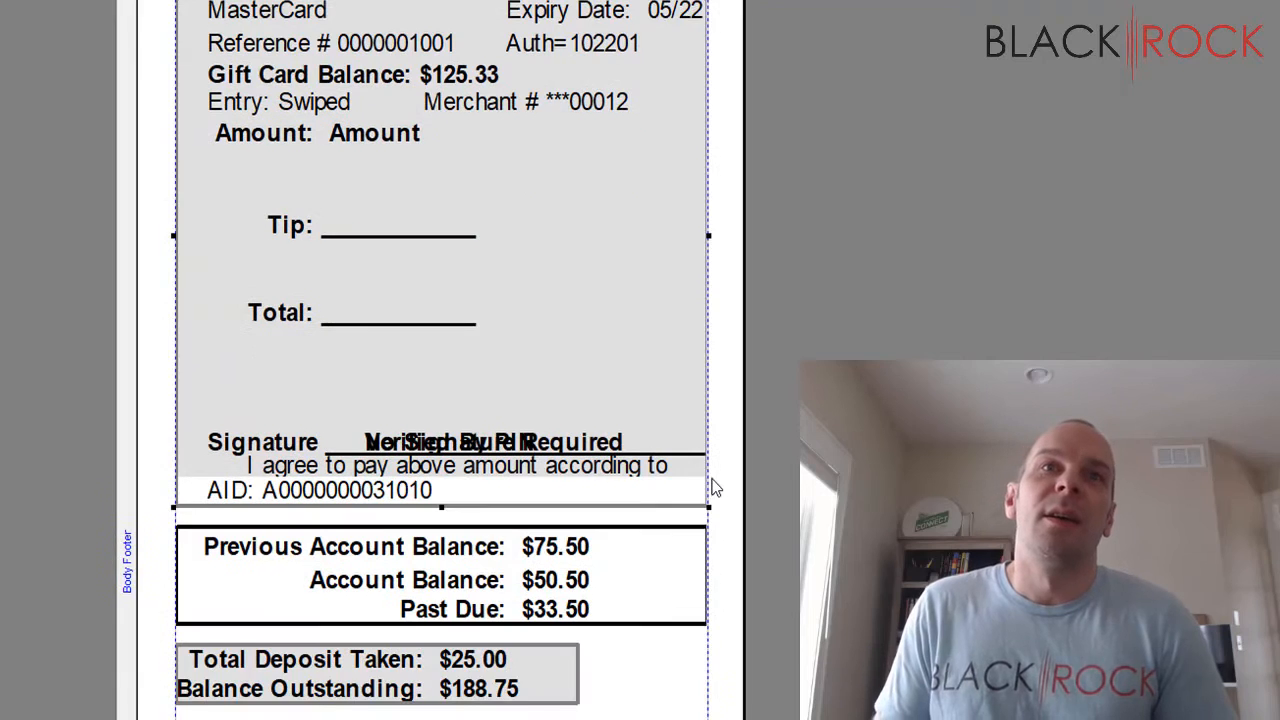
Step: Scroll down the receipt layout to the footer area
scroll("down", 3)
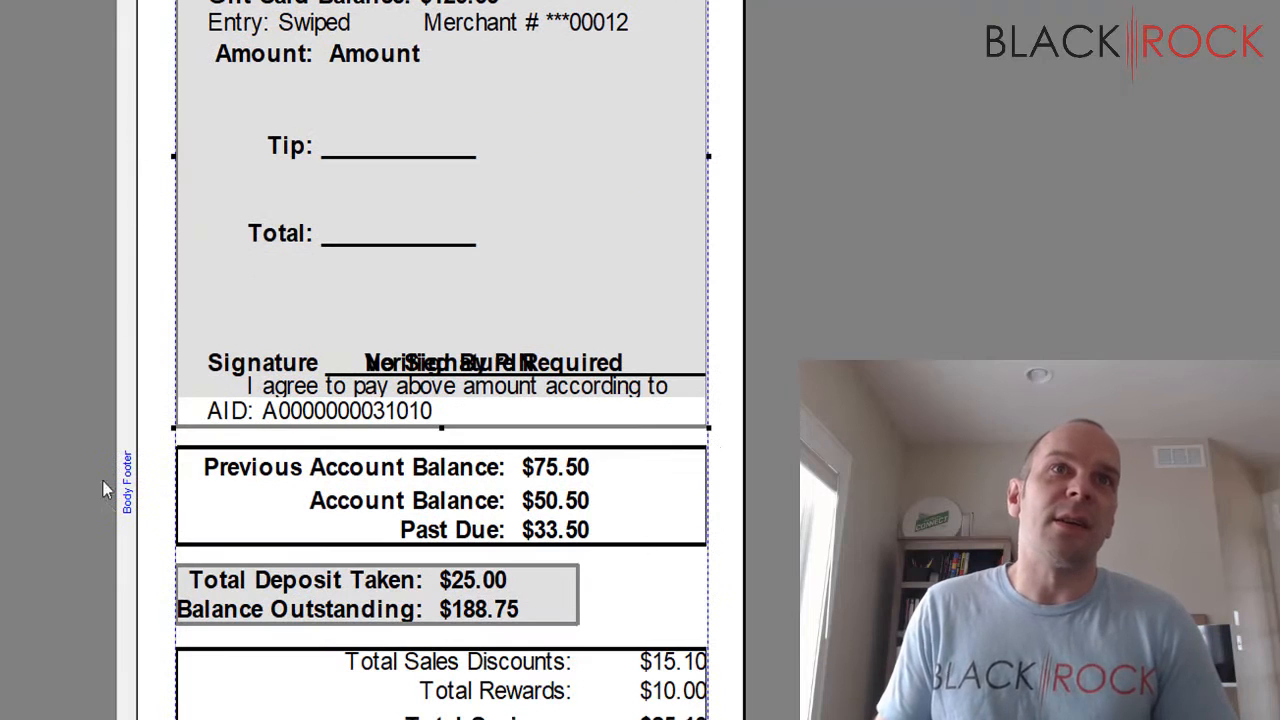
mouse_move(156, 548)
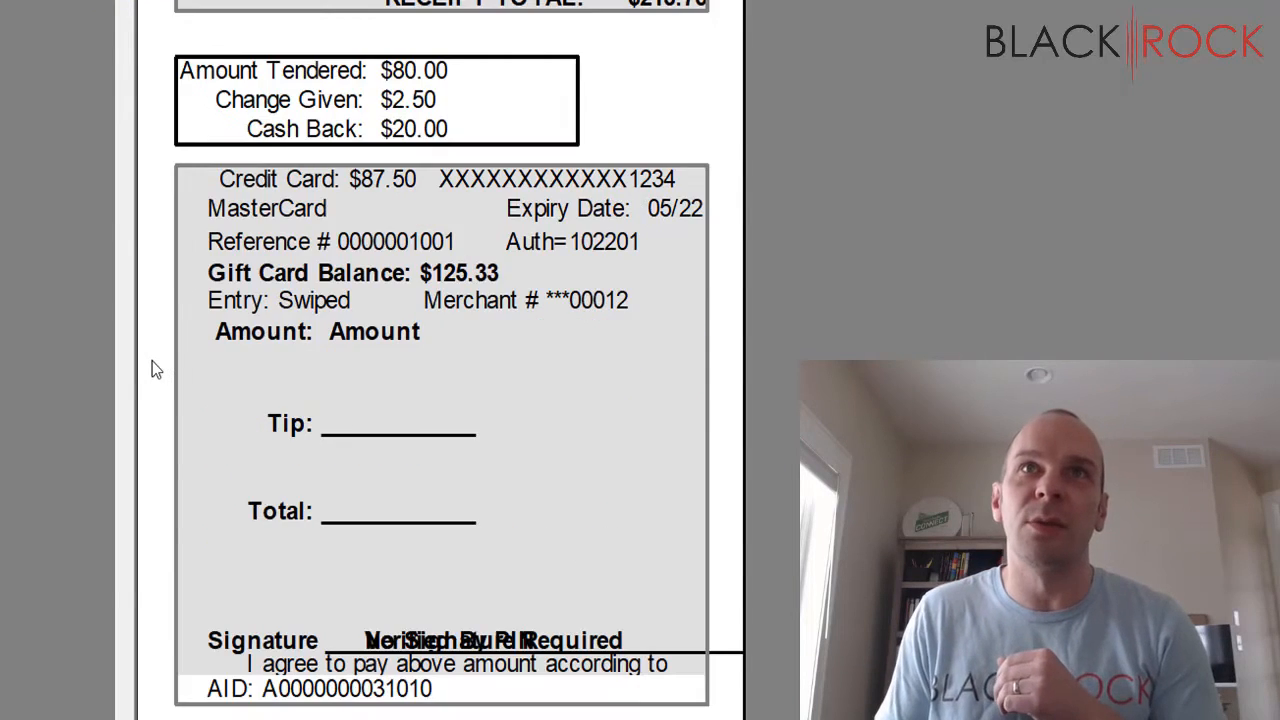
scroll("down", 3)
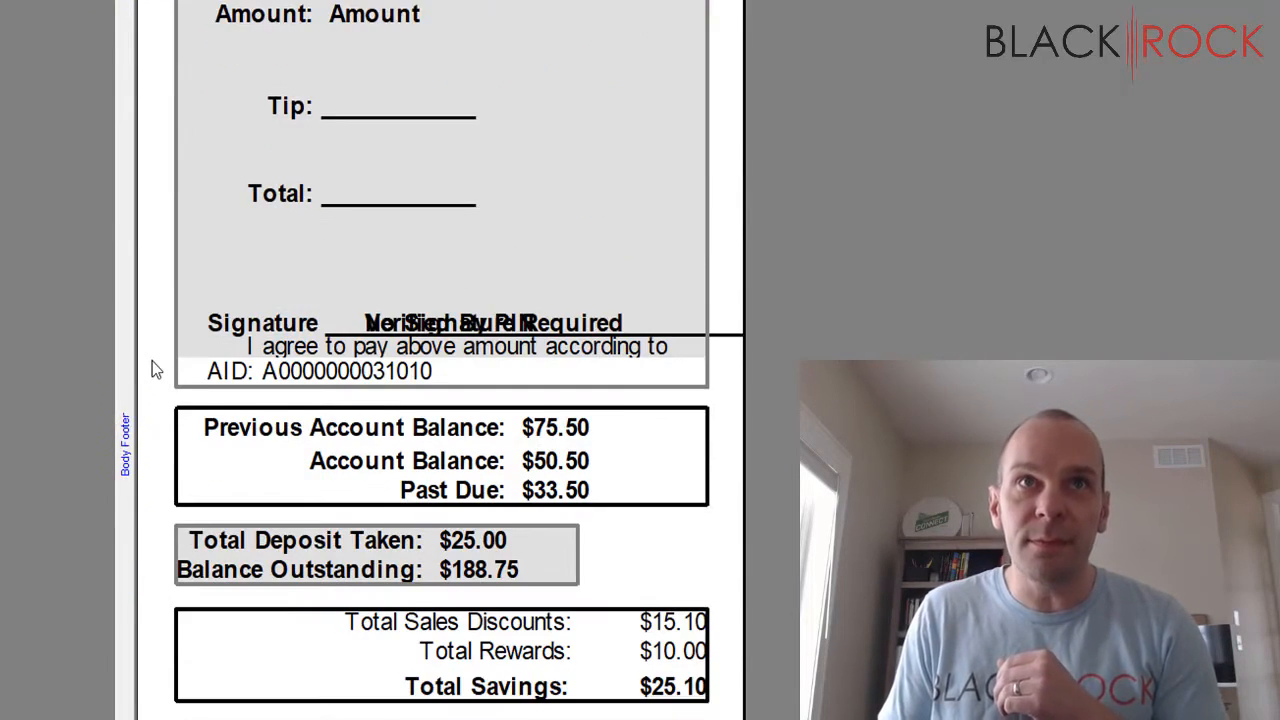
scroll("down", 3)
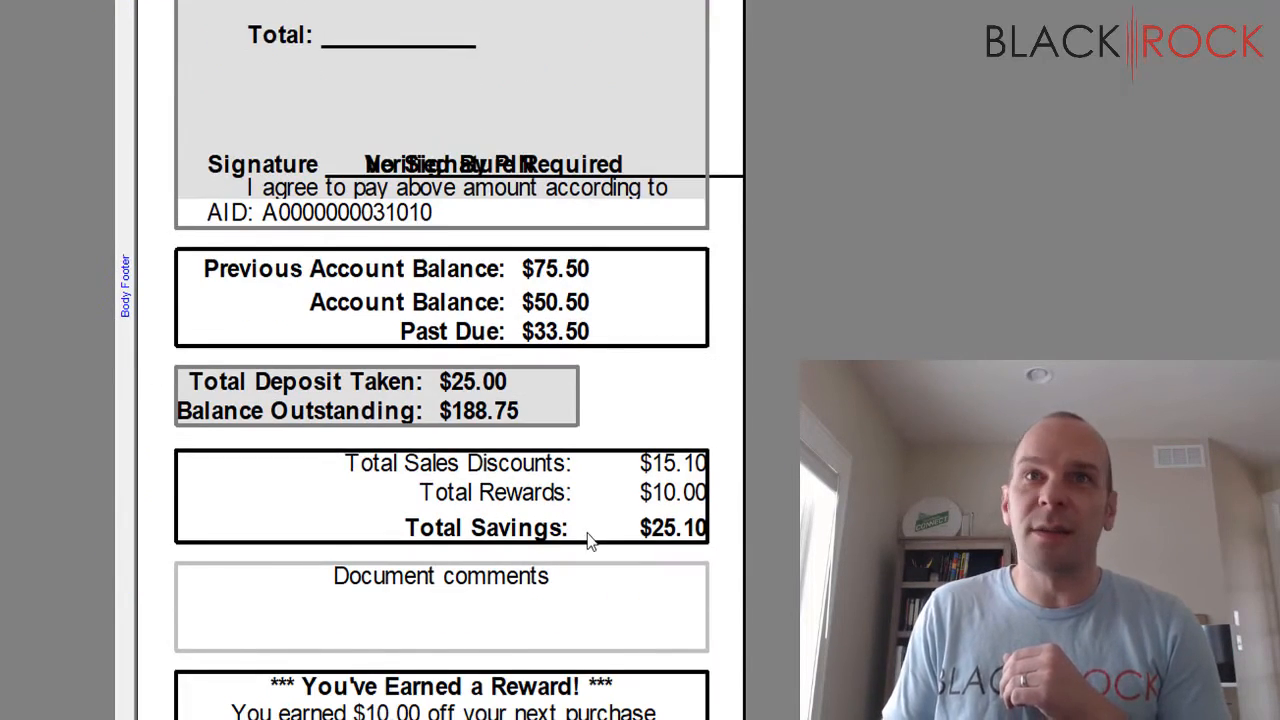
scroll("down", 3)
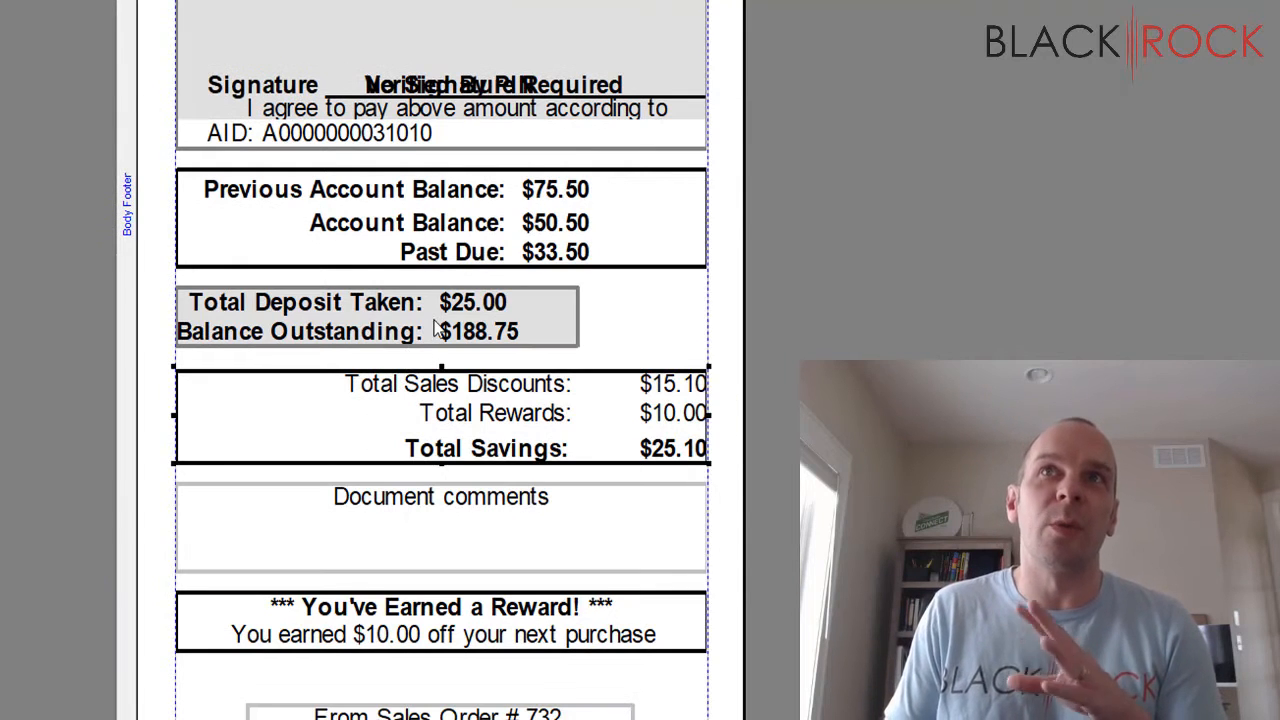
scroll("down", 3)
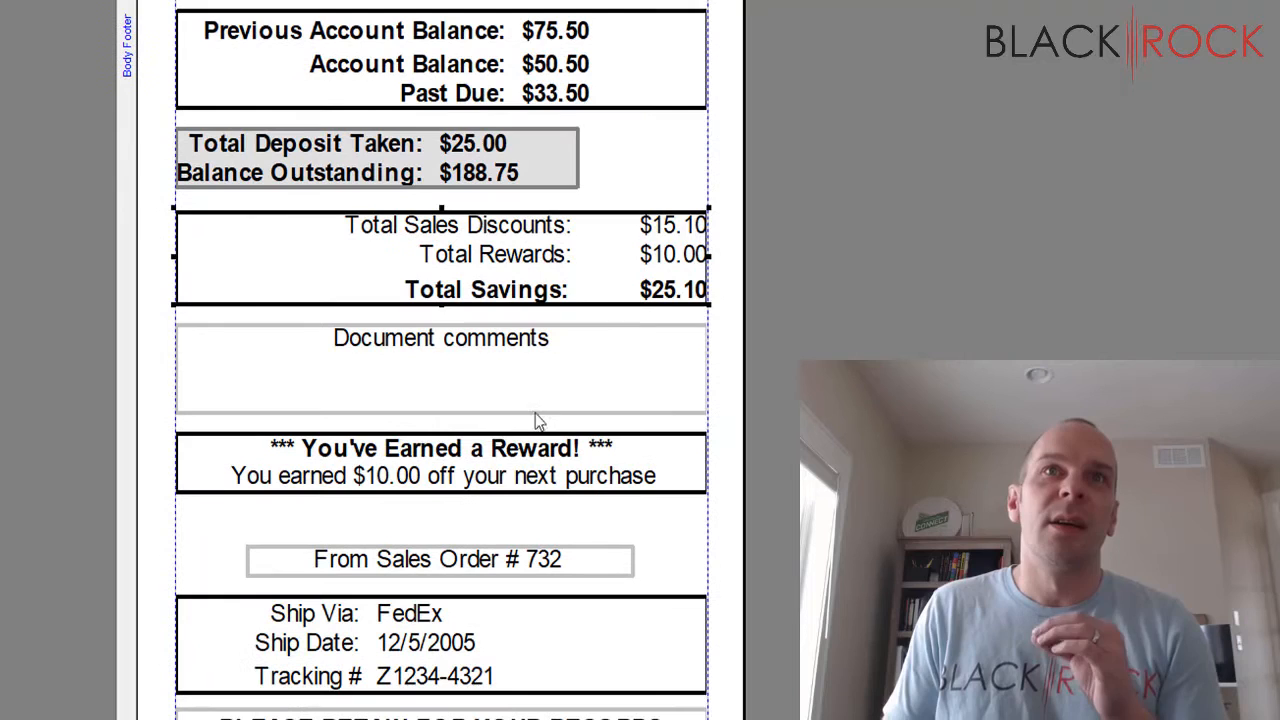
scroll("down", 3)
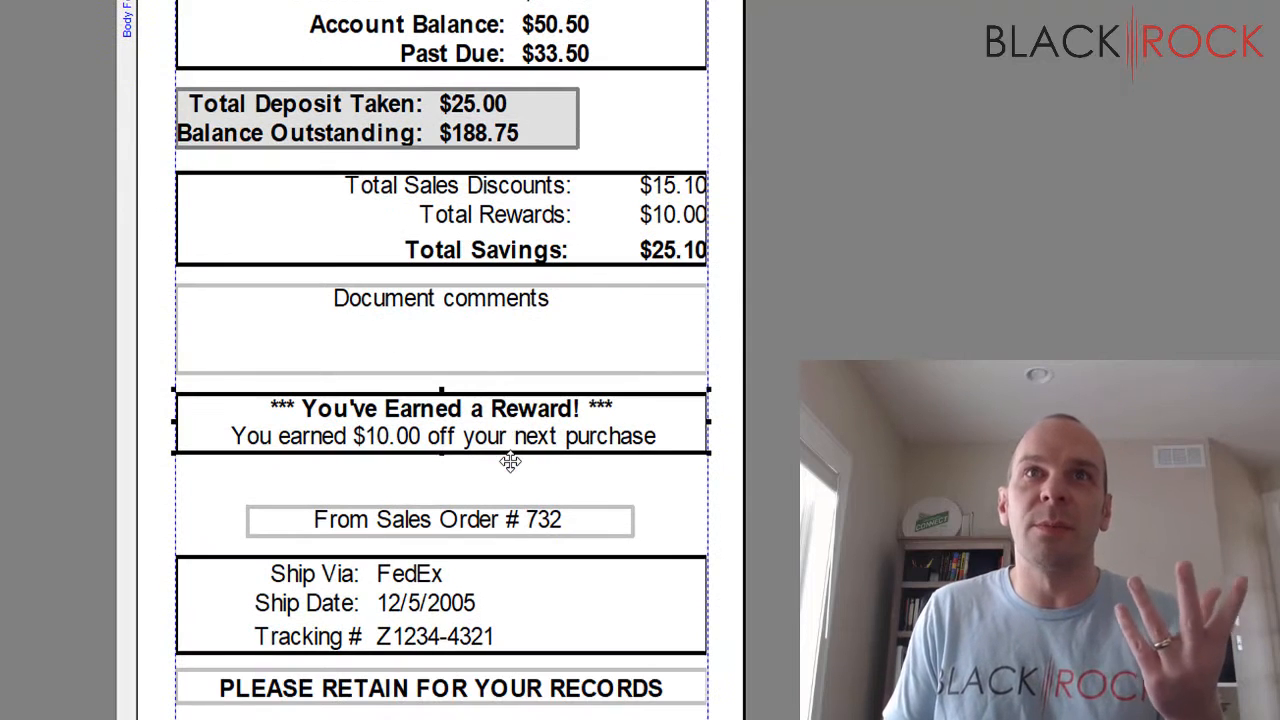
scroll("down", 3)
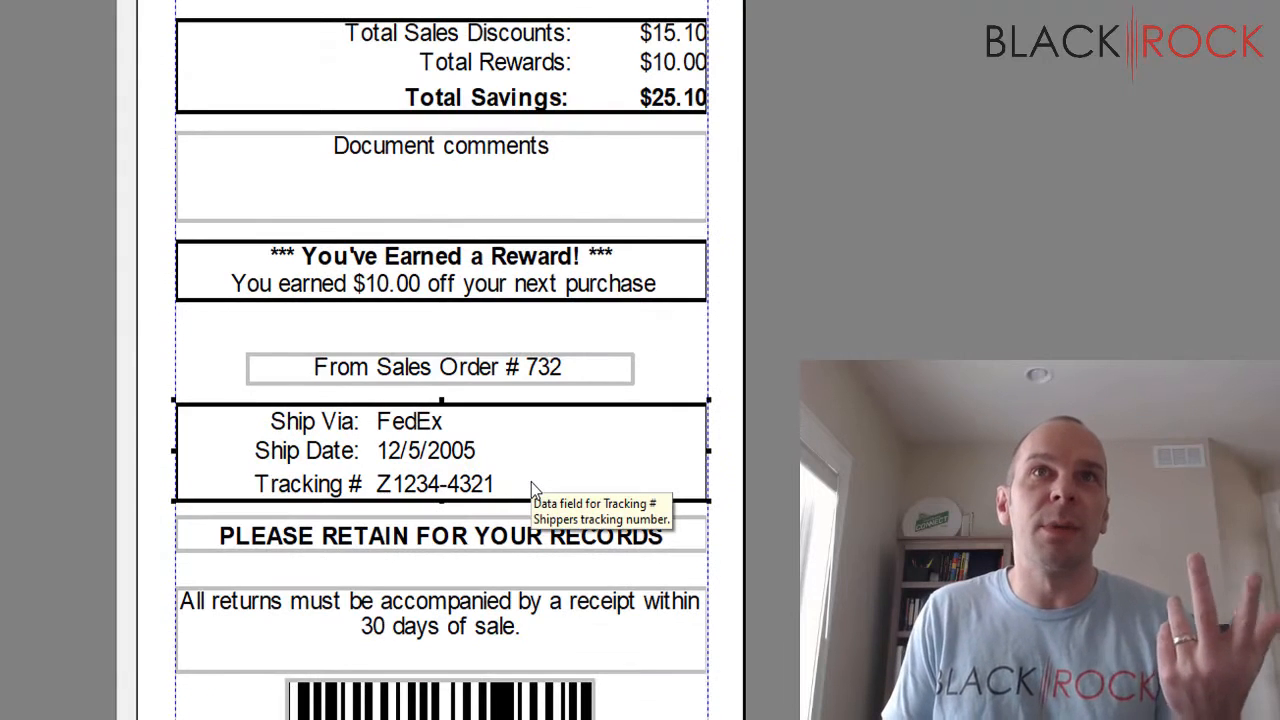
mouse_move(410, 476)
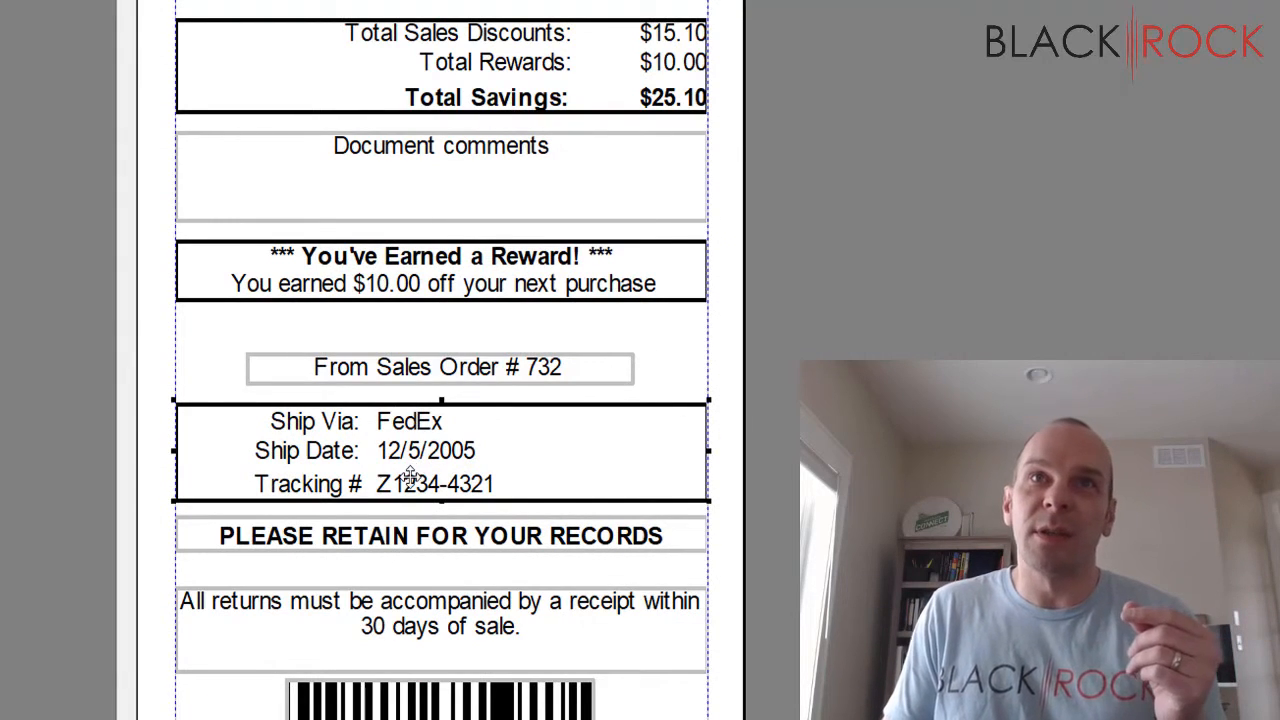
Step: Select the From Sales Order and policy fields, then open PLEASE RETAIN FOR YOUR RECORDS properties
left_click(440, 368)
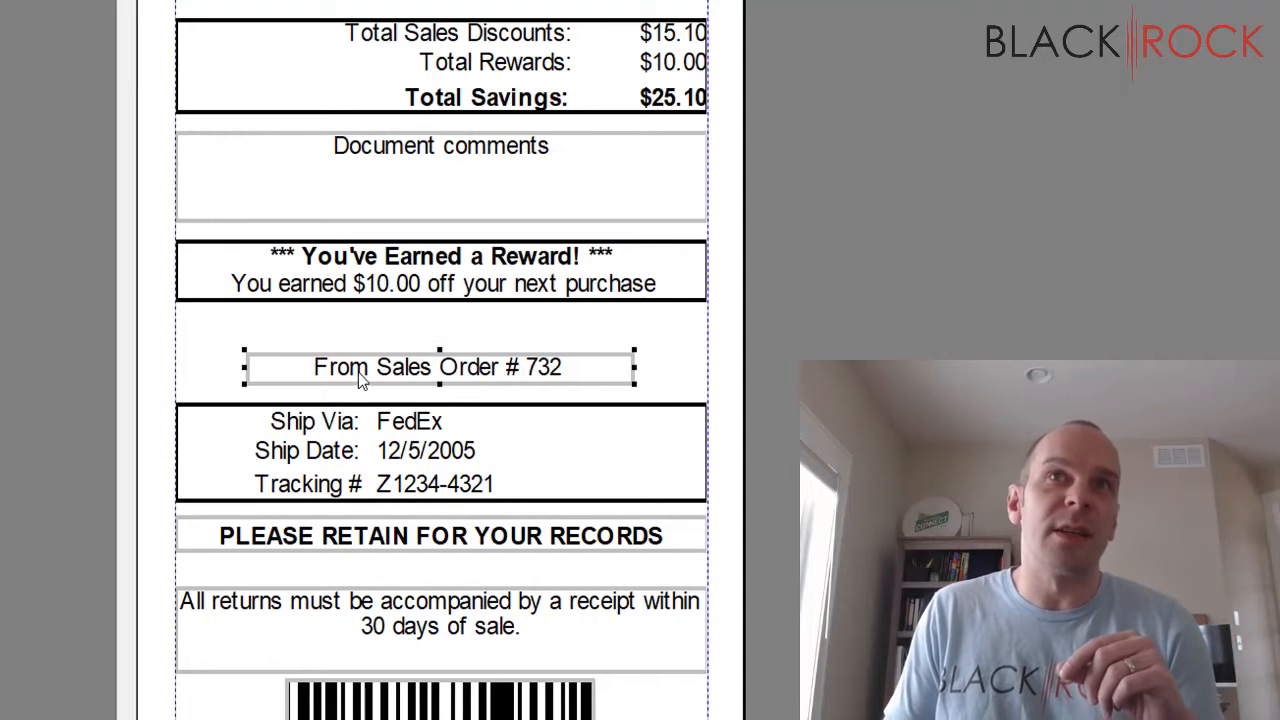
mouse_move(628, 368)
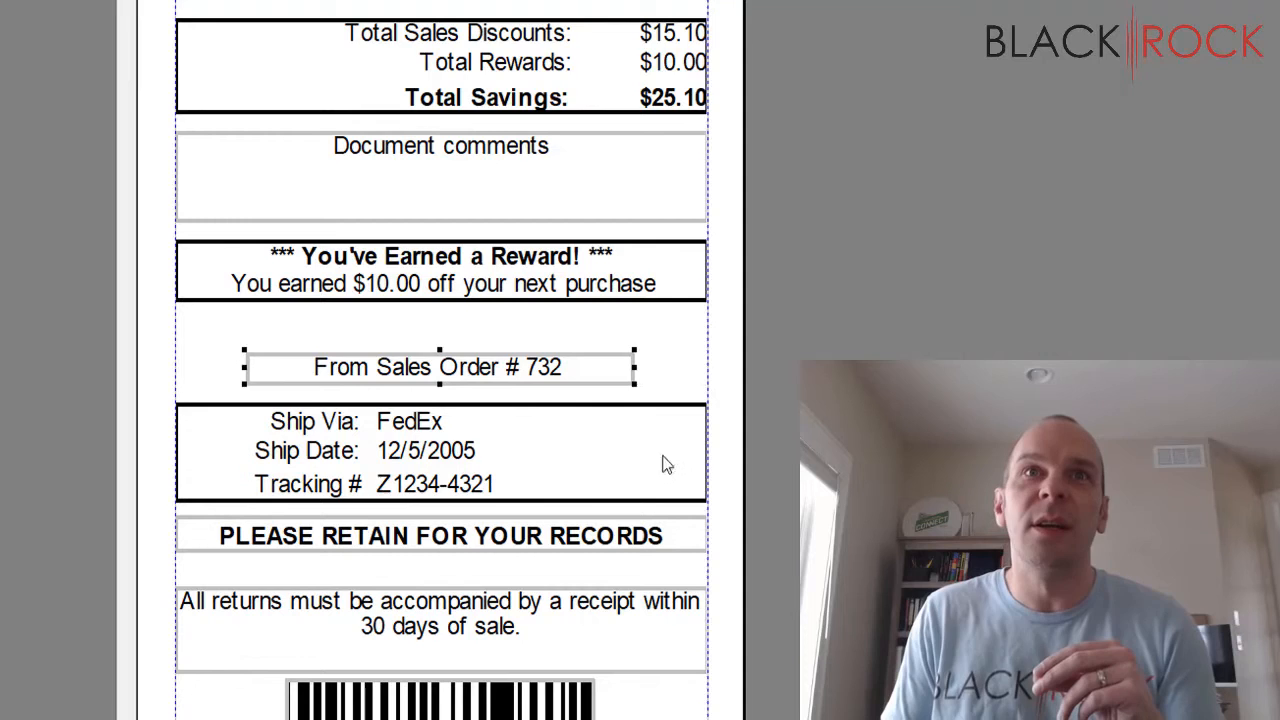
left_click(440, 536)
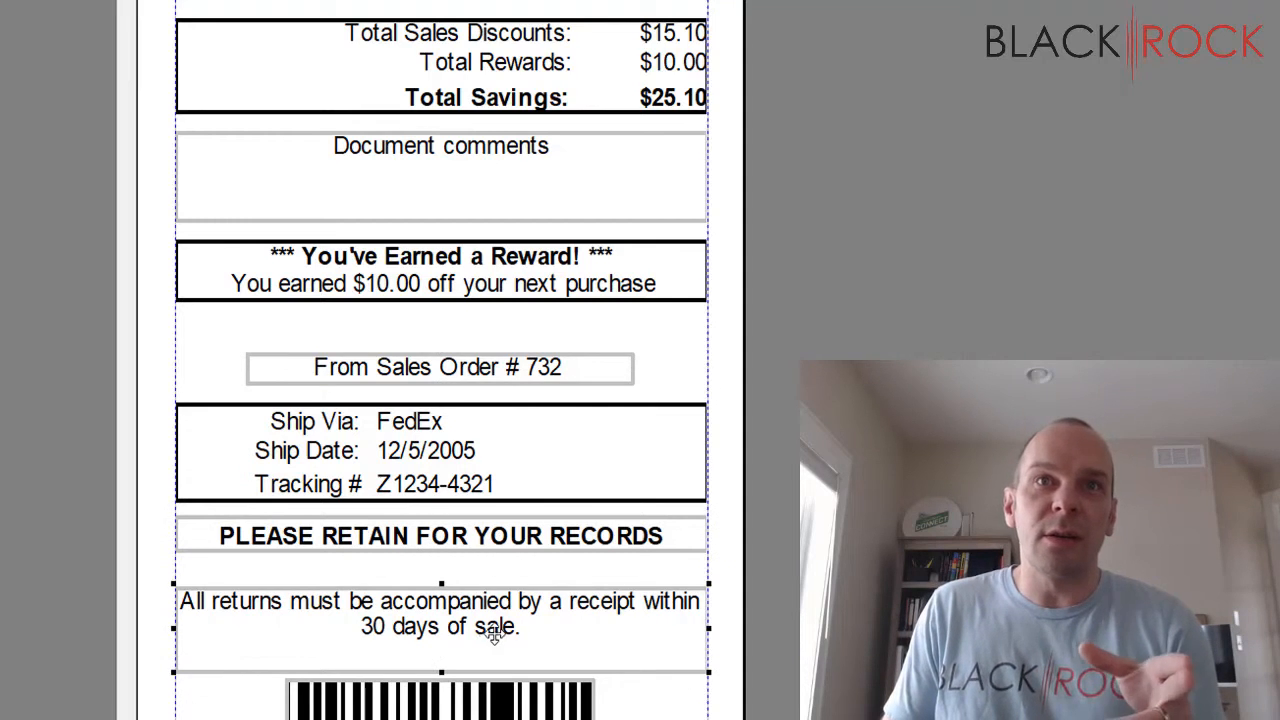
mouse_move(728, 628)
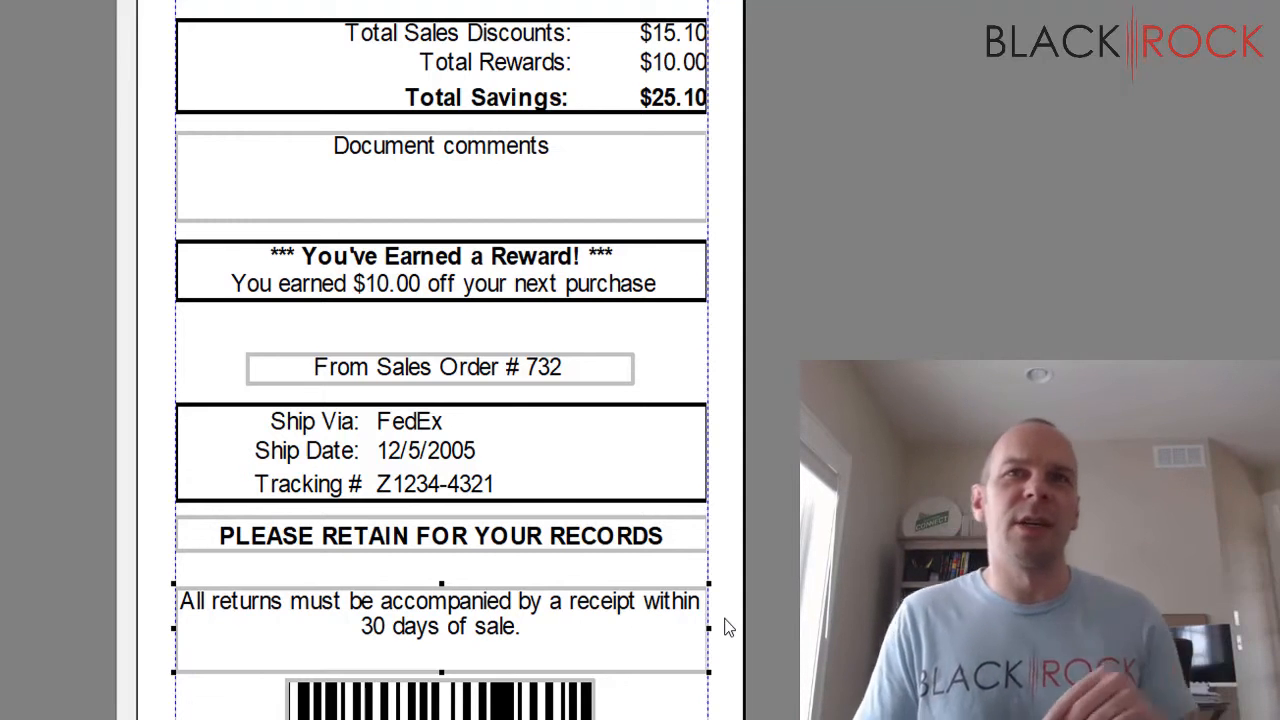
mouse_move(510, 604)
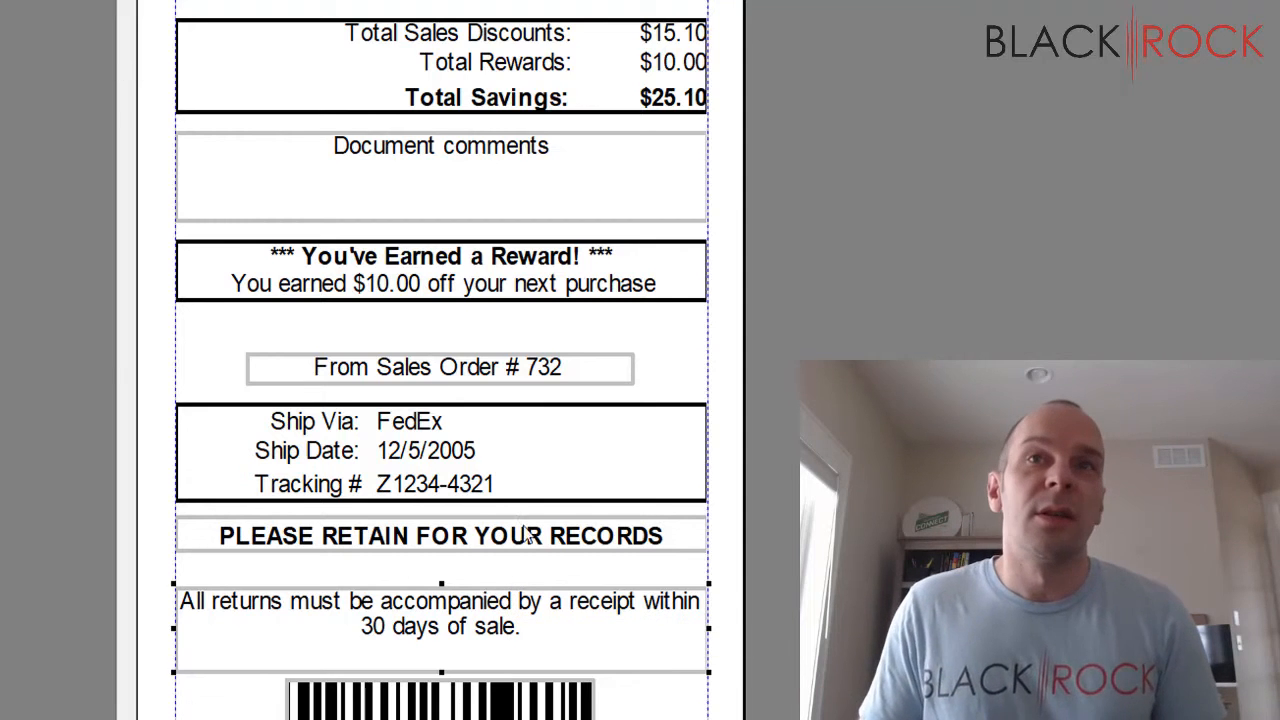
mouse_move(292, 610)
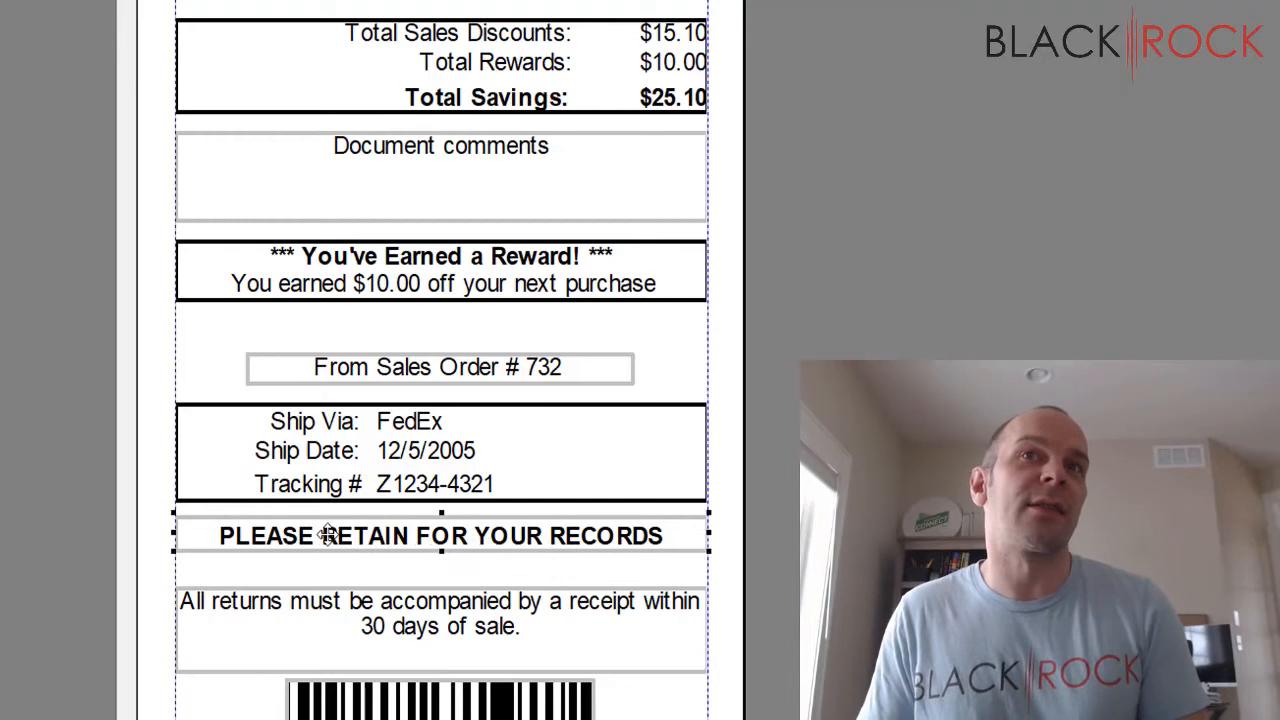
double_click(440, 536)
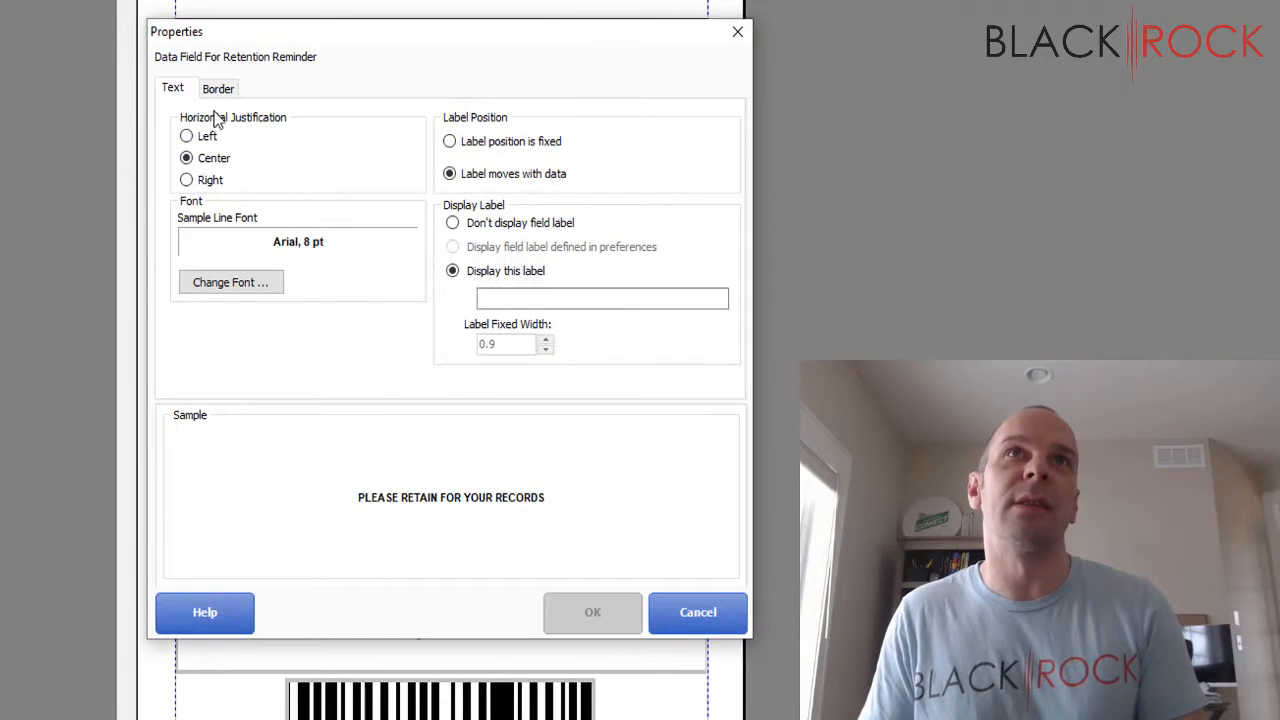
mouse_move(436, 540)
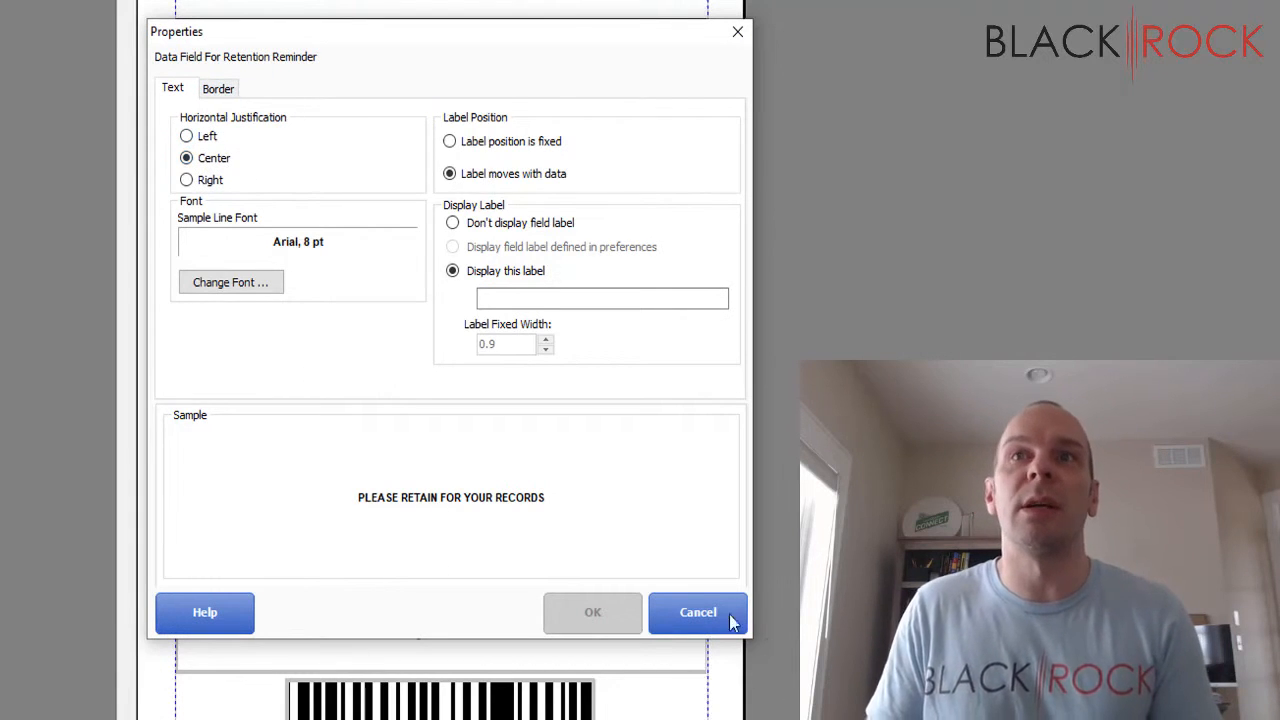
mouse_move(728, 692)
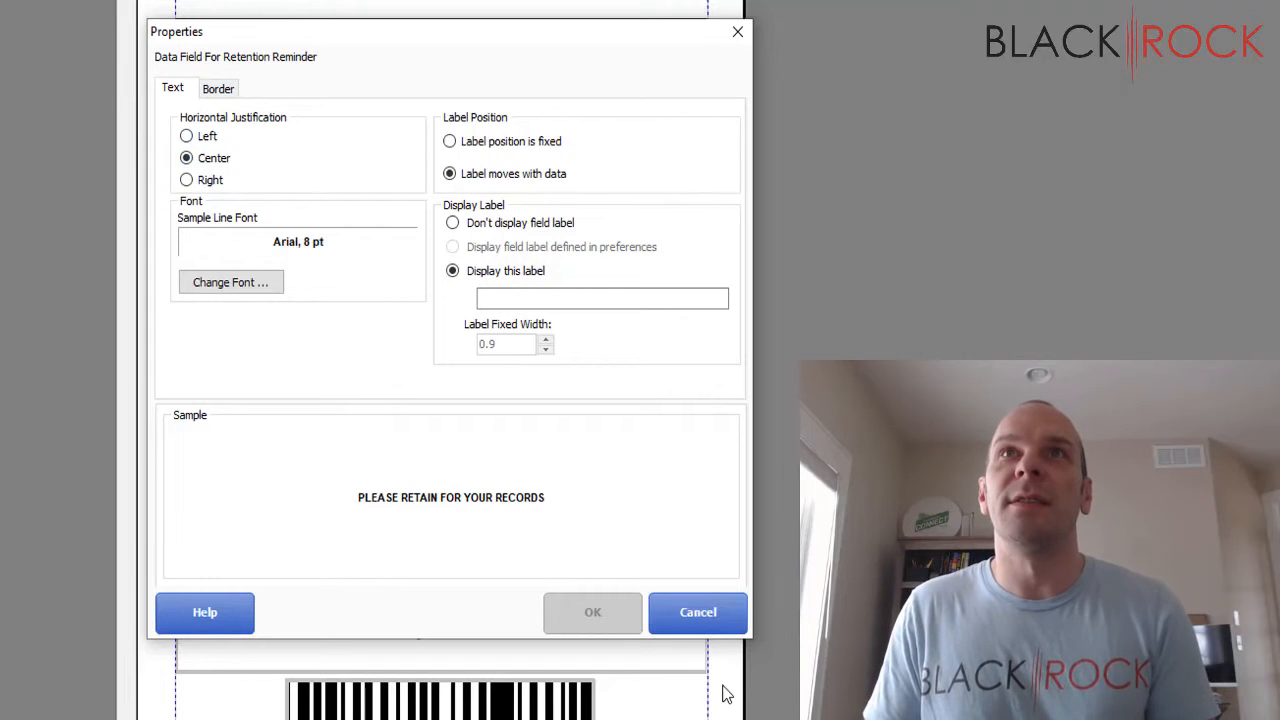
Step: Cancel the retention field's Properties and show the toolbar's Add element list
left_click(696, 612)
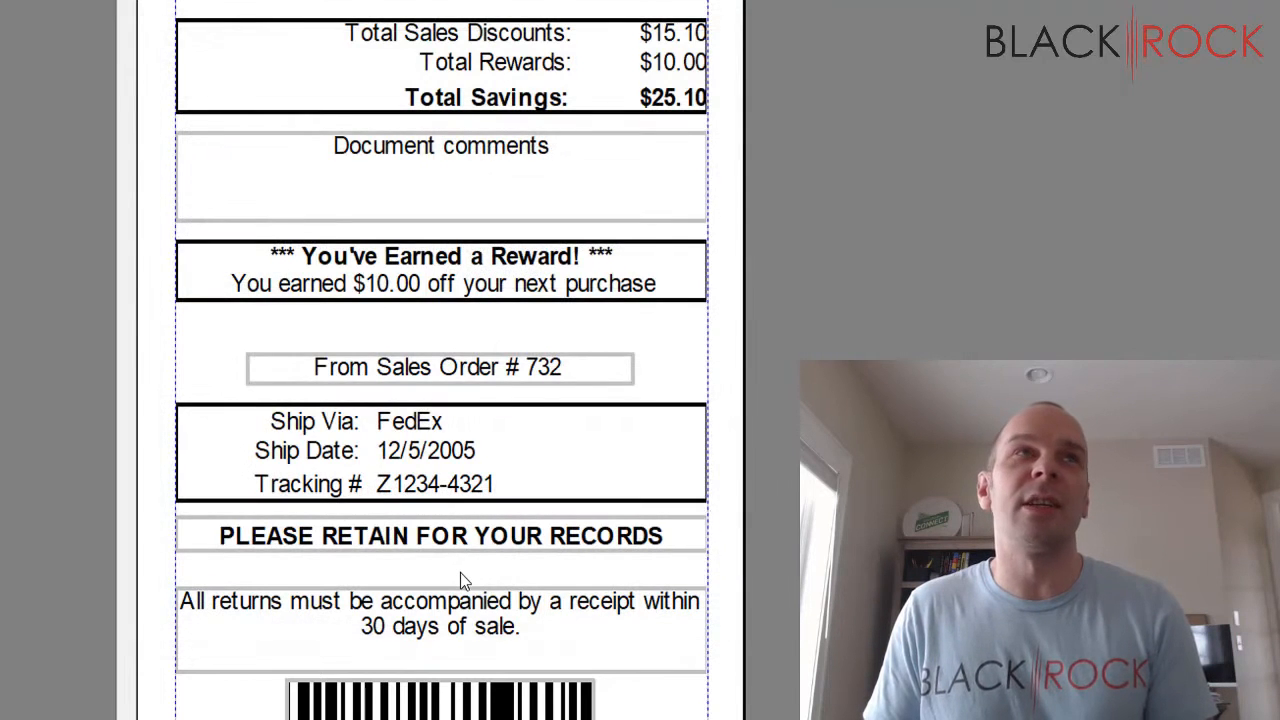
left_click(134, 62)
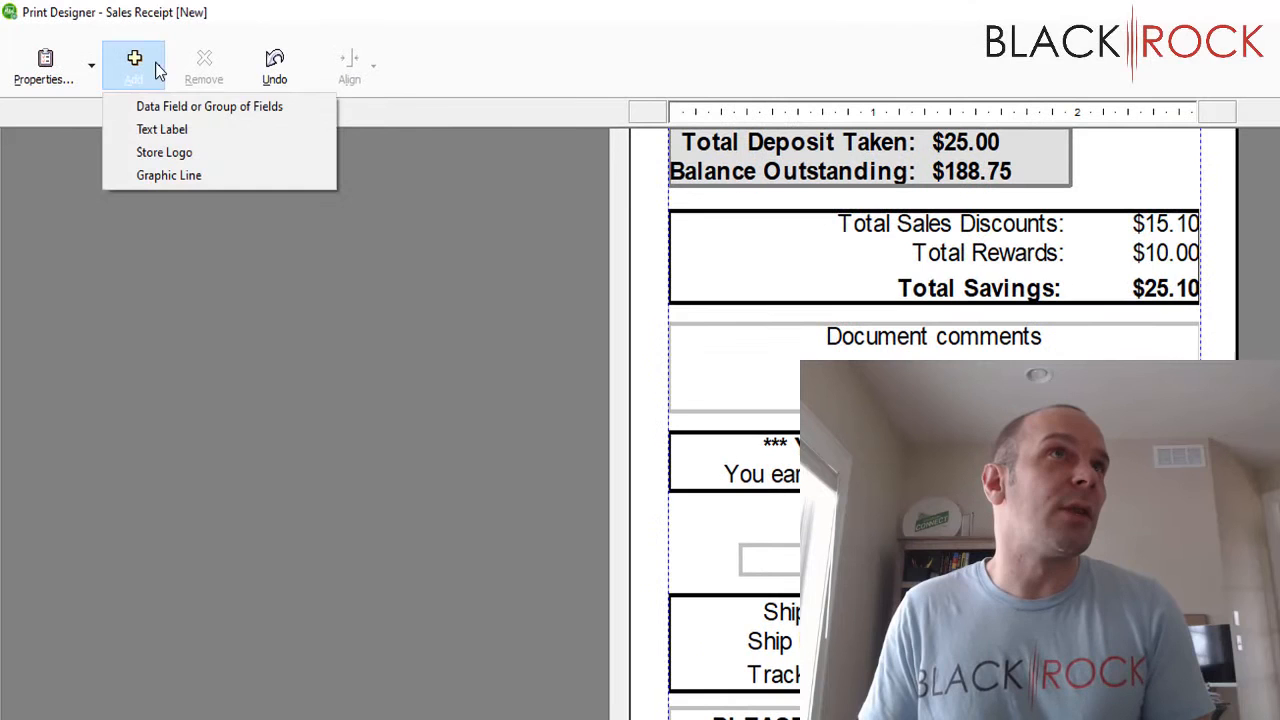
mouse_move(162, 128)
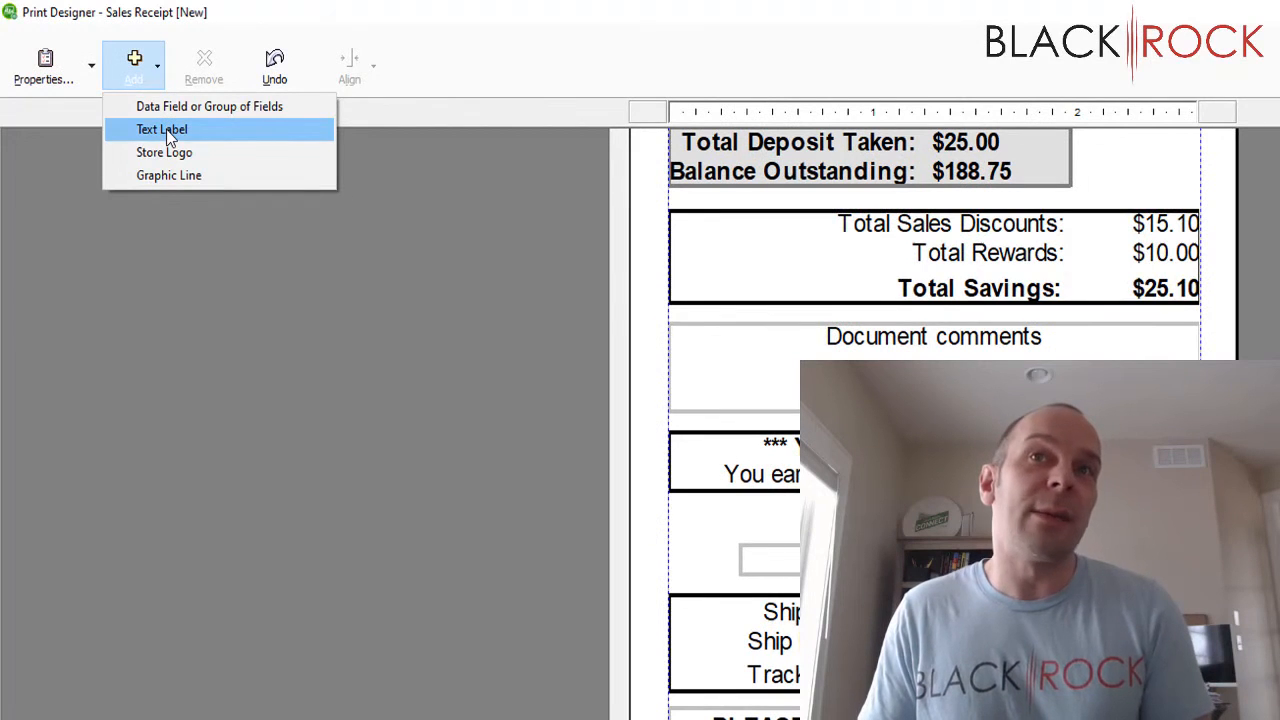
Step: Add a text label reading 'You're the best!' to the receipt layout
left_click(160, 128)
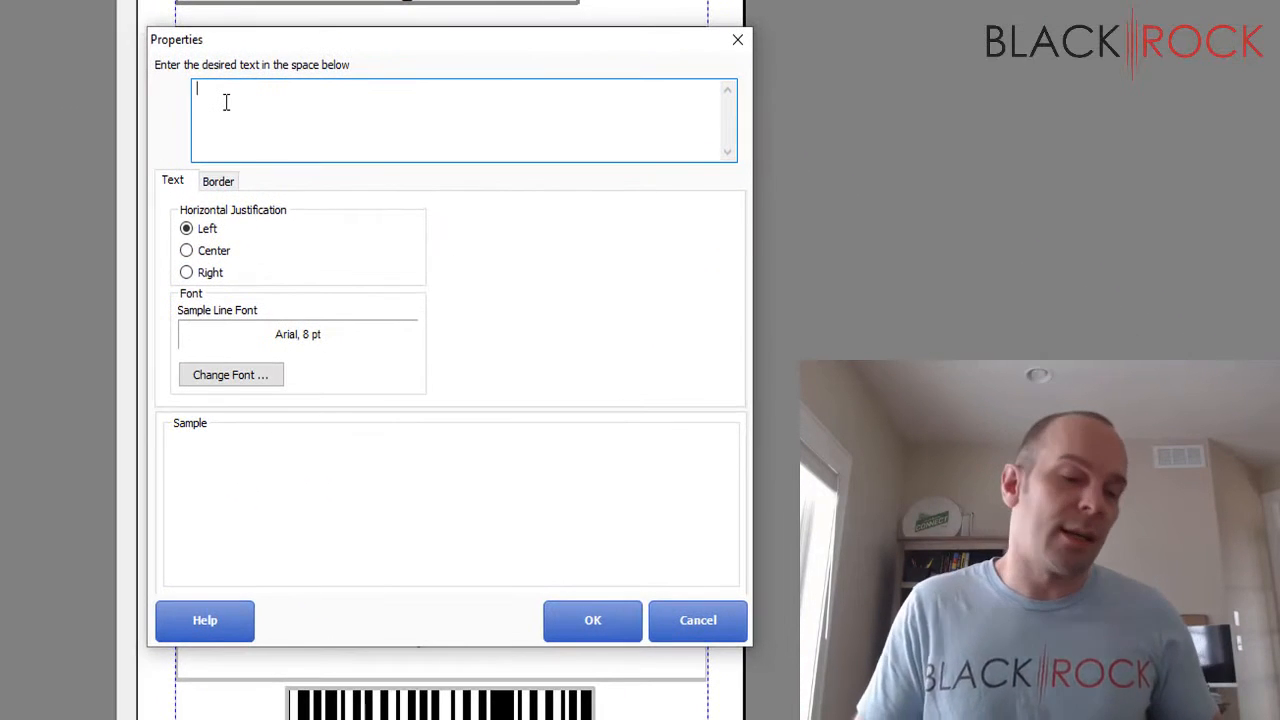
type("You're the best!")
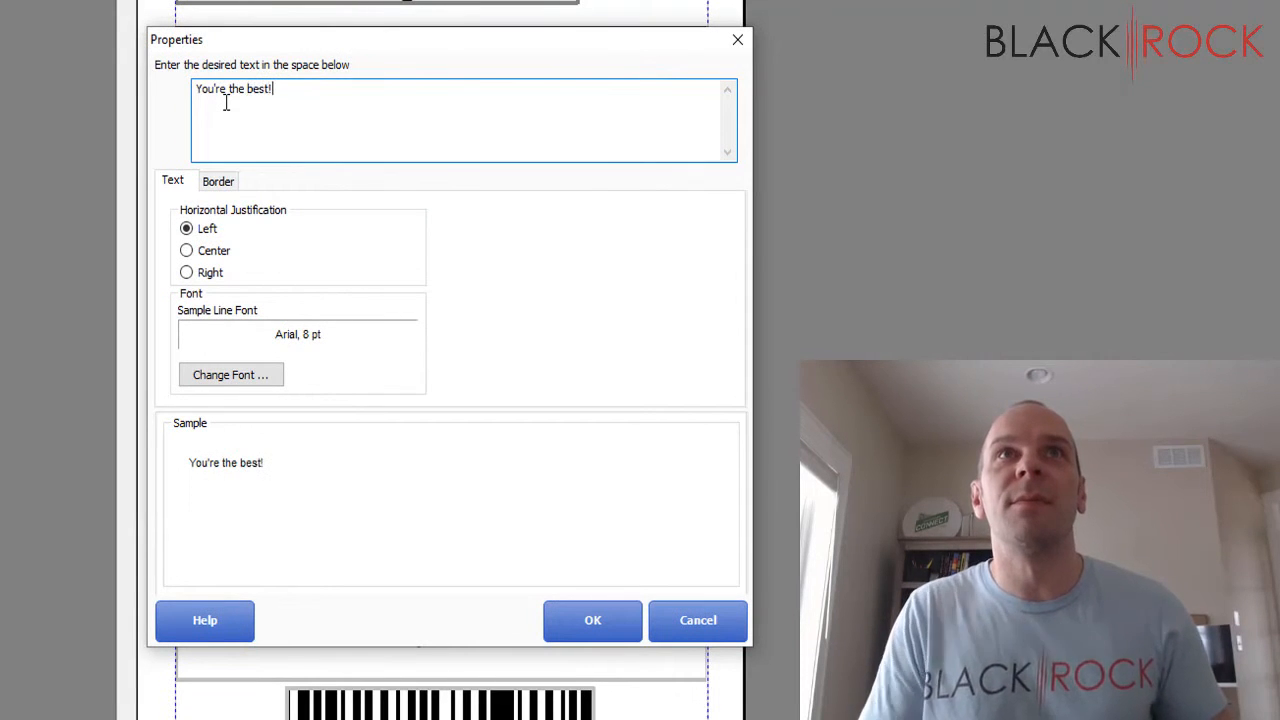
left_click(592, 620)
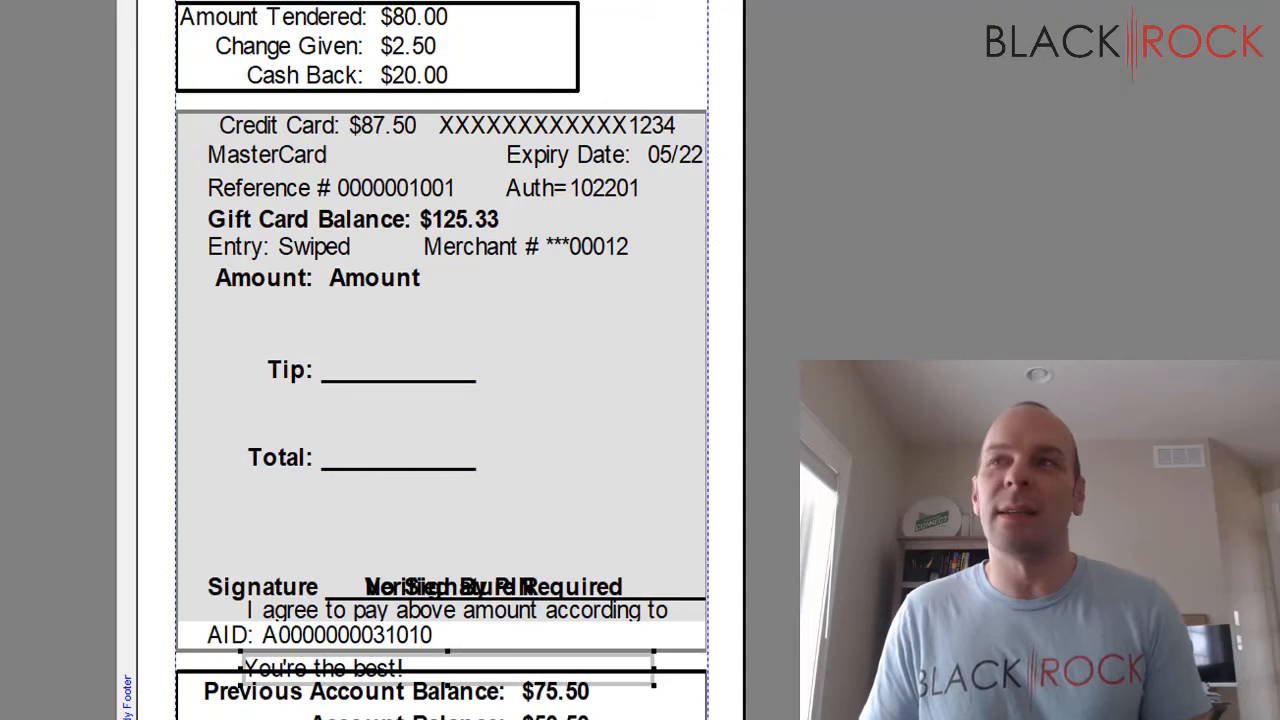
Step: Drag the 'You're the best!' label below PLEASE RETAIN FOR YOUR RECORDS and begin saving the template
scroll("down", 3)
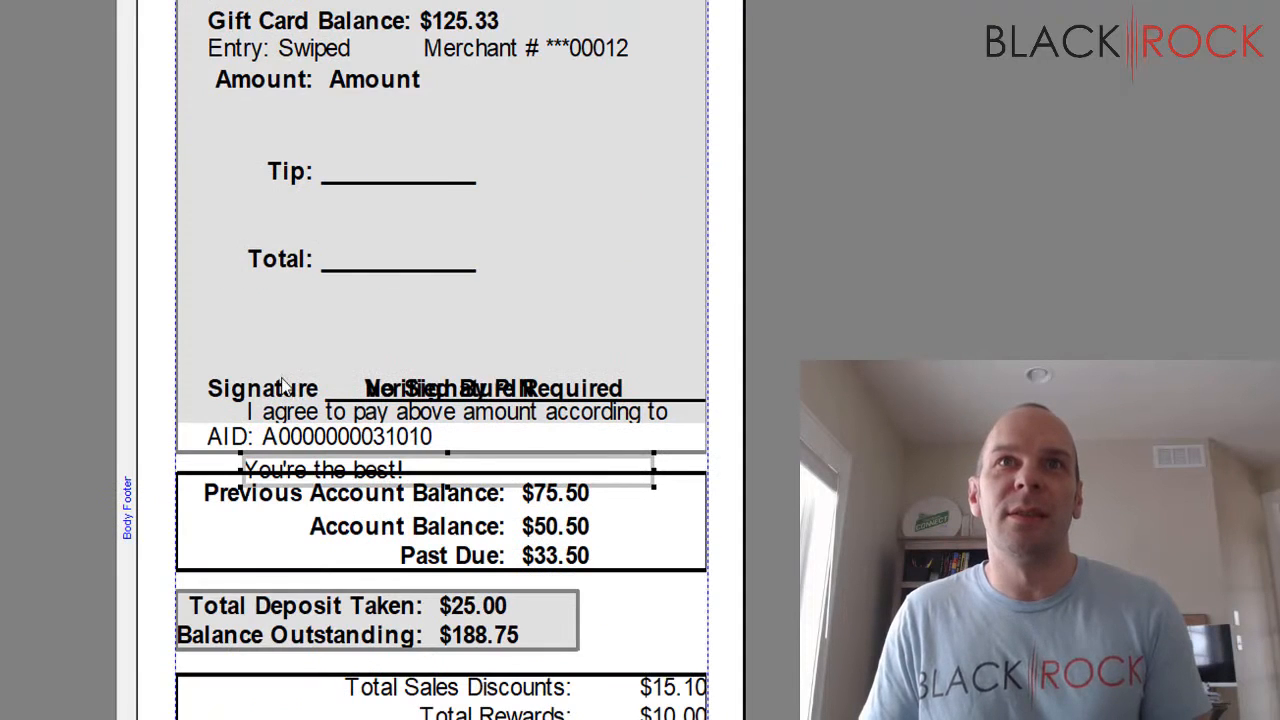
mouse_move(580, 632)
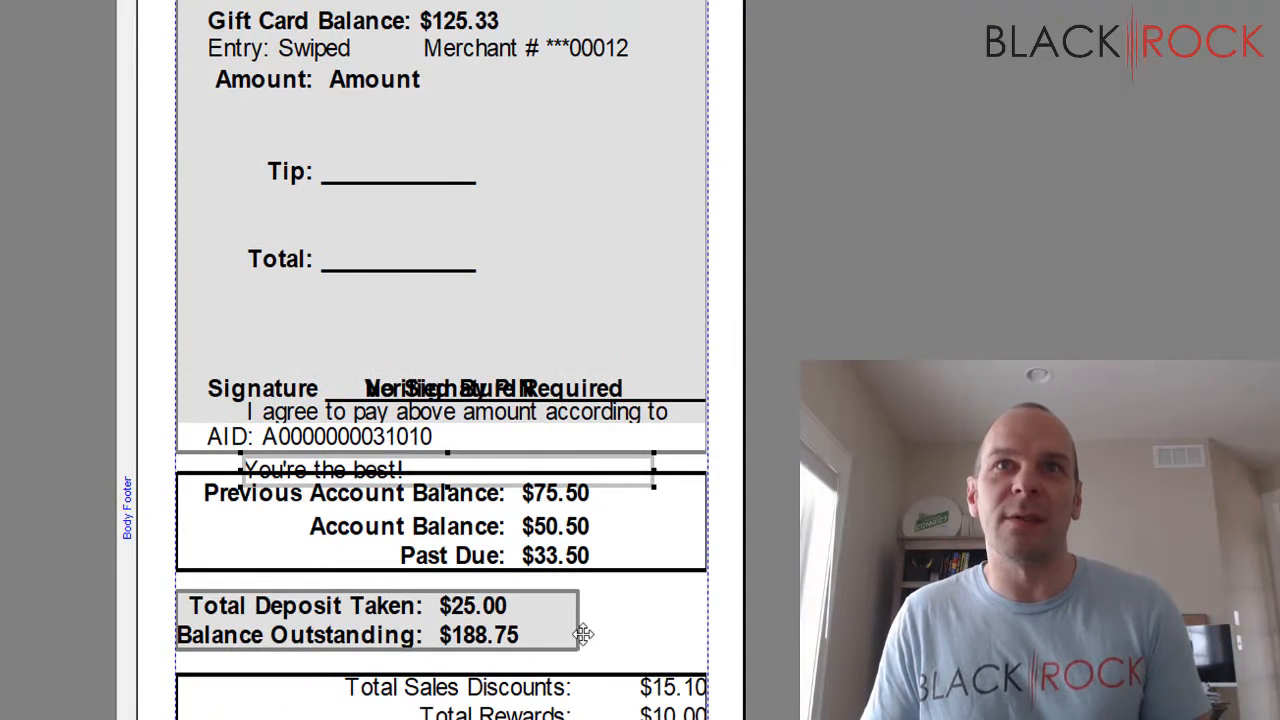
scroll("down", 3)
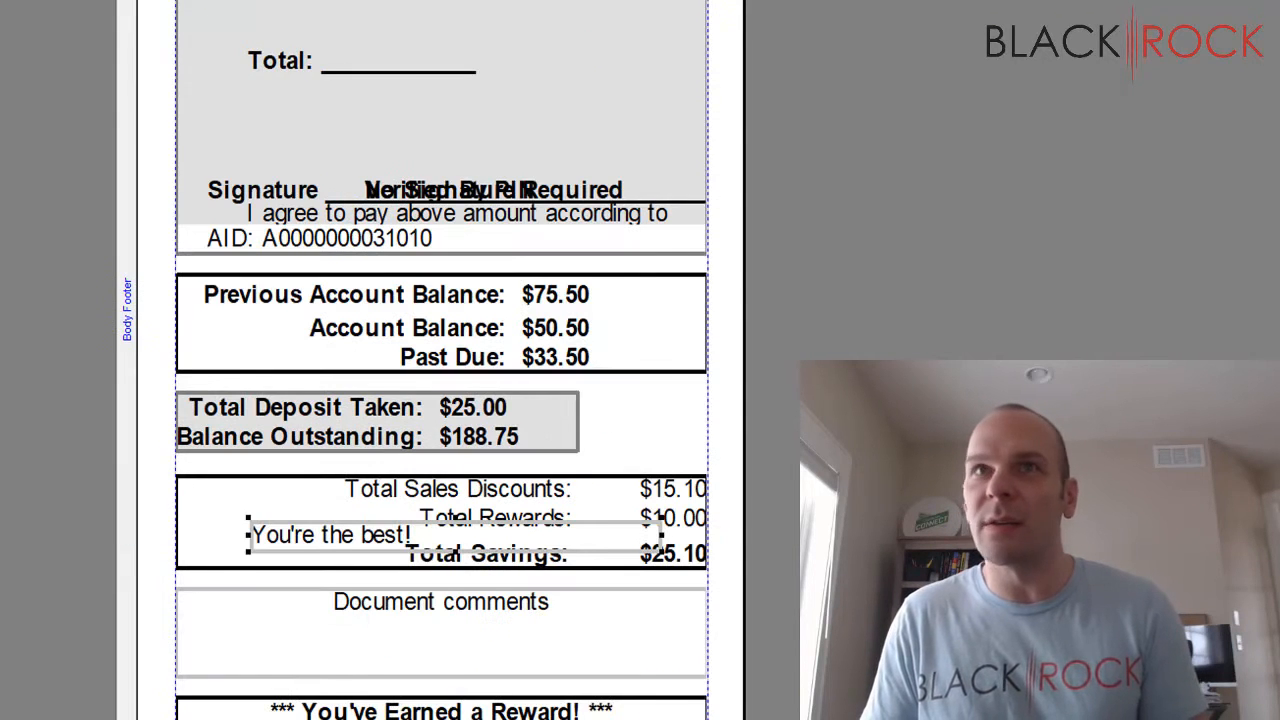
scroll("down", 3)
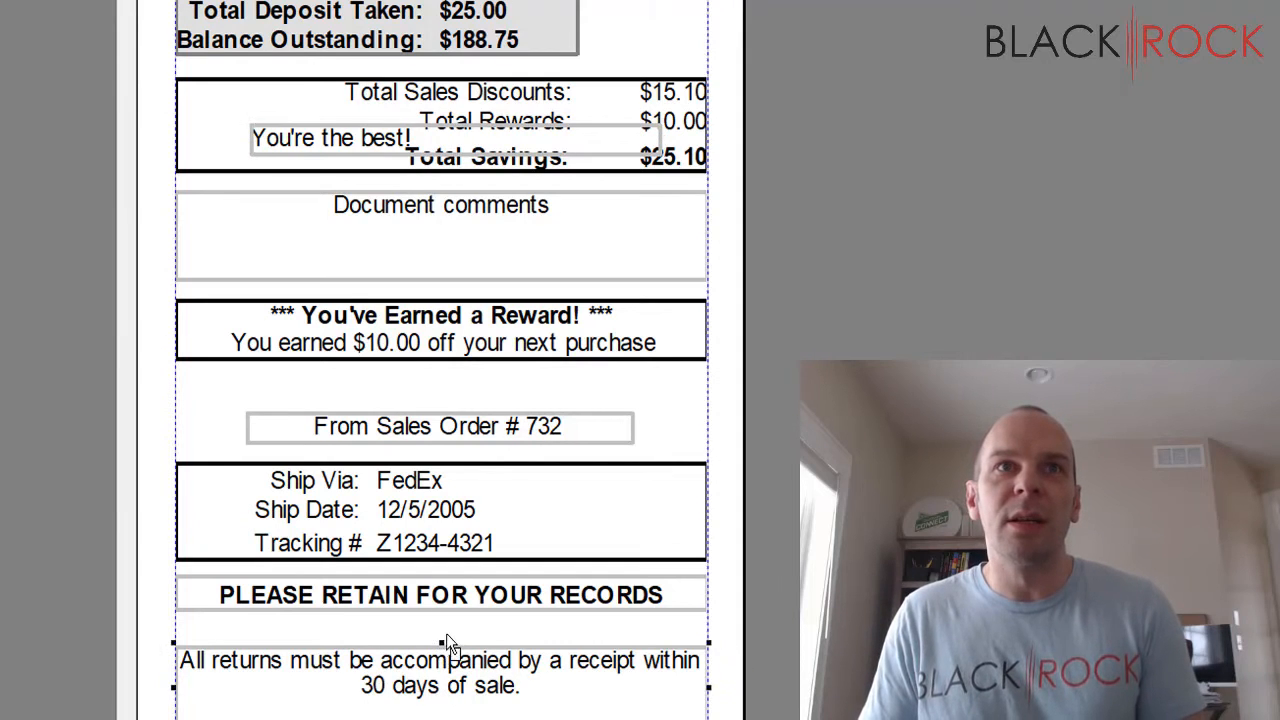
left_click(332, 138)
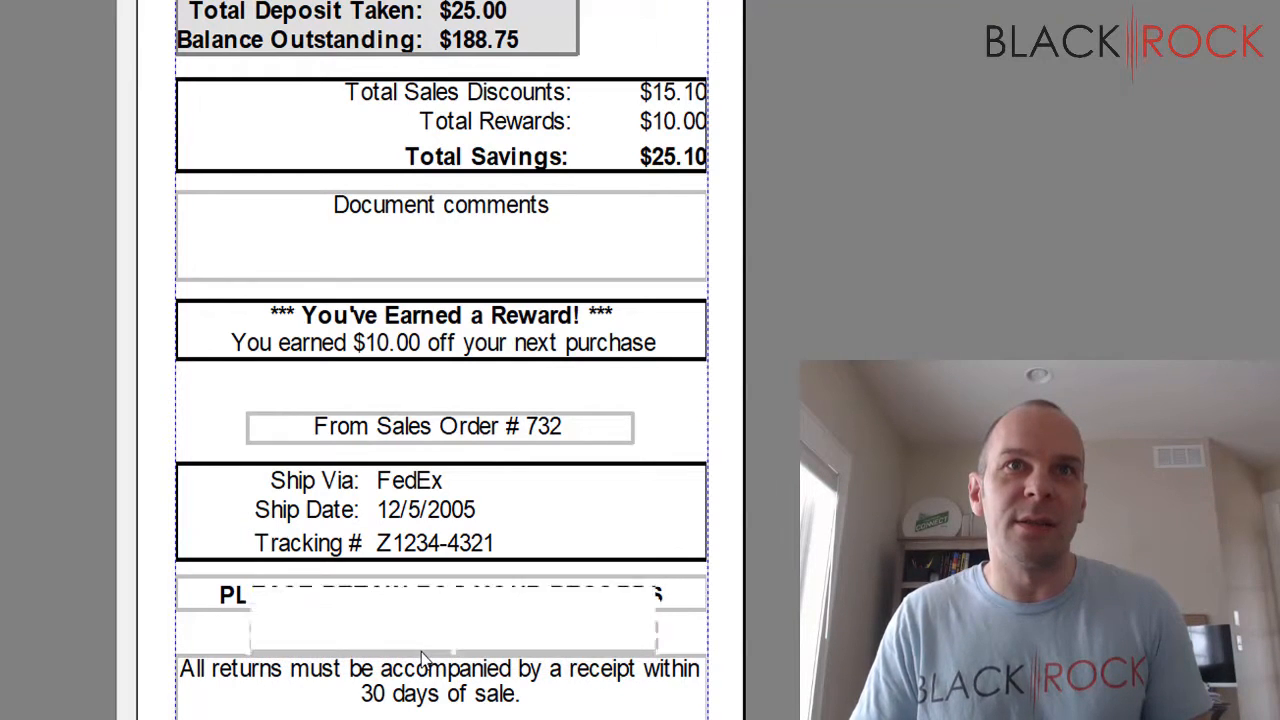
type("You're the best!")
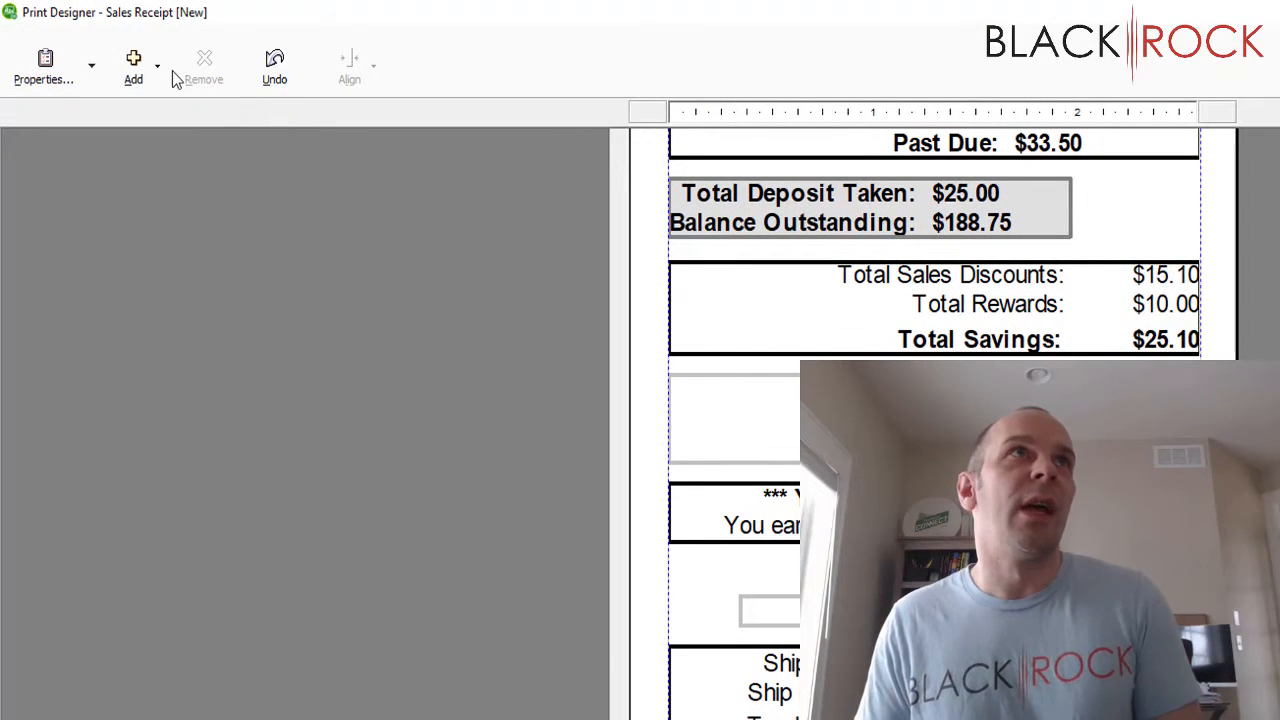
left_click(132, 64)
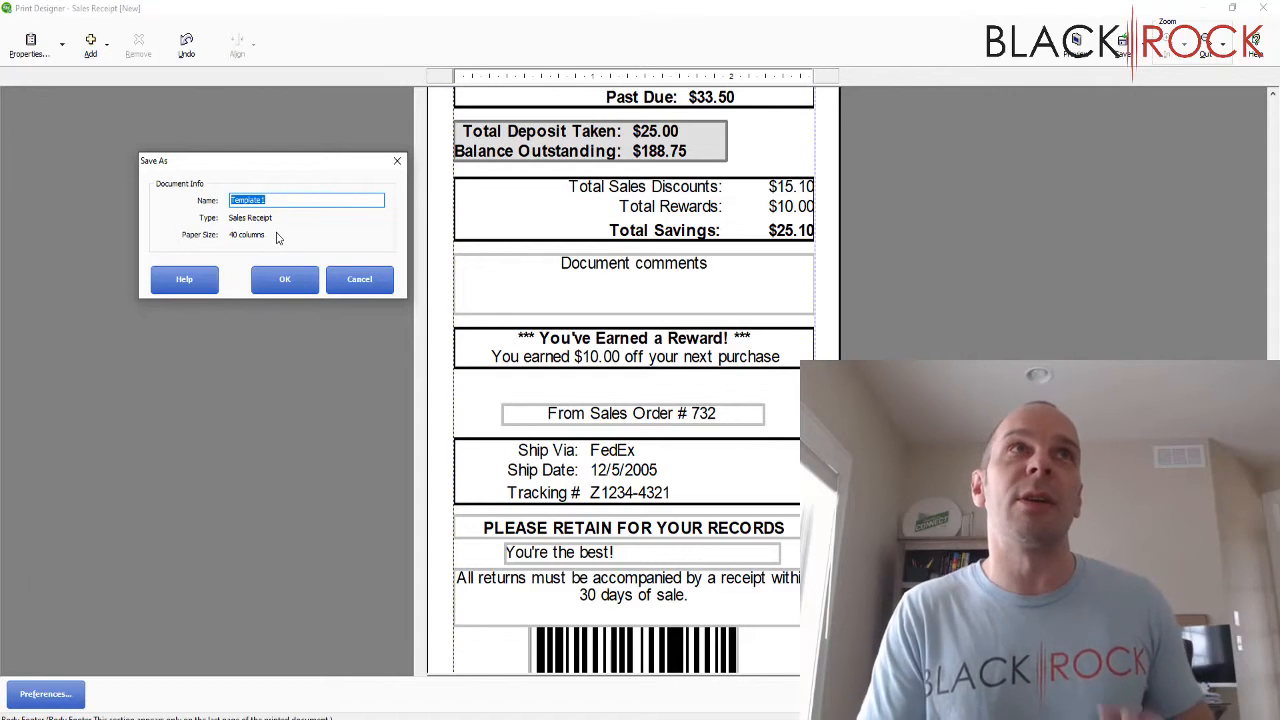
Step: Name the new template, save it, and accept it as the default Sales Receipt template
type("Peter Receipt")
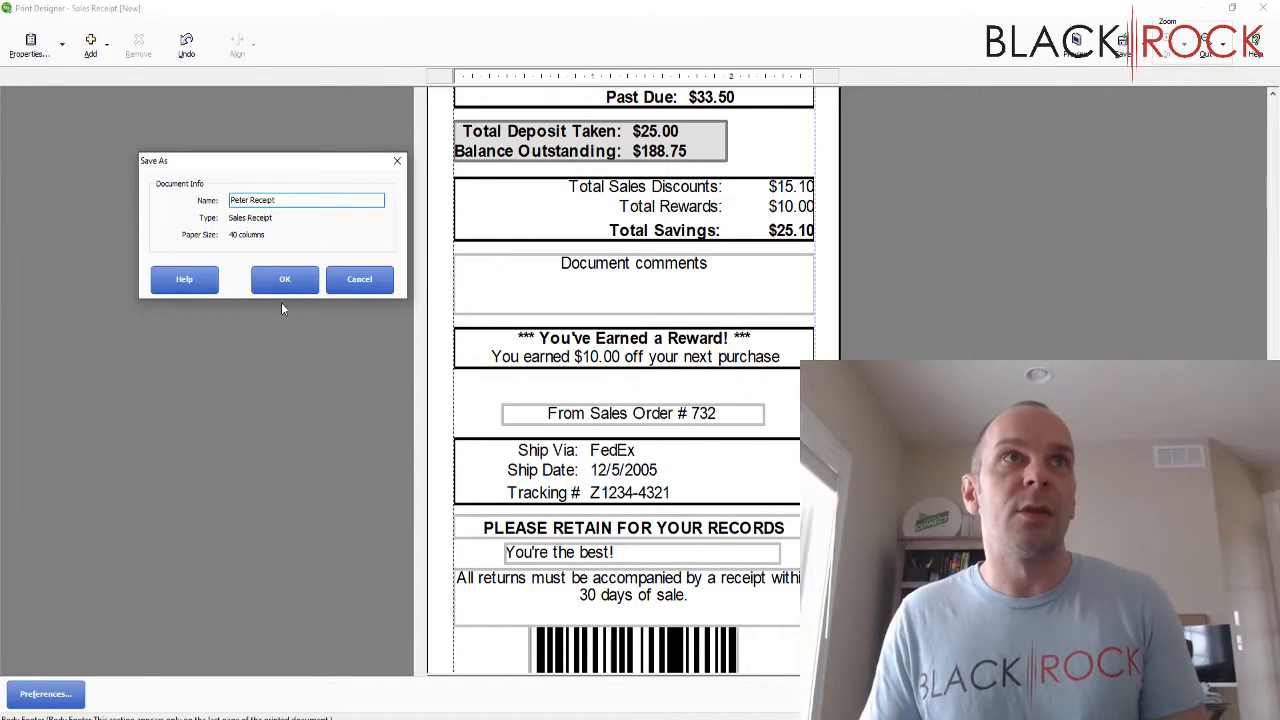
left_click(284, 280)
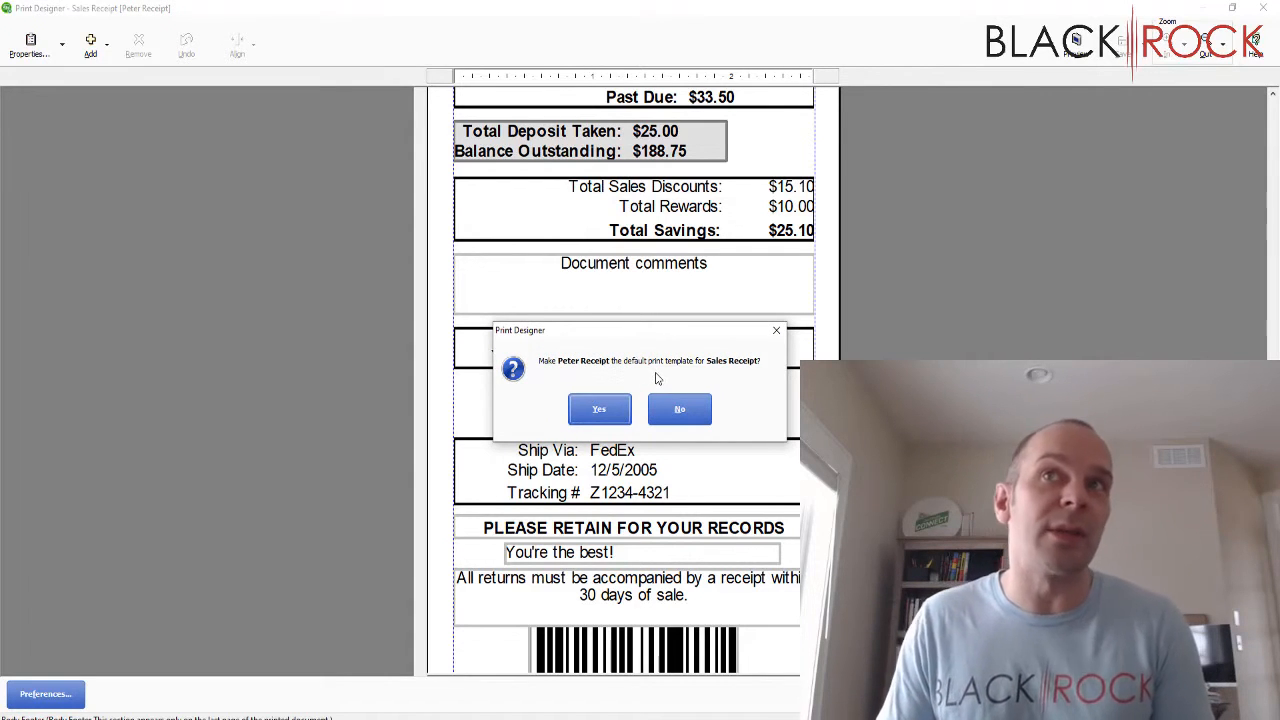
mouse_move(716, 370)
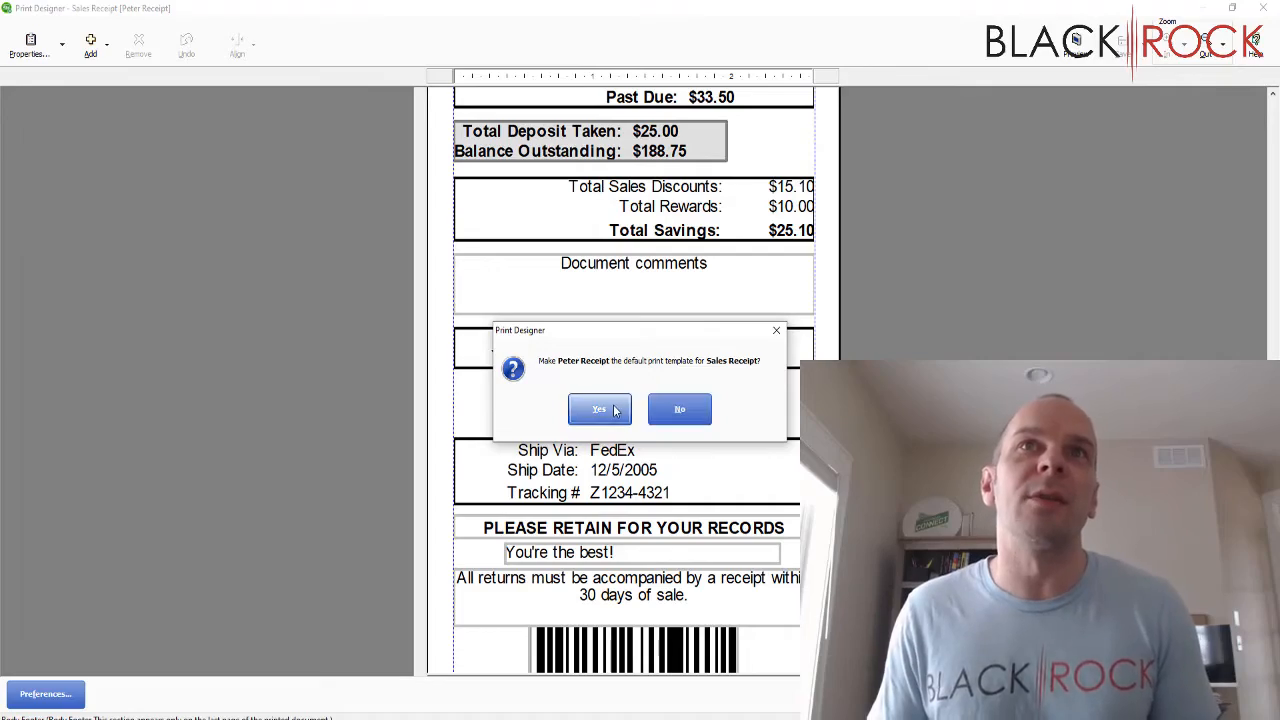
left_click(600, 408)
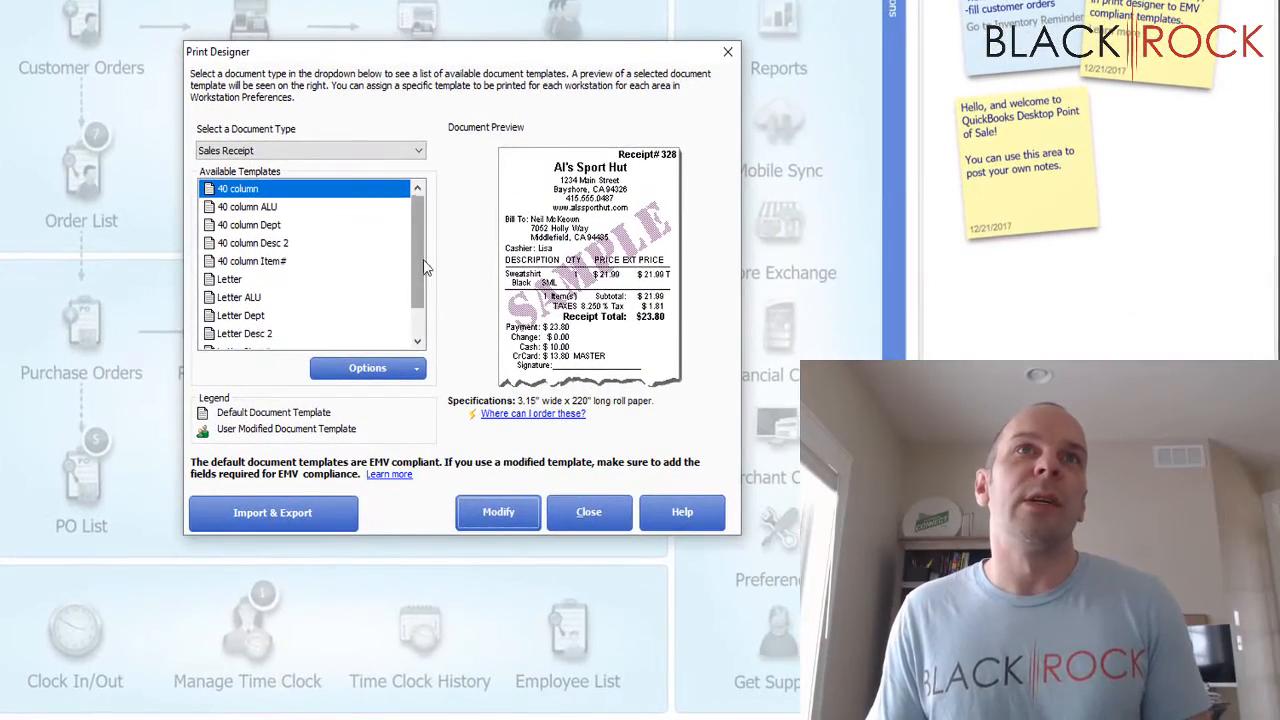
Step: Show Print Options under Workstation Preferences listing each document's assigned template
left_click(588, 512)
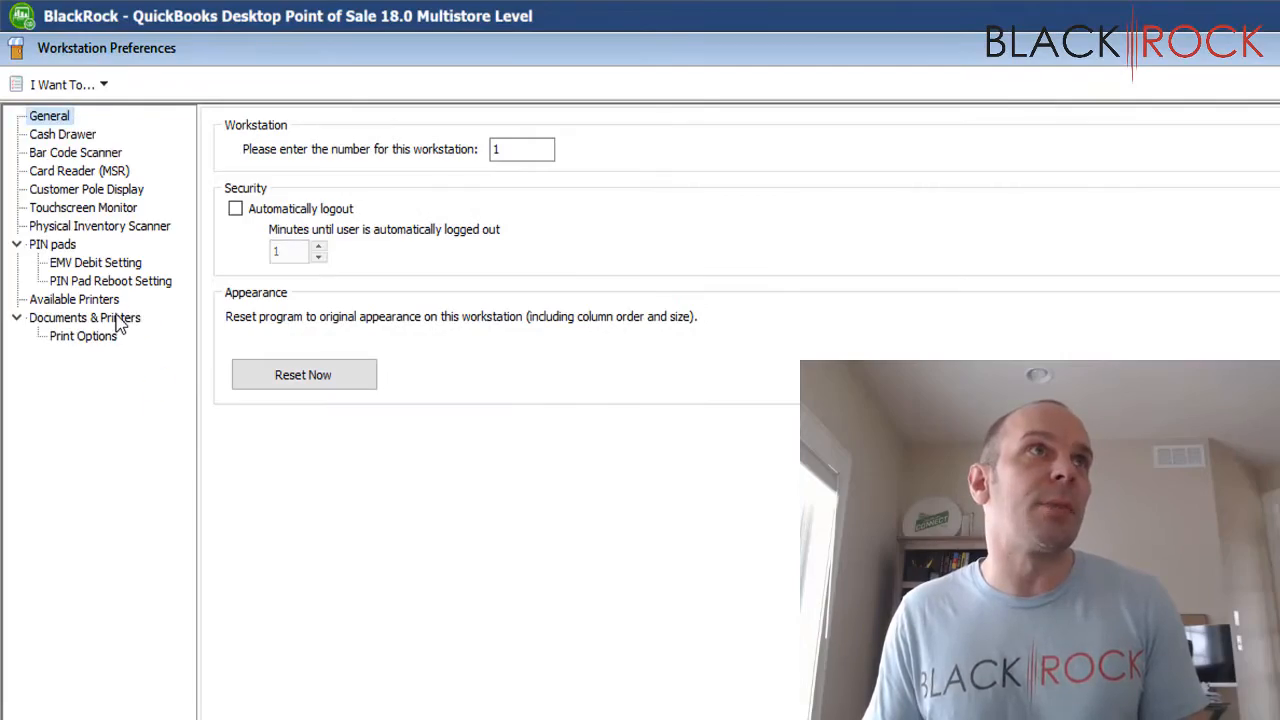
left_click(84, 336)
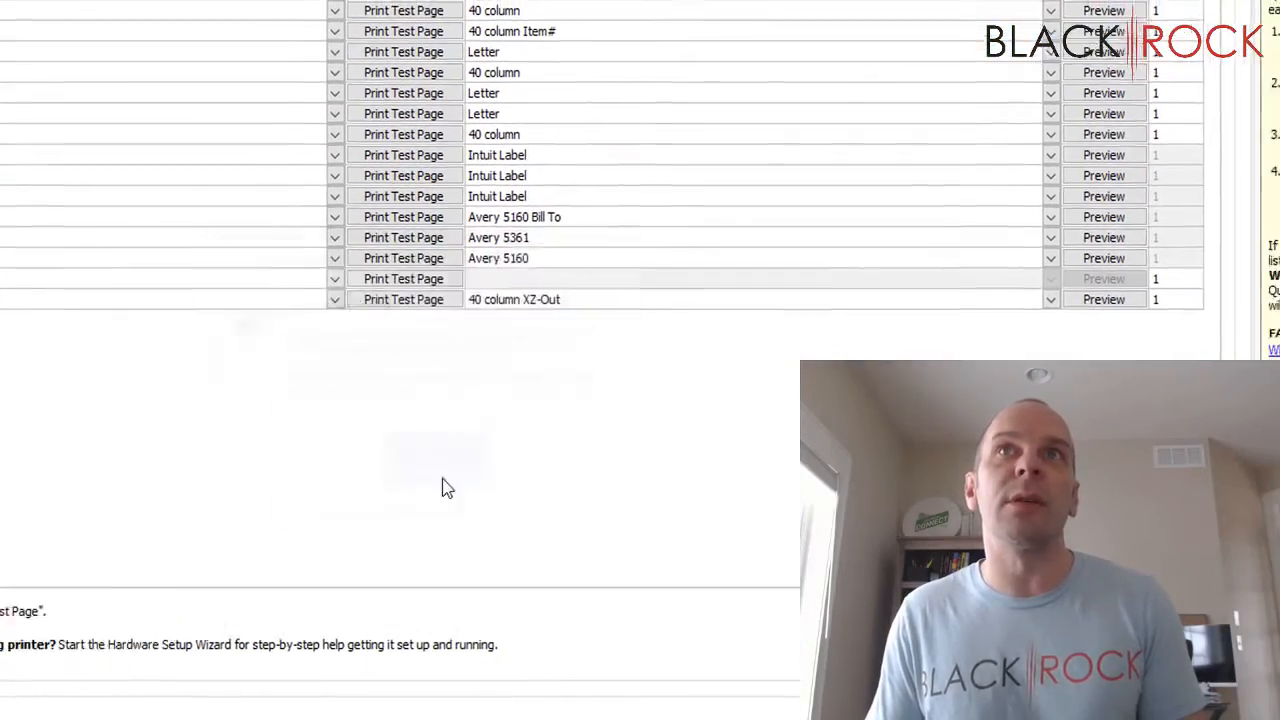